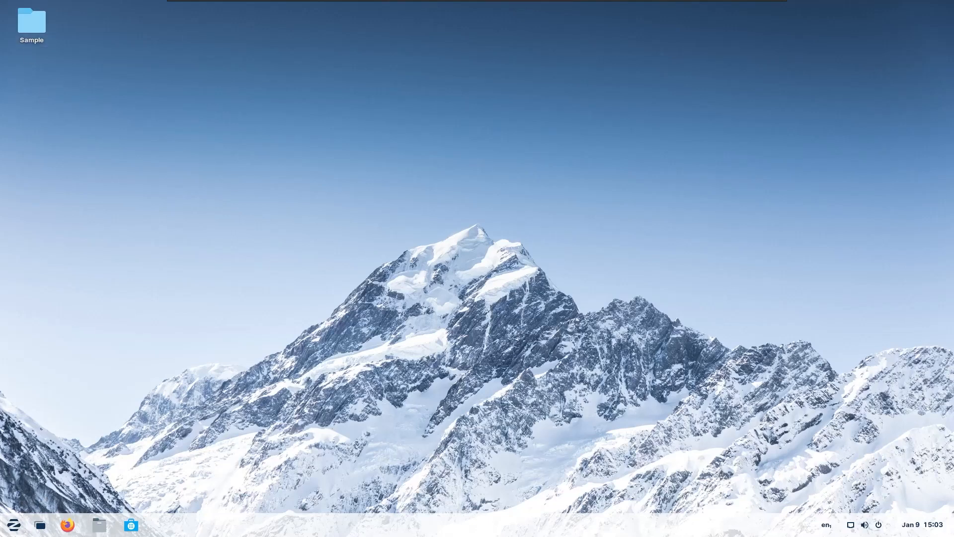
Step: In Zorin Appearance's Desktop page, tick the Home folder icon then switch desktop icons off
click(14, 523)
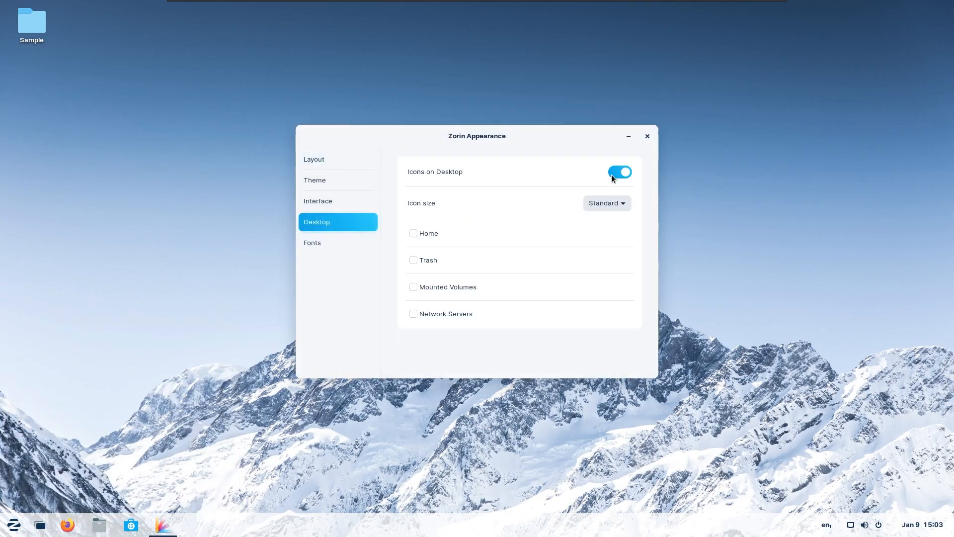
click(414, 233)
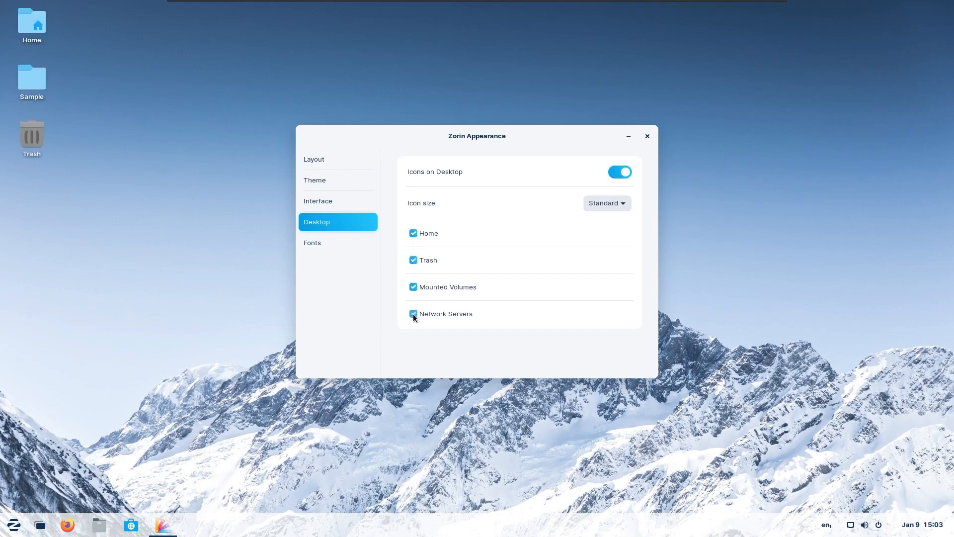
click(619, 172)
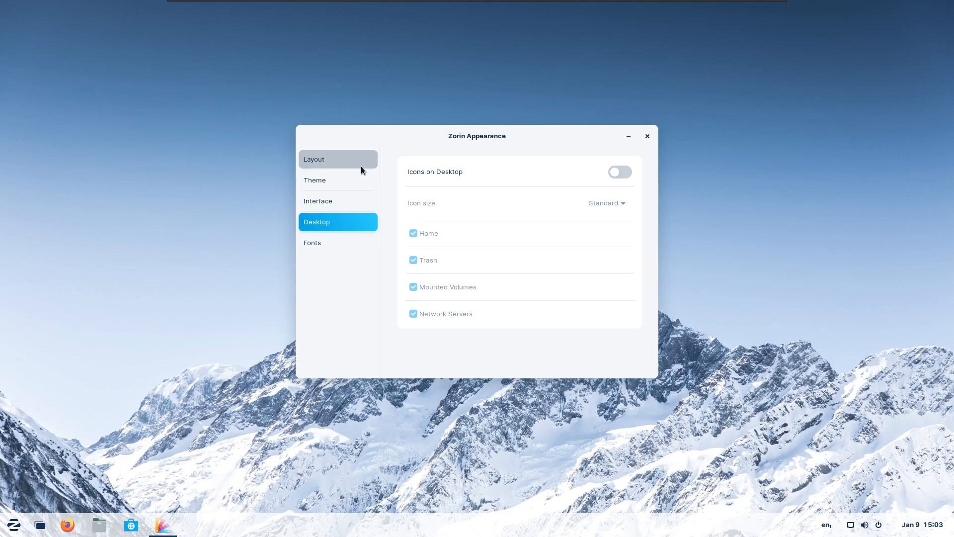
Step: Try the centred-app-grid and top-bar layouts, then restore the first desktop layout
click(337, 159)
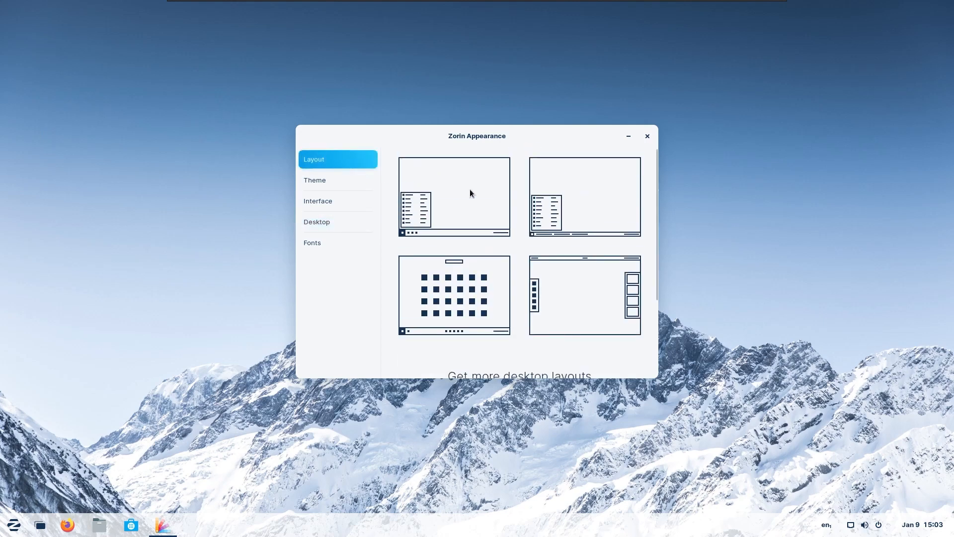
click(583, 196)
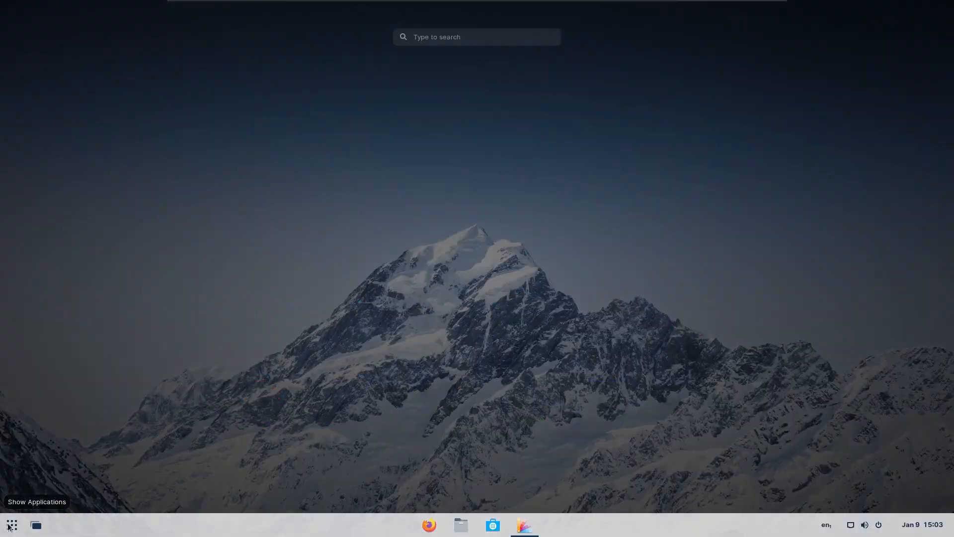
click(524, 524)
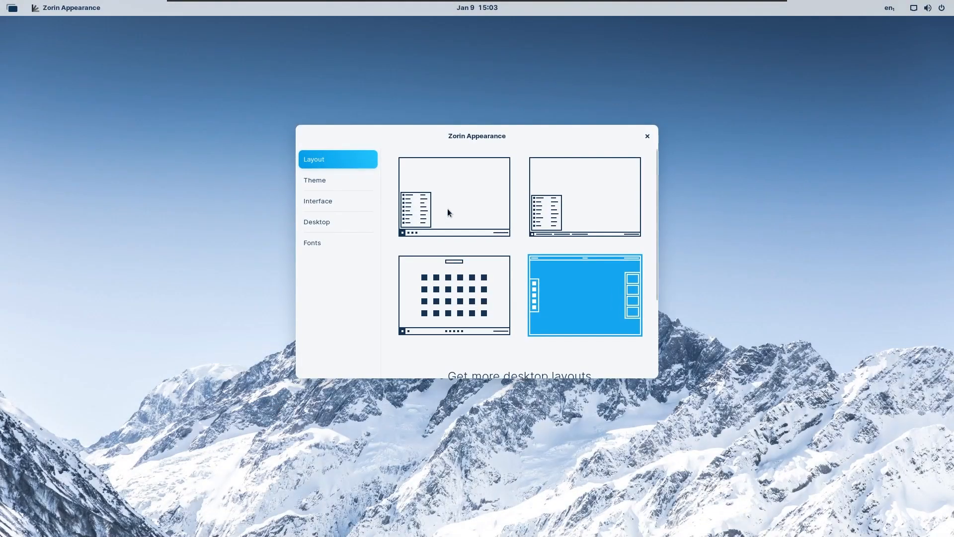
click(454, 195)
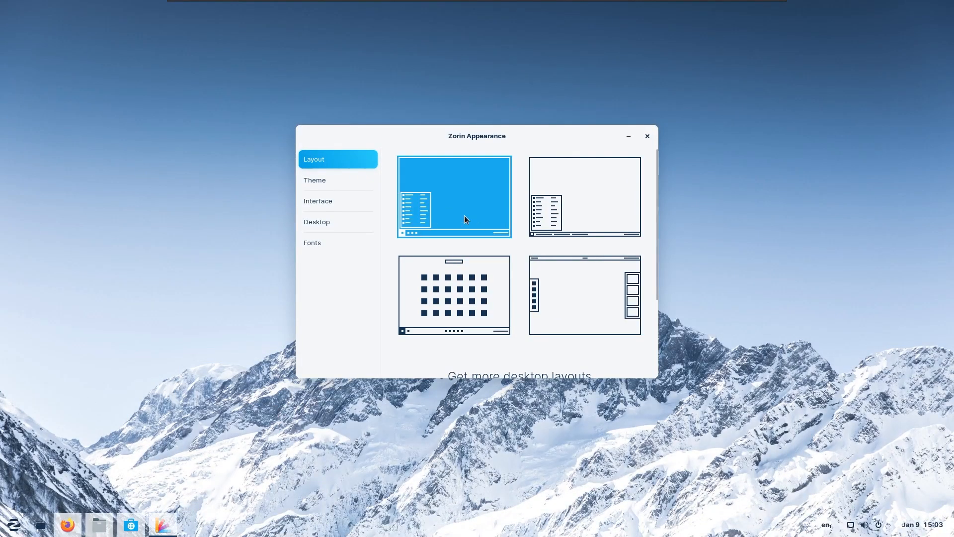
Step: Set the theme accent to green then back to blue, with the Dark background style
click(315, 180)
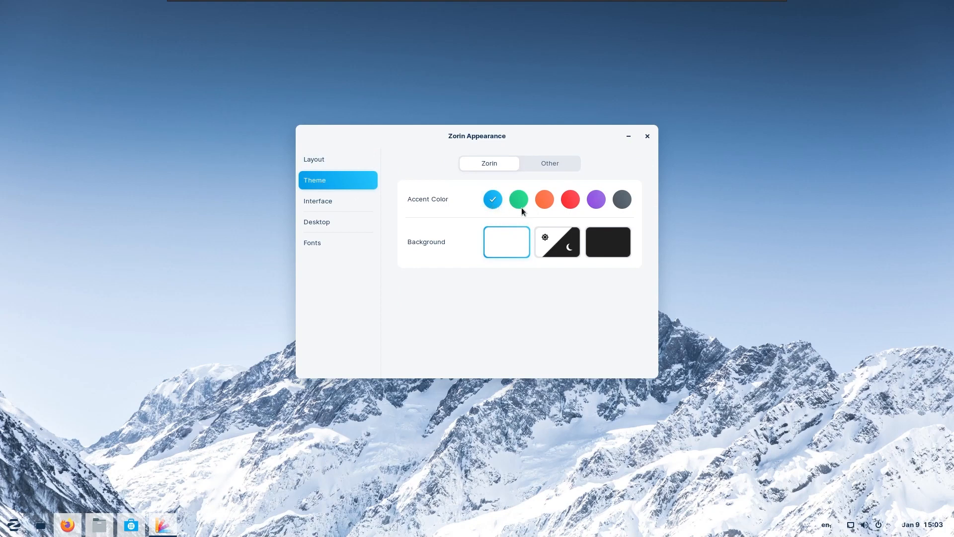
click(518, 199)
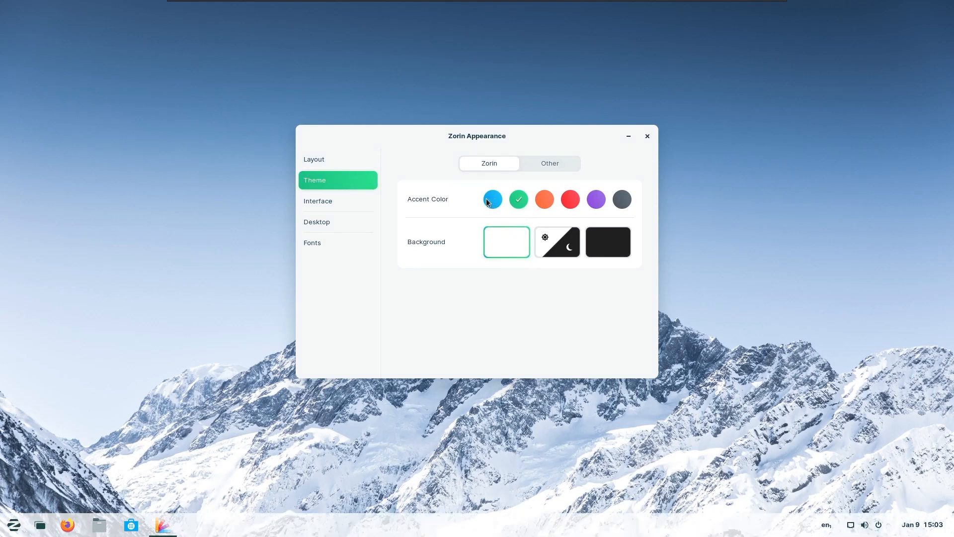
click(492, 199)
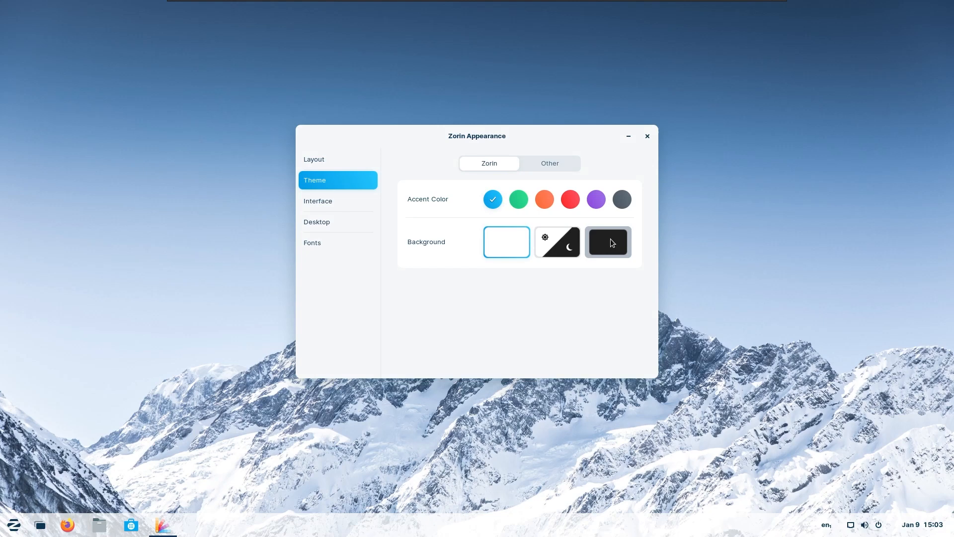
click(607, 242)
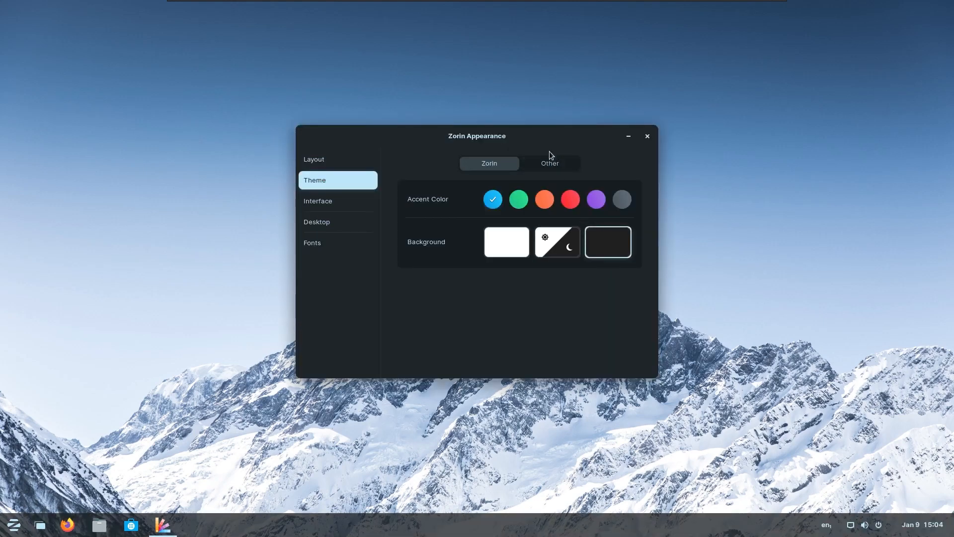
click(549, 163)
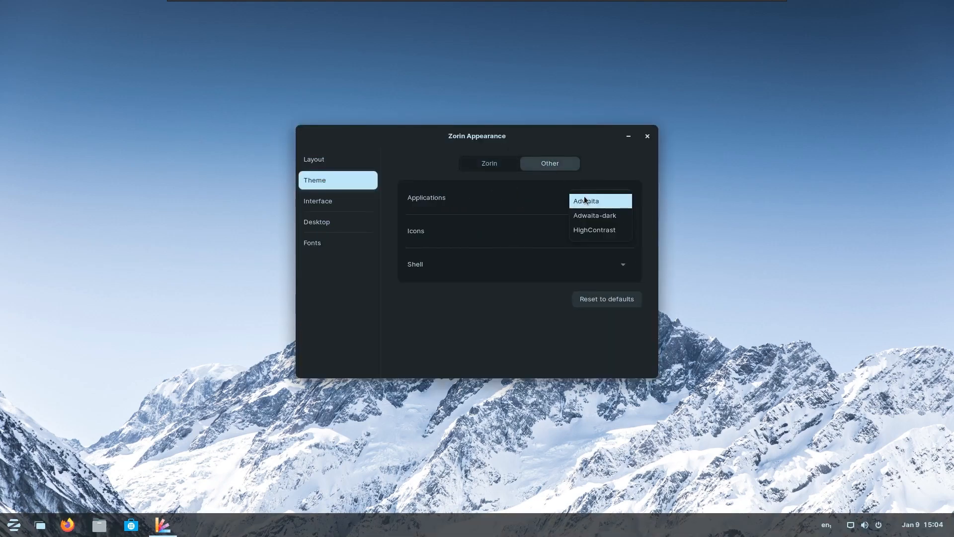
mouse_move(554, 205)
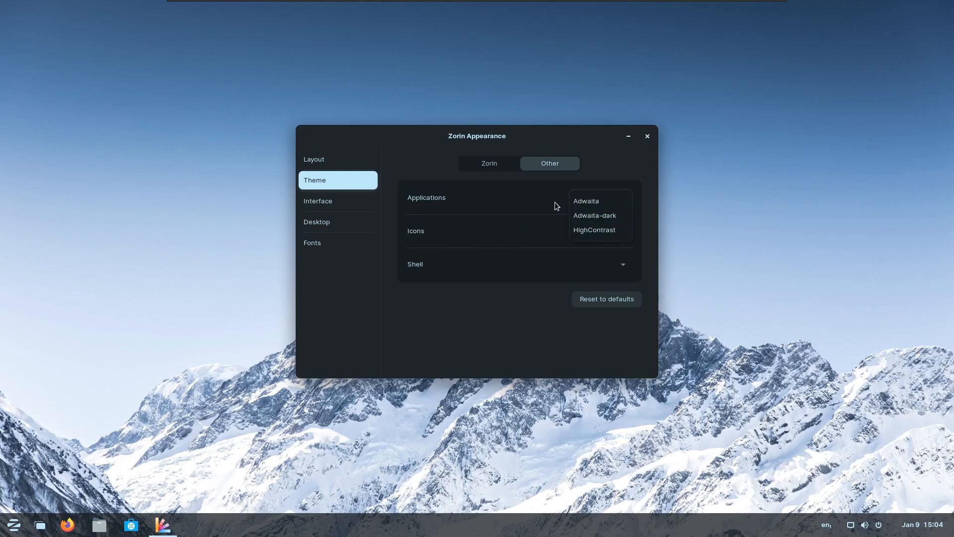
Step: In Interface, toggle animations off and on and keep Activities Overview for the left Super key
click(317, 201)
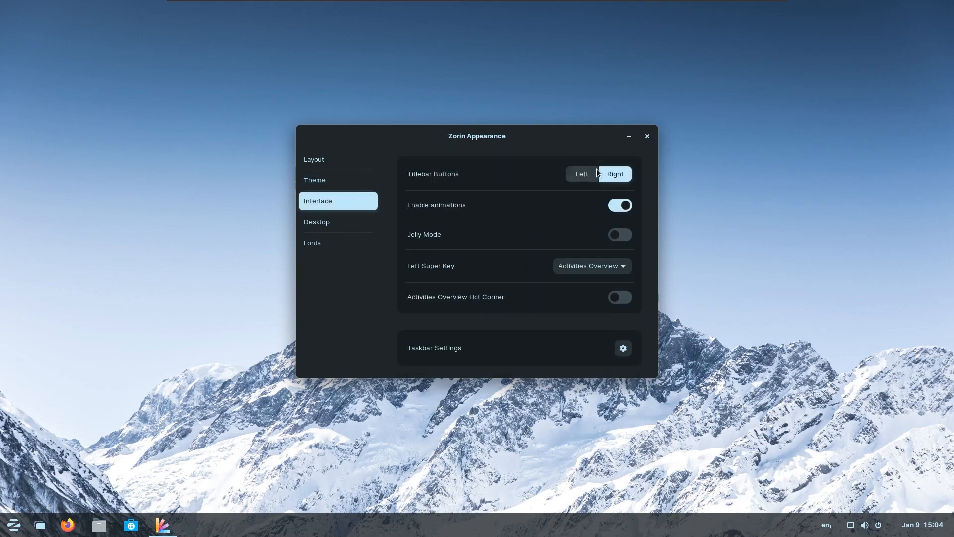
click(620, 205)
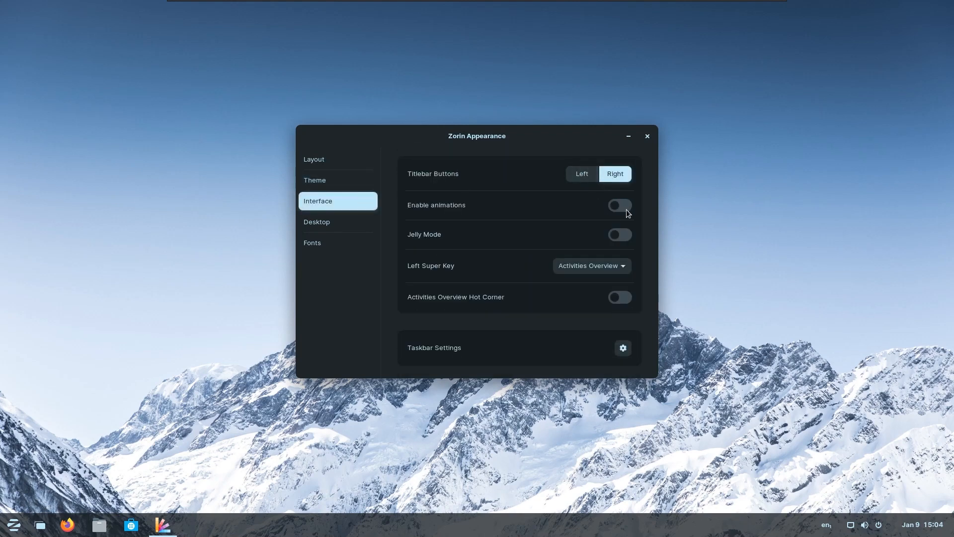
click(619, 205)
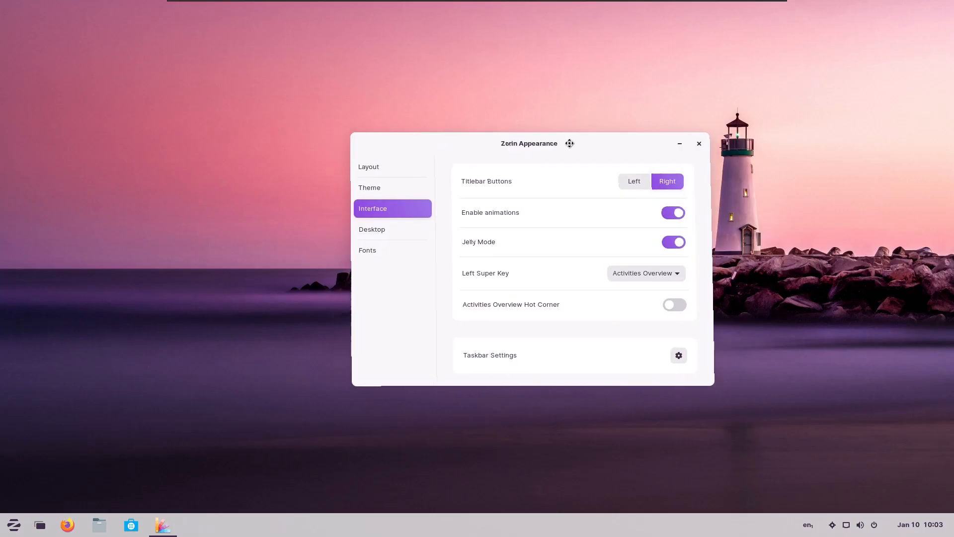
click(644, 272)
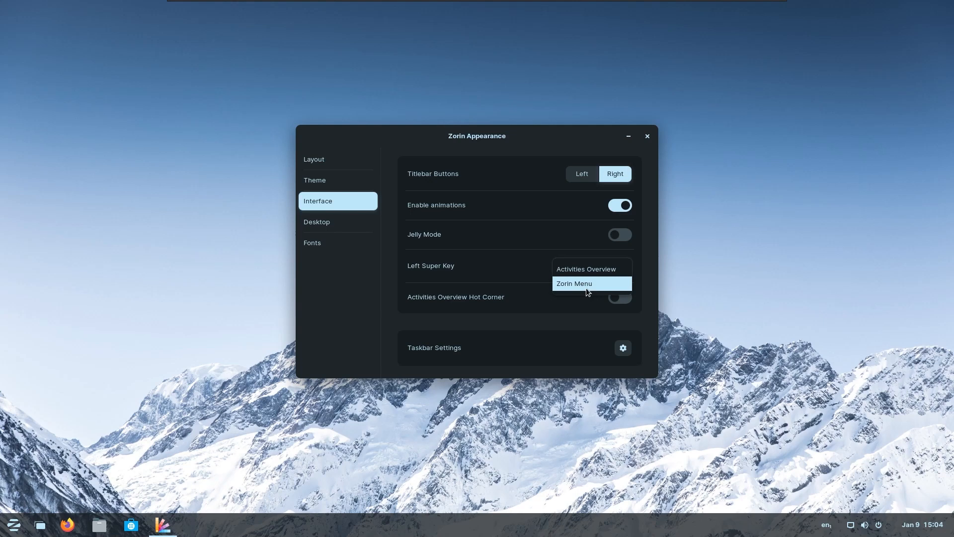
click(583, 268)
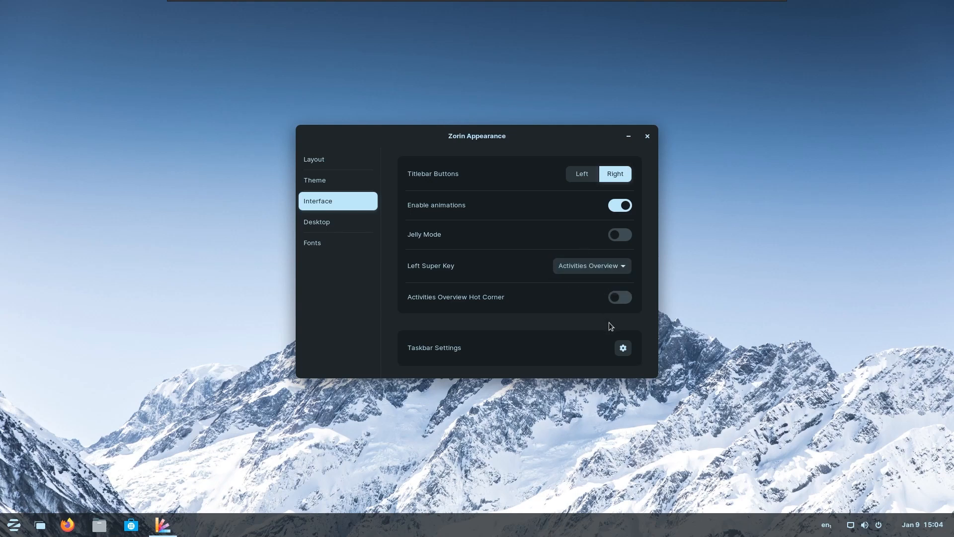
Step: In Taskbar Settings, enable Panel Intellihide and move the panel to the top then back to the bottom
click(622, 348)
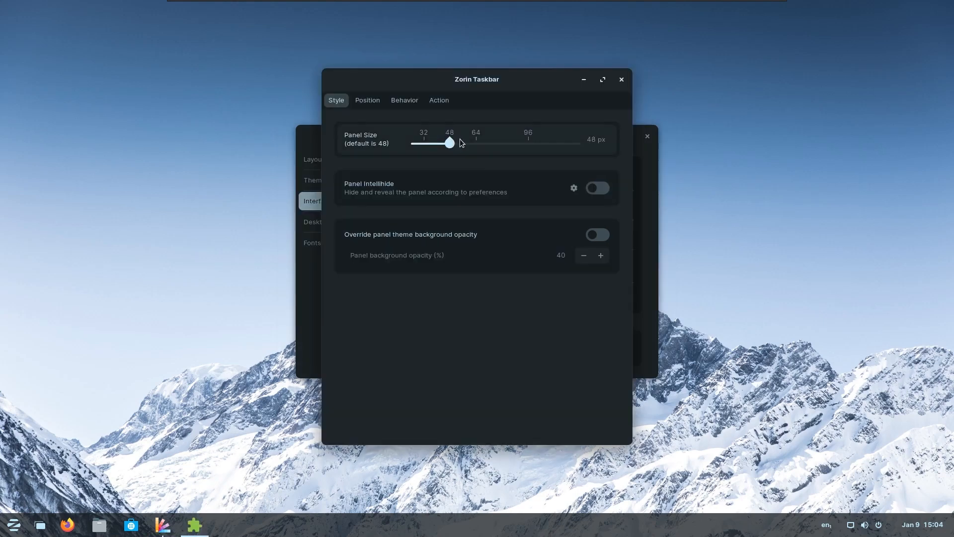
mouse_move(613, 185)
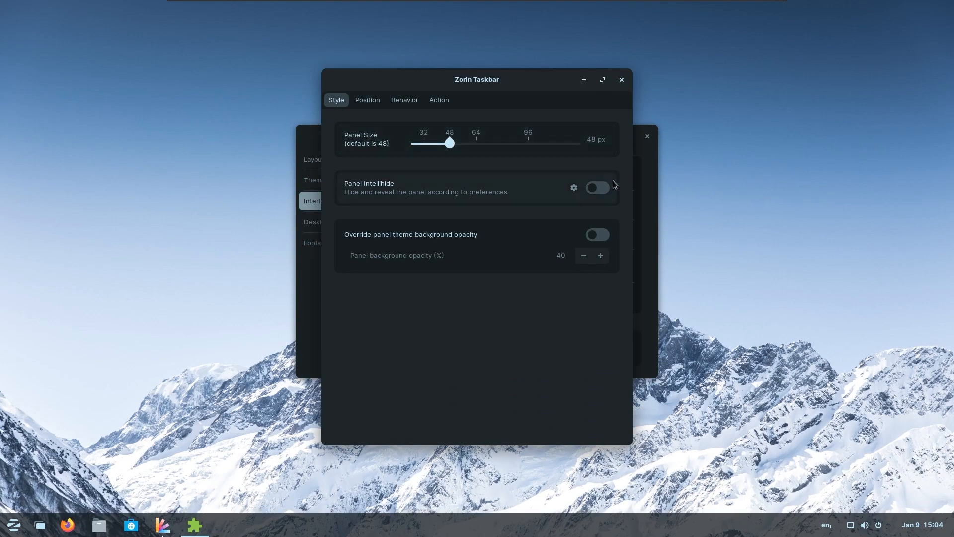
click(597, 188)
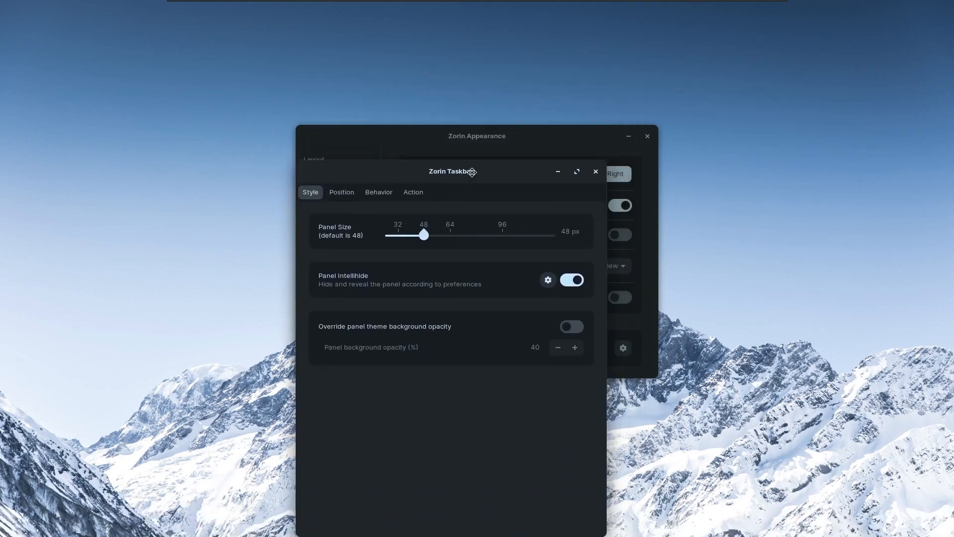
click(341, 192)
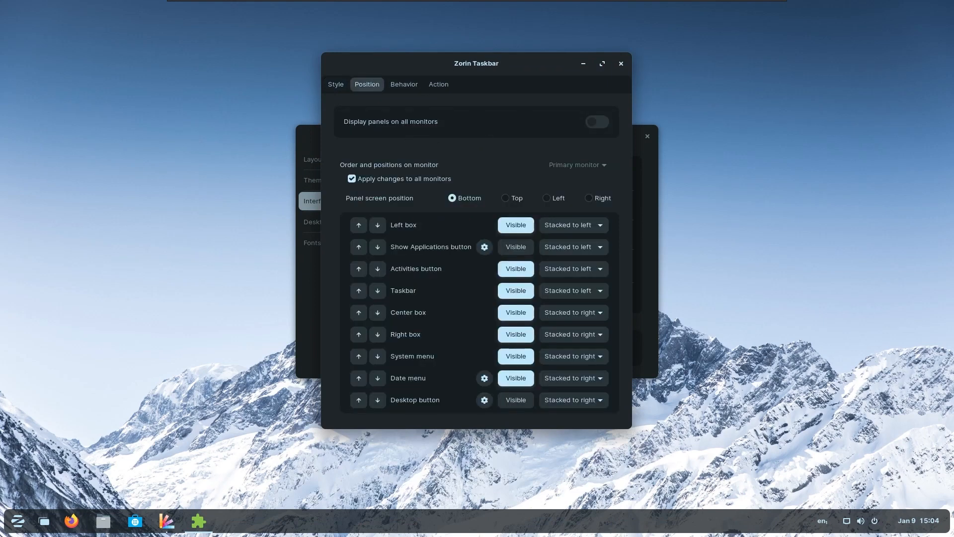
click(505, 198)
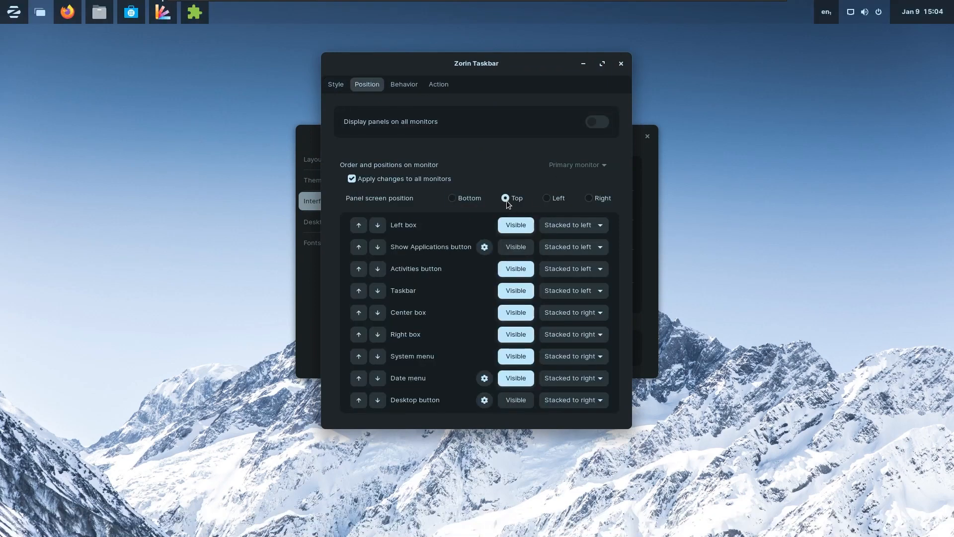
click(451, 198)
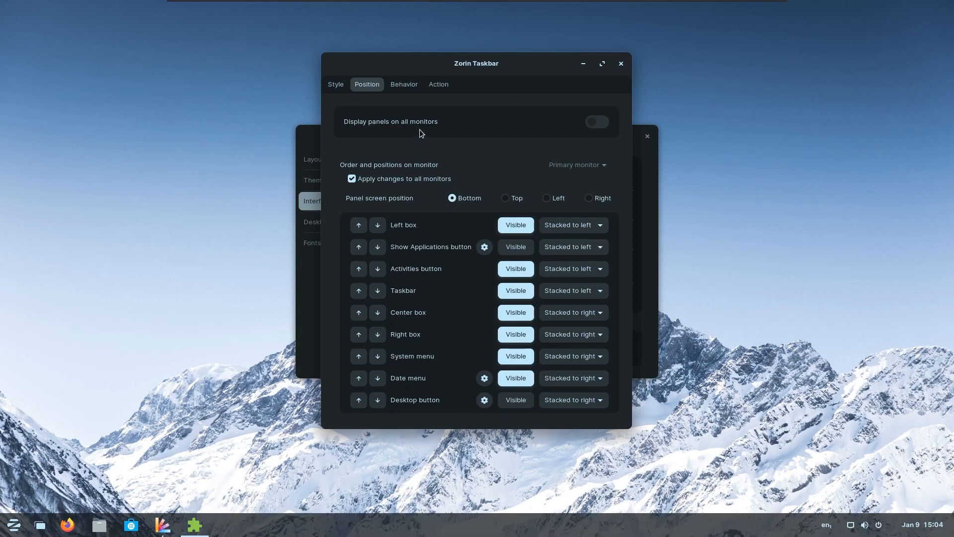
Step: View the panel Action options, close the taskbar settings and move on to Fonts
click(438, 84)
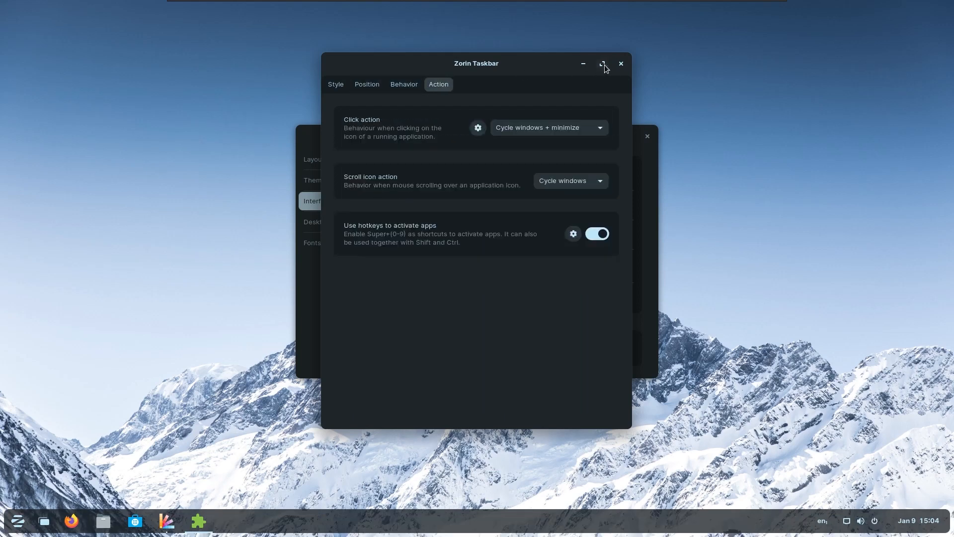
click(621, 64)
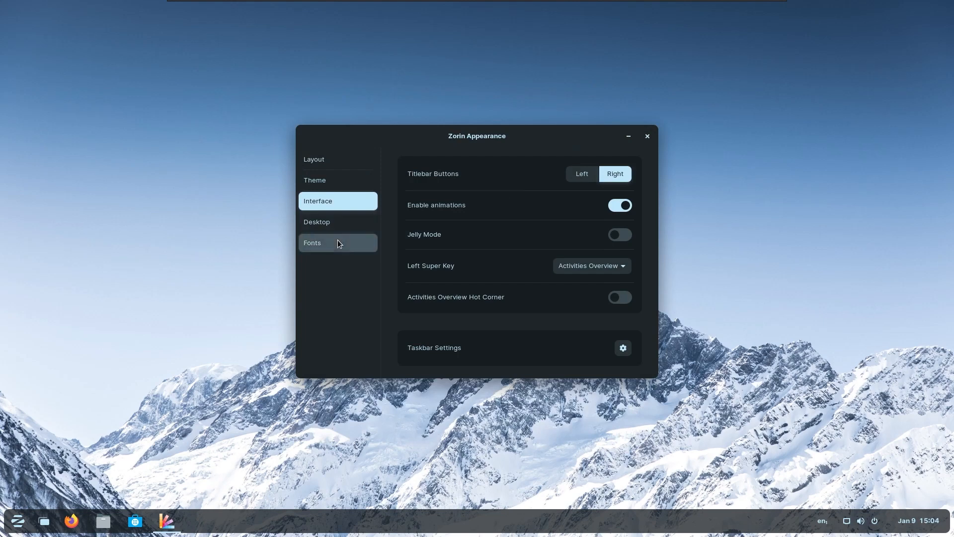
click(313, 243)
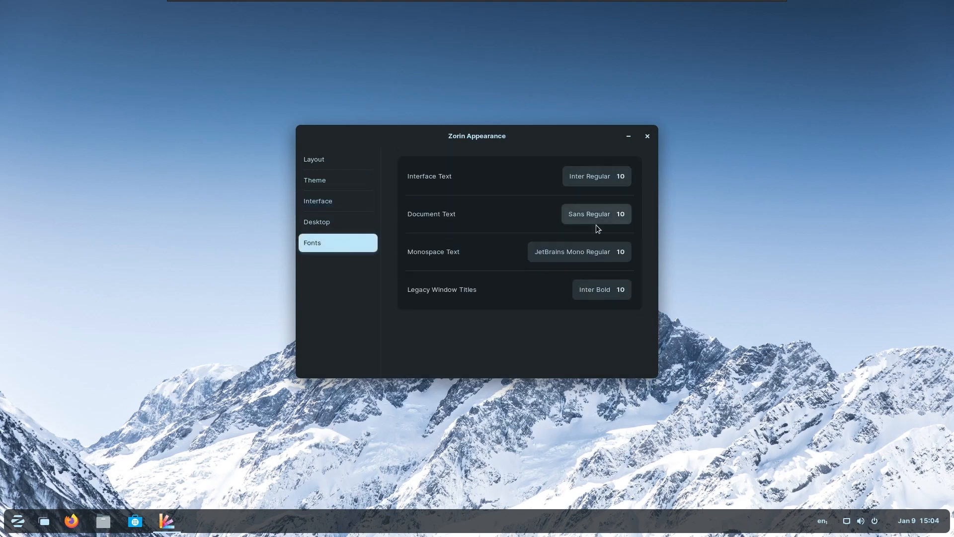
mouse_move(657, 126)
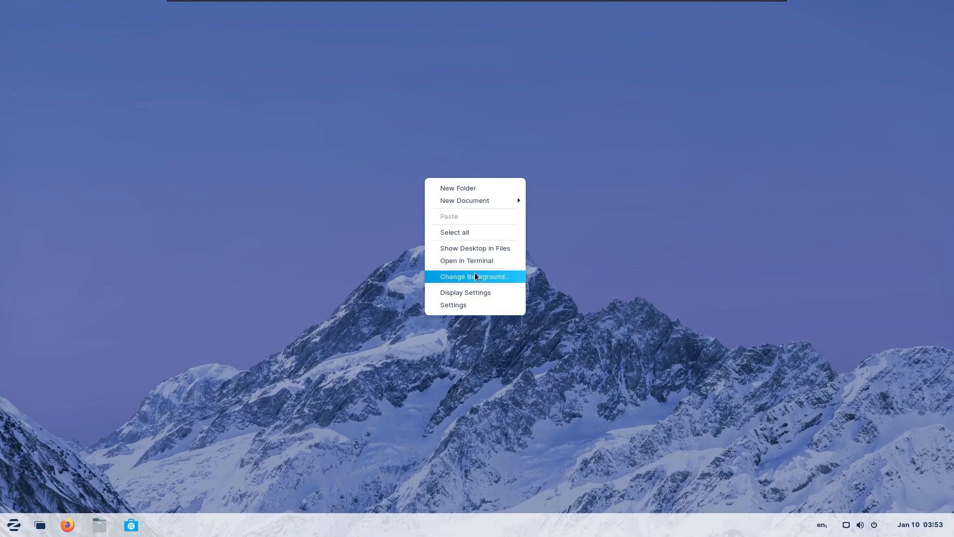
Step: Set the lighthouse photo as the desktop background wallpaper
click(475, 276)
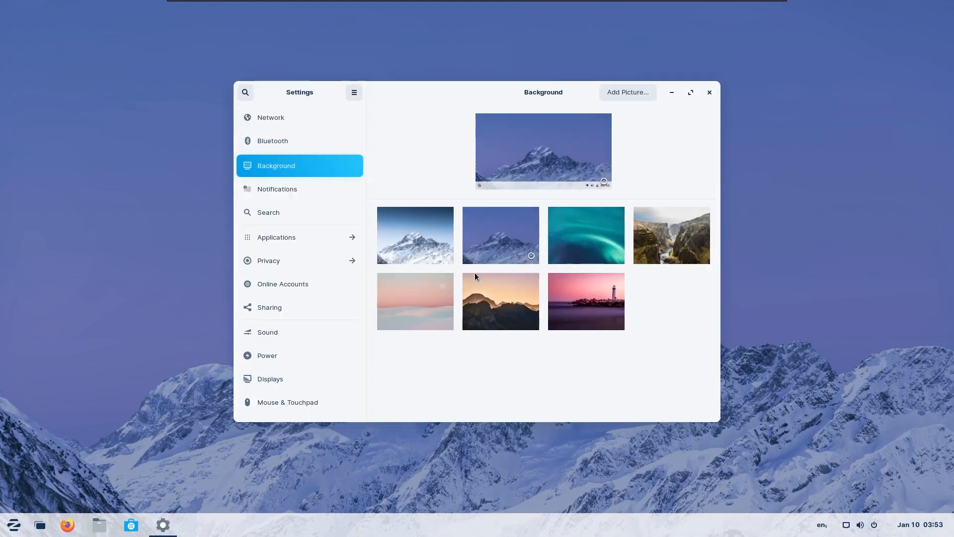
scroll(down, 3)
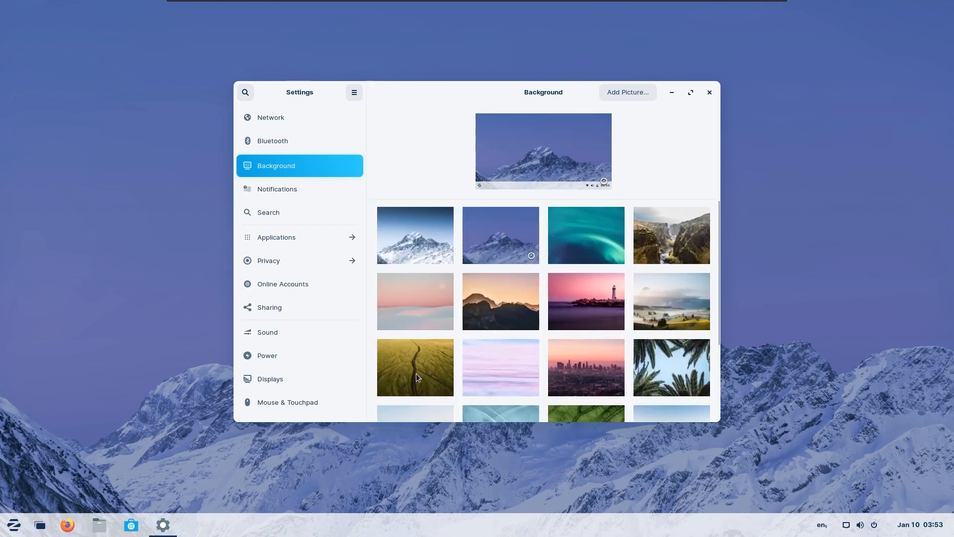
click(584, 300)
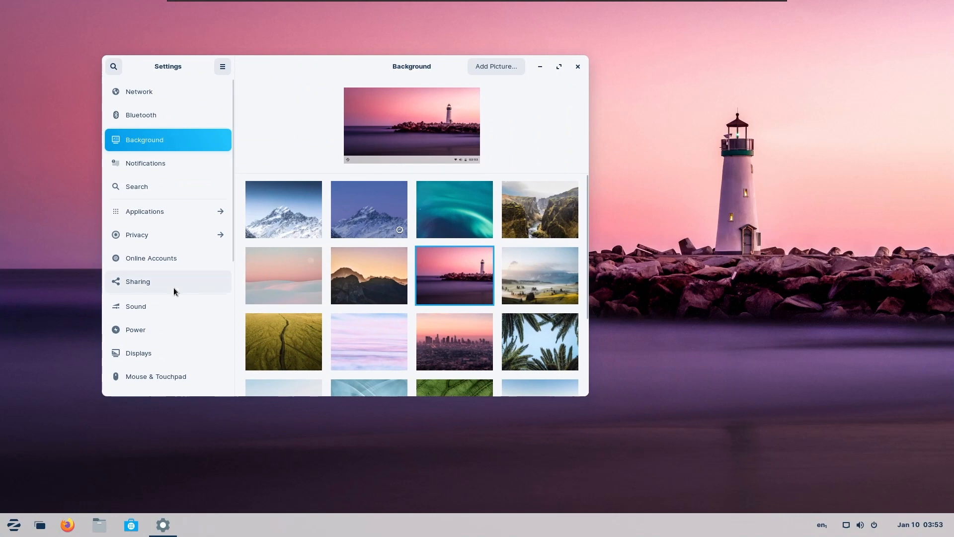
Step: Review the About system details, then close the Settings window
click(141, 382)
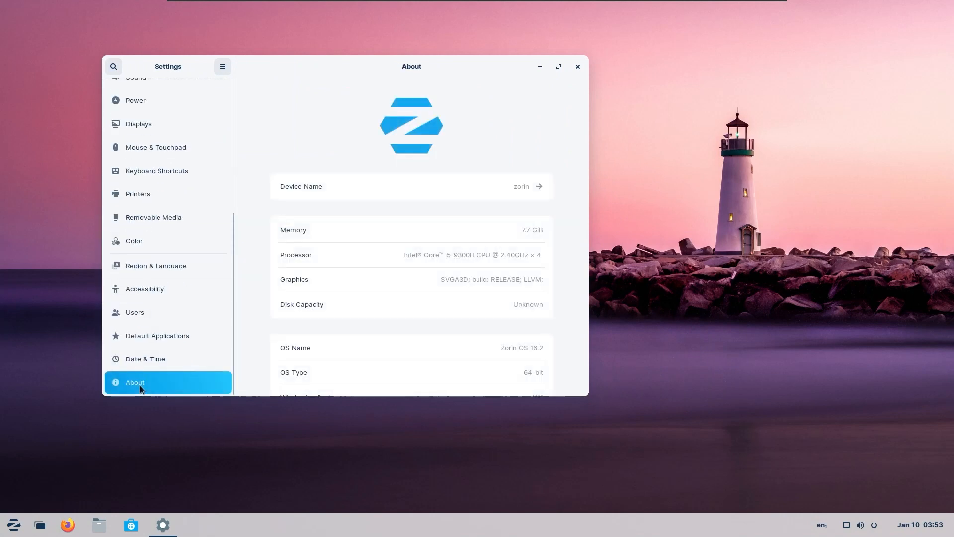
scroll(down, 3)
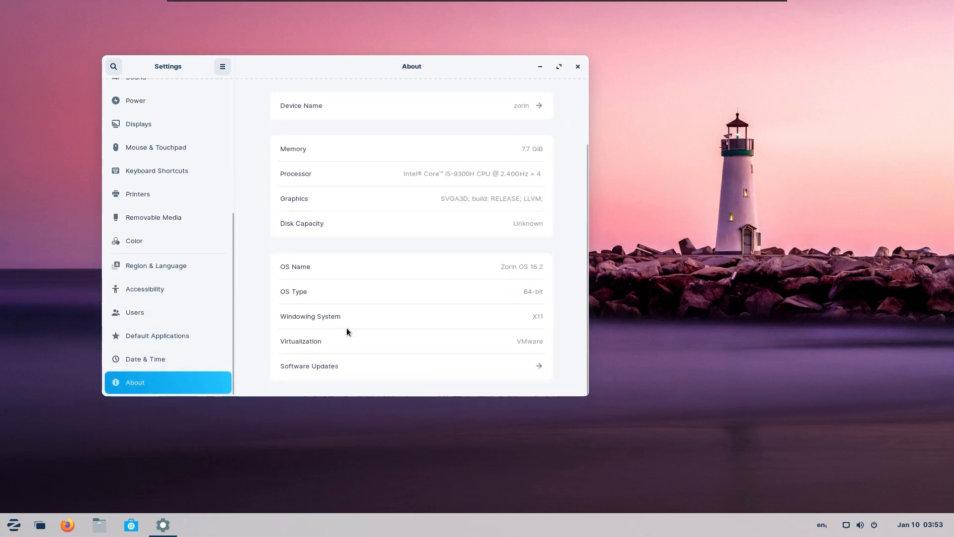
scroll(up, 3)
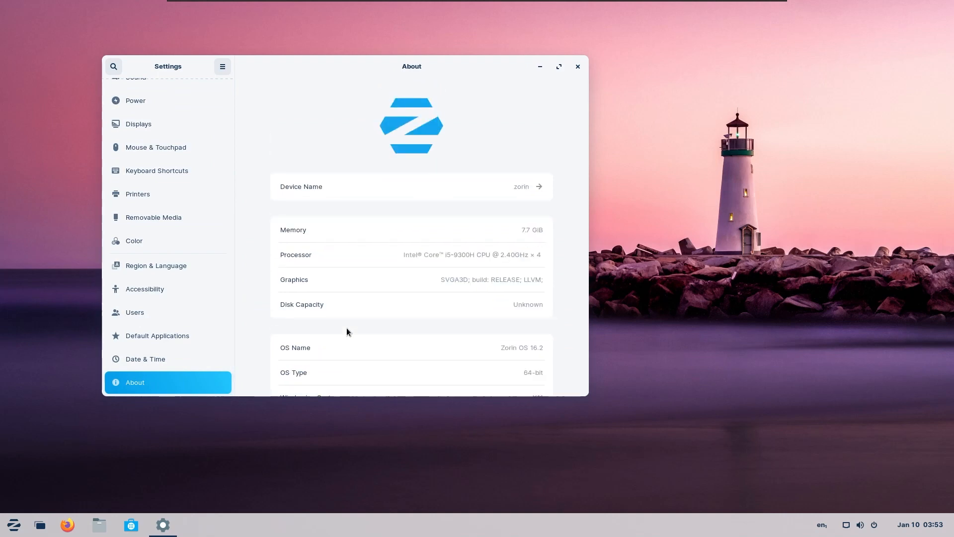
click(576, 67)
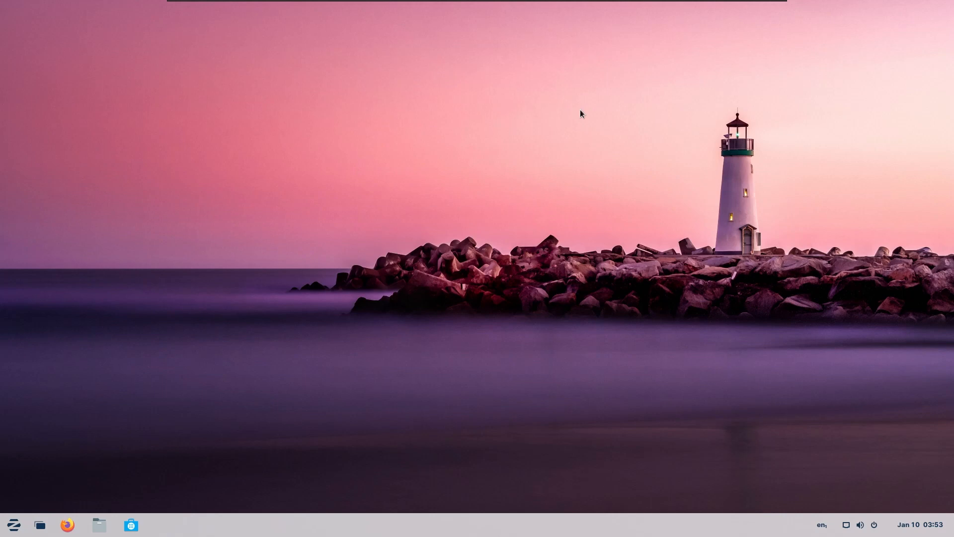
Step: Bring the Mozc Settings window forward and close it
click(161, 524)
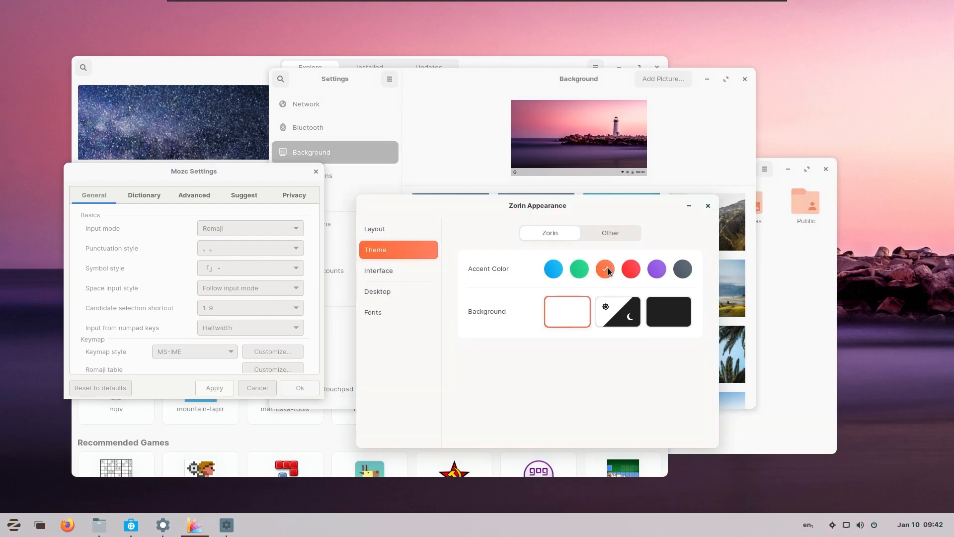
click(630, 269)
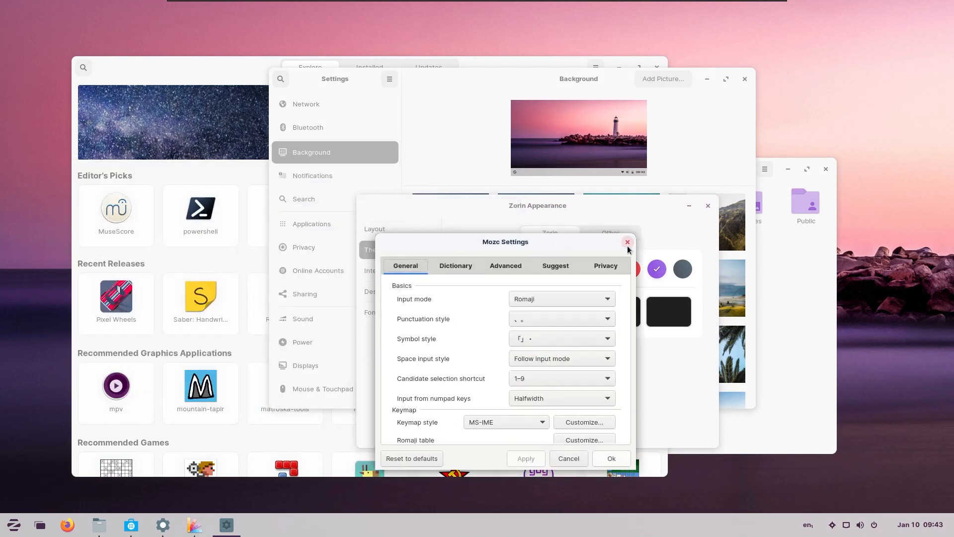
click(627, 241)
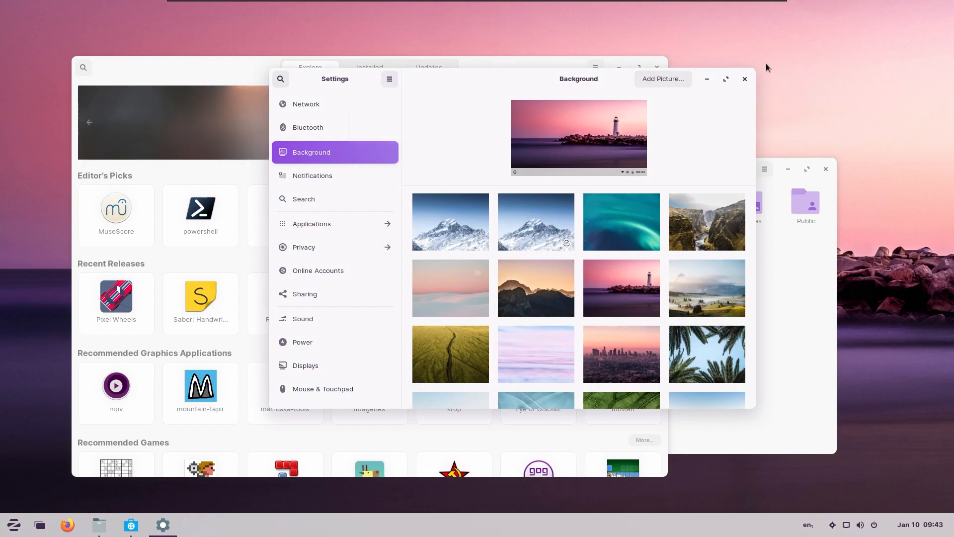
Step: Show the About details for the Software app and for the Files manager
click(594, 67)
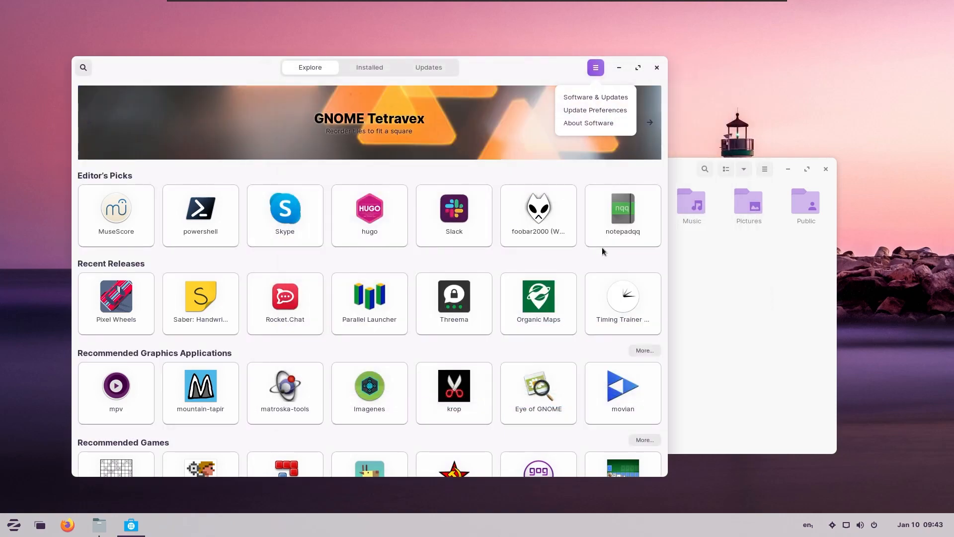
click(588, 123)
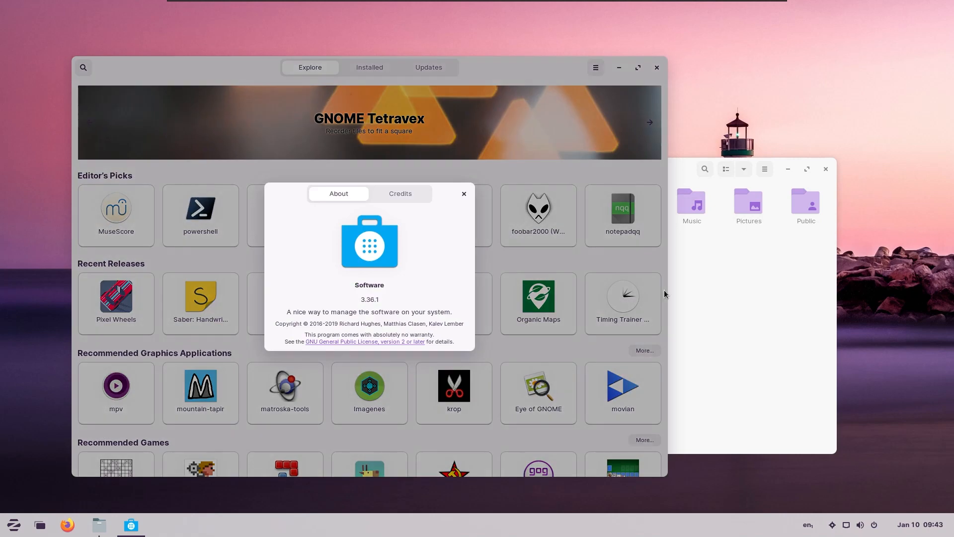
click(763, 169)
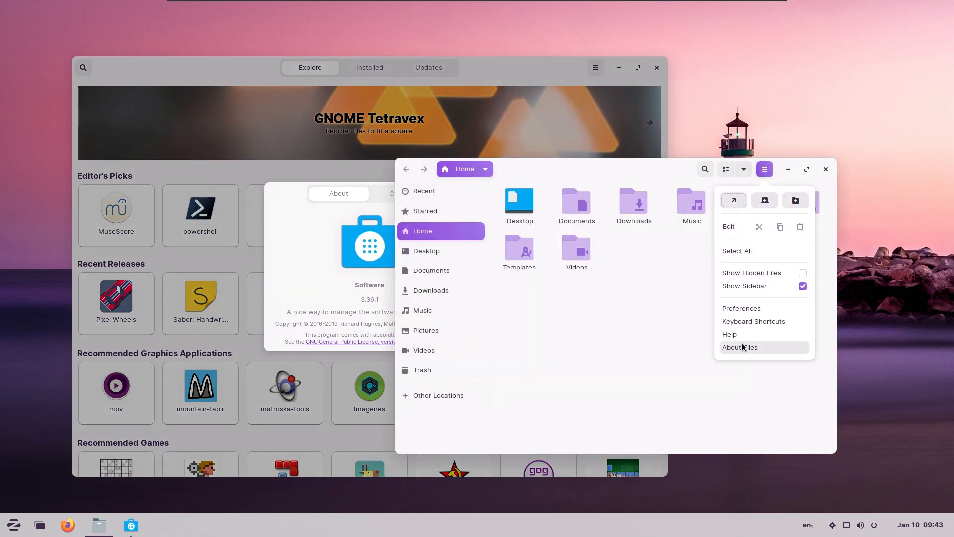
click(739, 347)
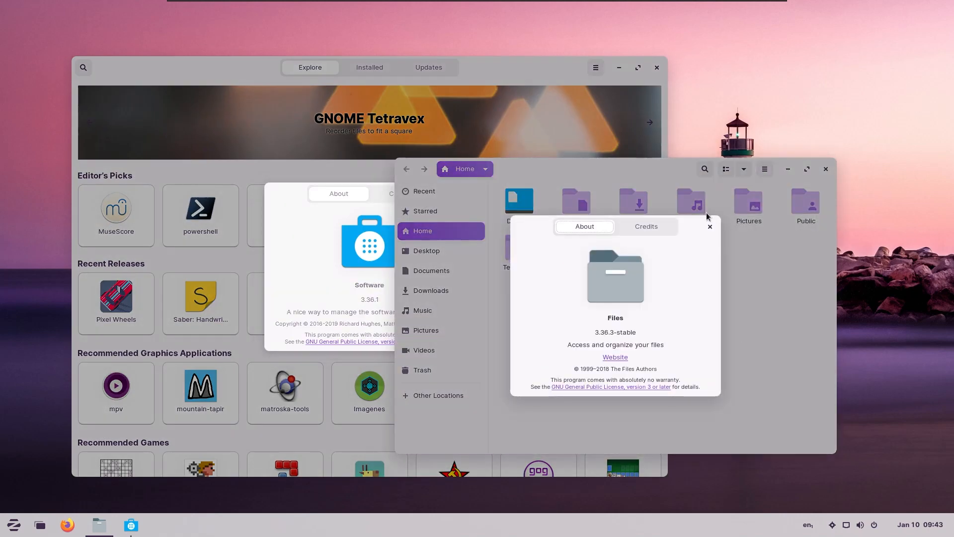
Step: Close both About dialogs and the Files and Software windows
click(709, 227)
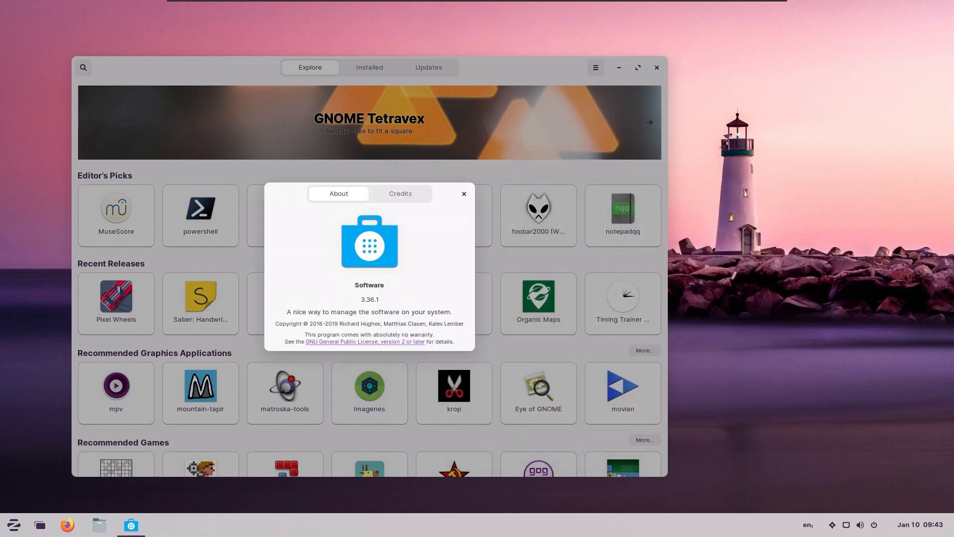
click(463, 194)
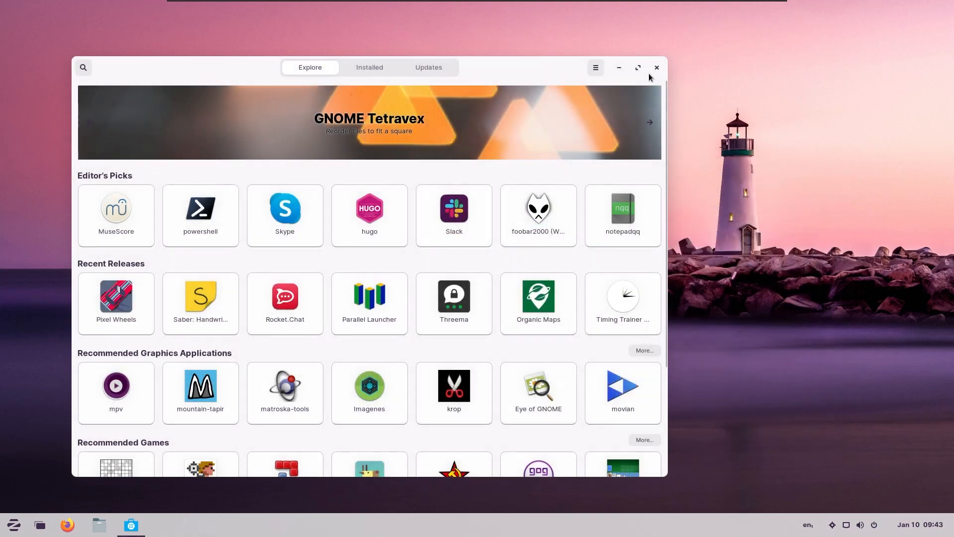
click(656, 67)
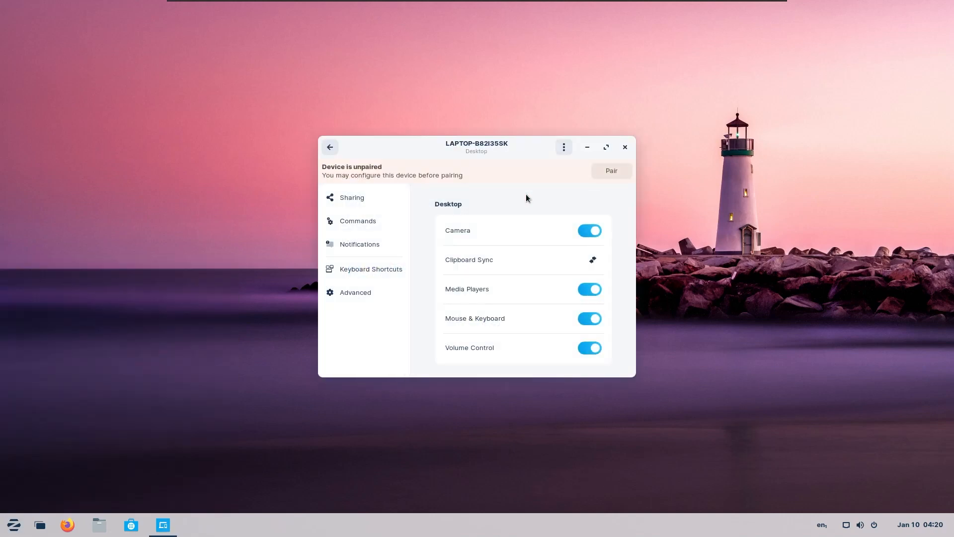
mouse_move(491, 259)
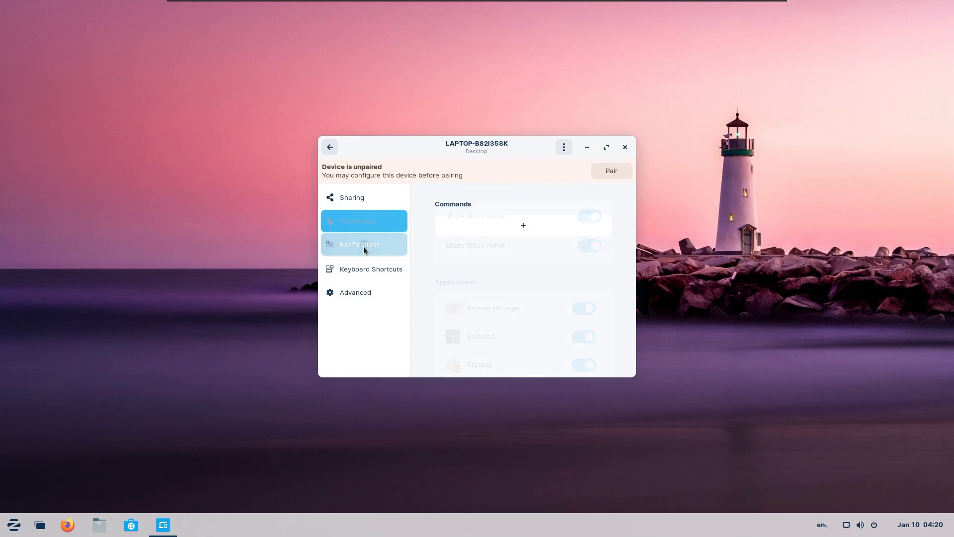
Step: View the device's Keyboard Shortcuts and Advanced pages, show Encryption Info and dismiss it
click(369, 268)
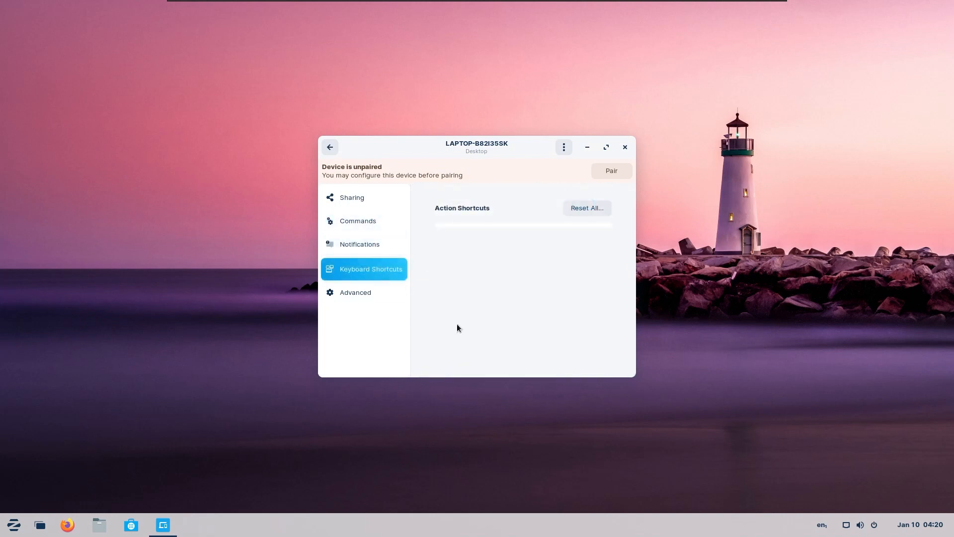
click(563, 147)
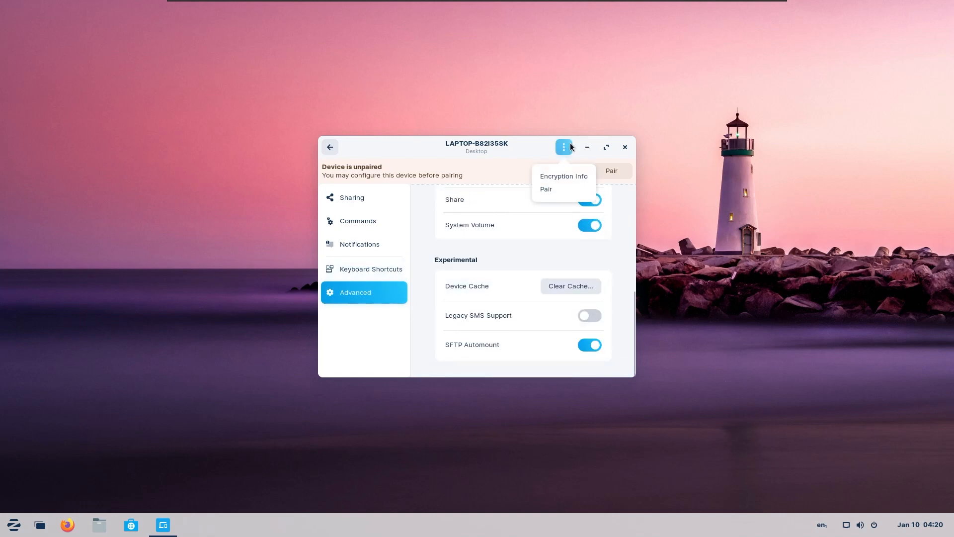
click(562, 176)
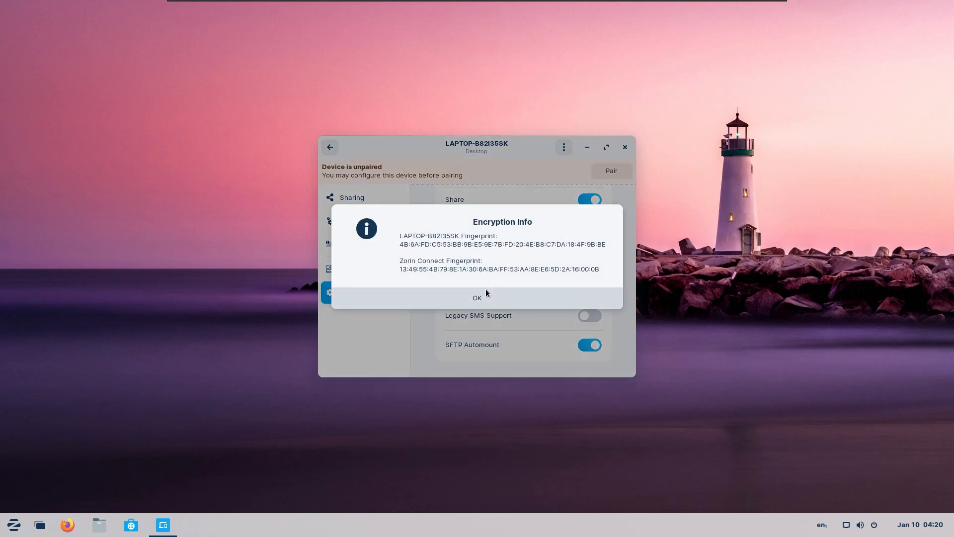
click(476, 297)
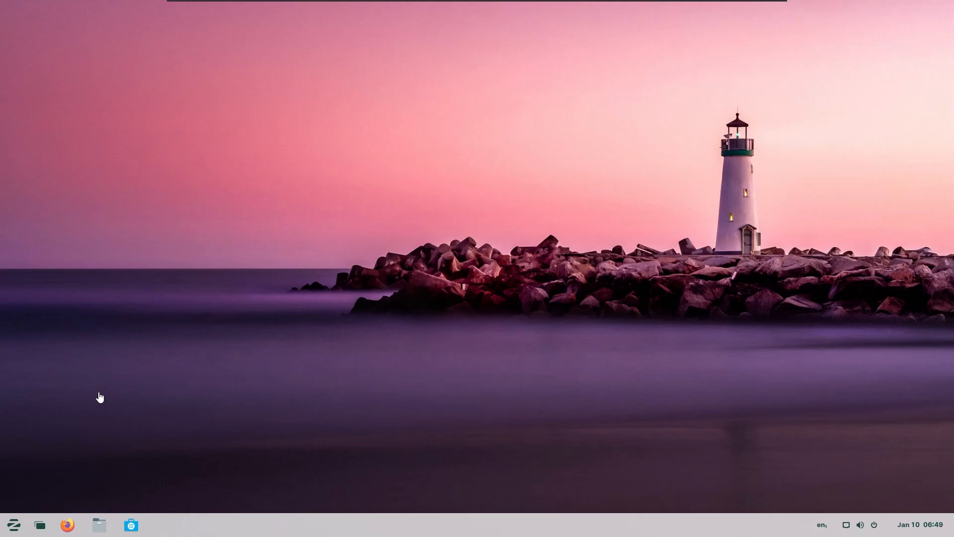
mouse_move(128, 373)
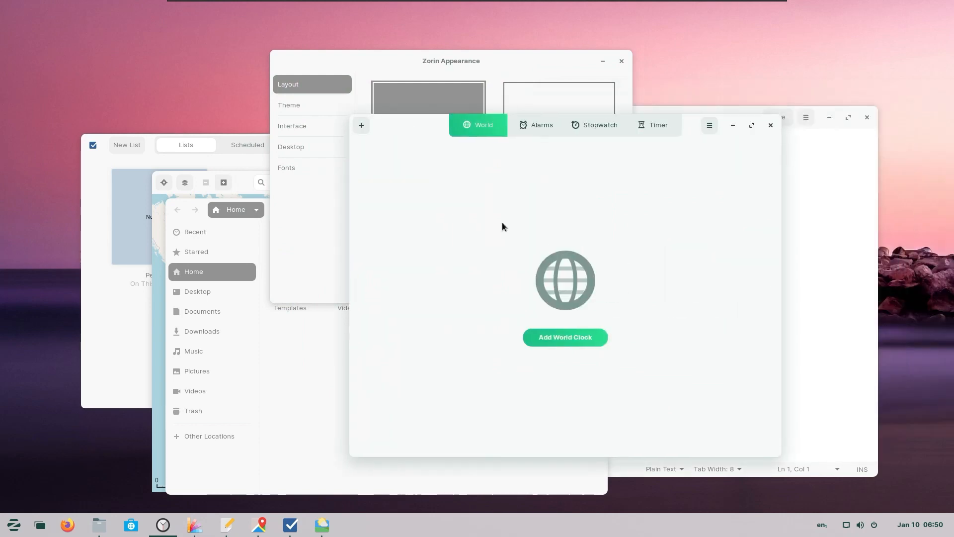
Step: Start and cancel adding a world clock, visit Stopwatch and Timer, then show About Clocks
click(564, 337)
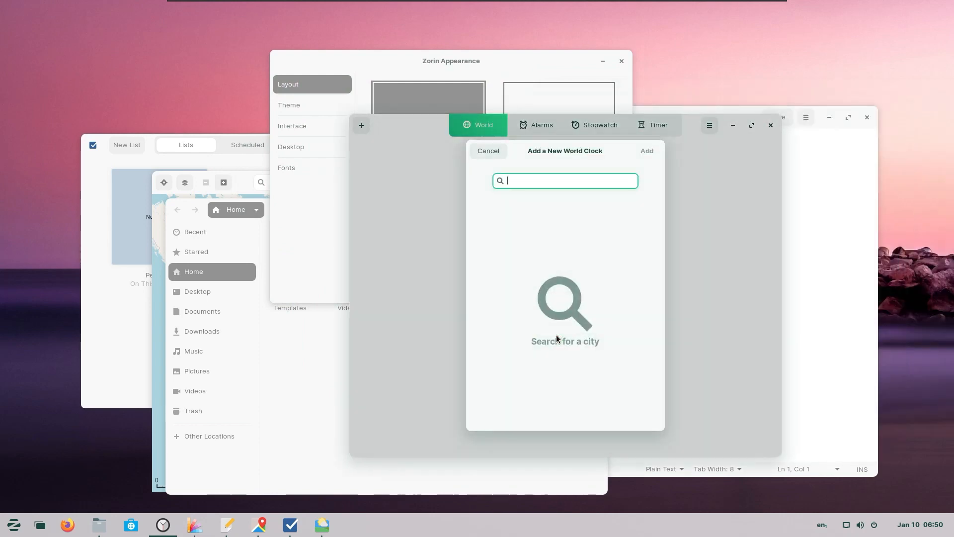
click(487, 150)
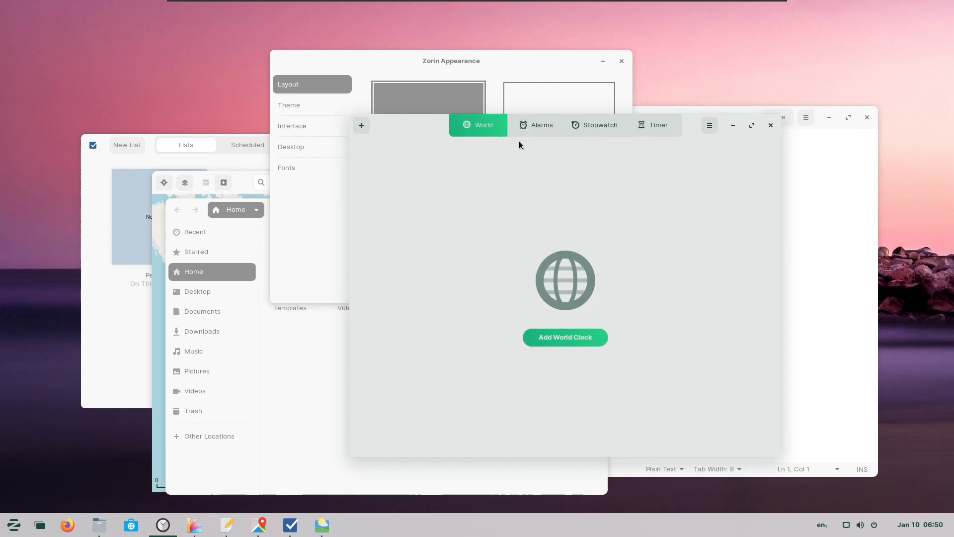
click(598, 125)
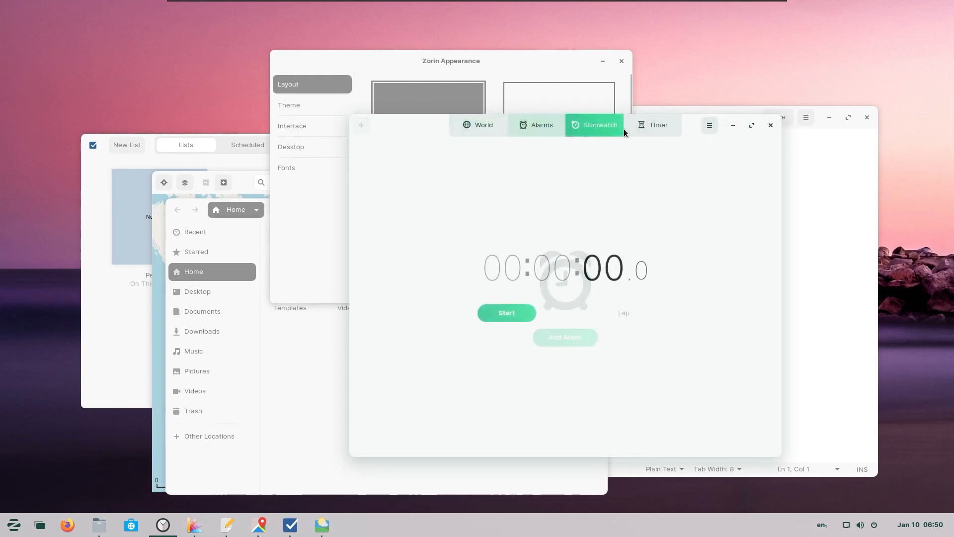
click(709, 125)
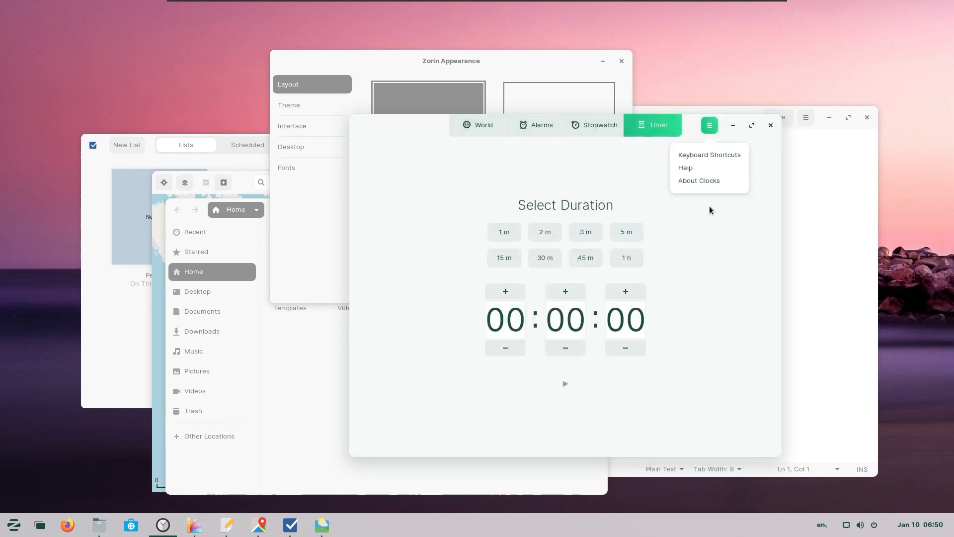
click(697, 180)
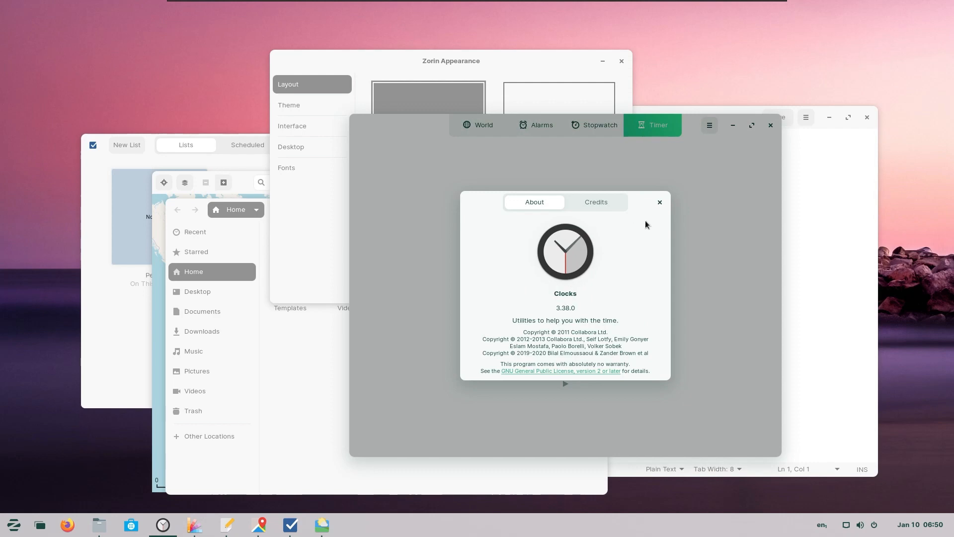
mouse_move(521, 153)
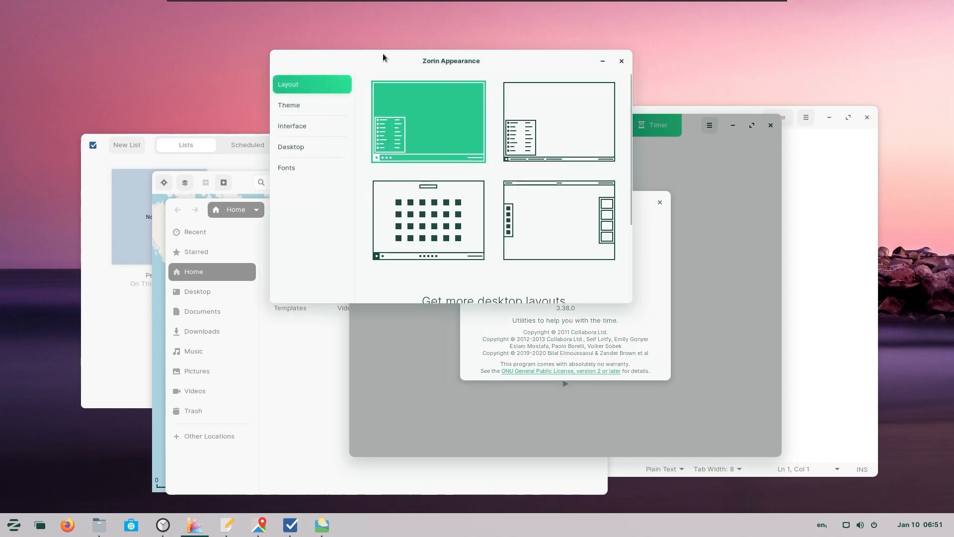
Step: On Theme, set the accent to blue then green and apply the dark background
click(290, 105)
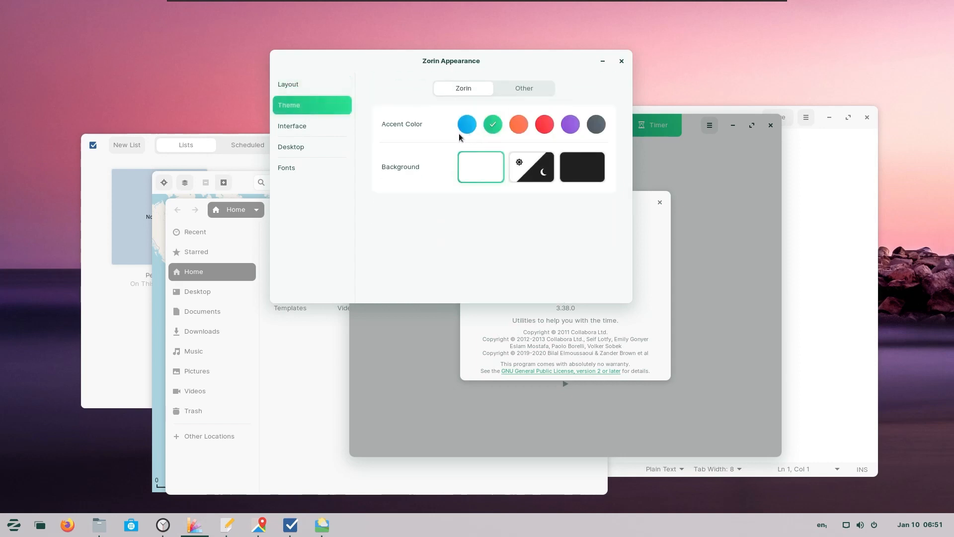
click(466, 125)
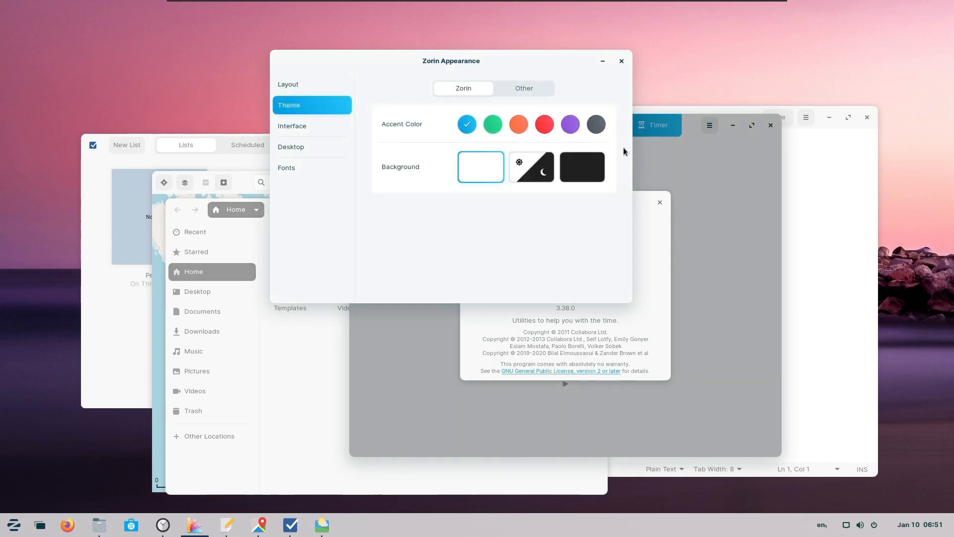
mouse_move(210, 330)
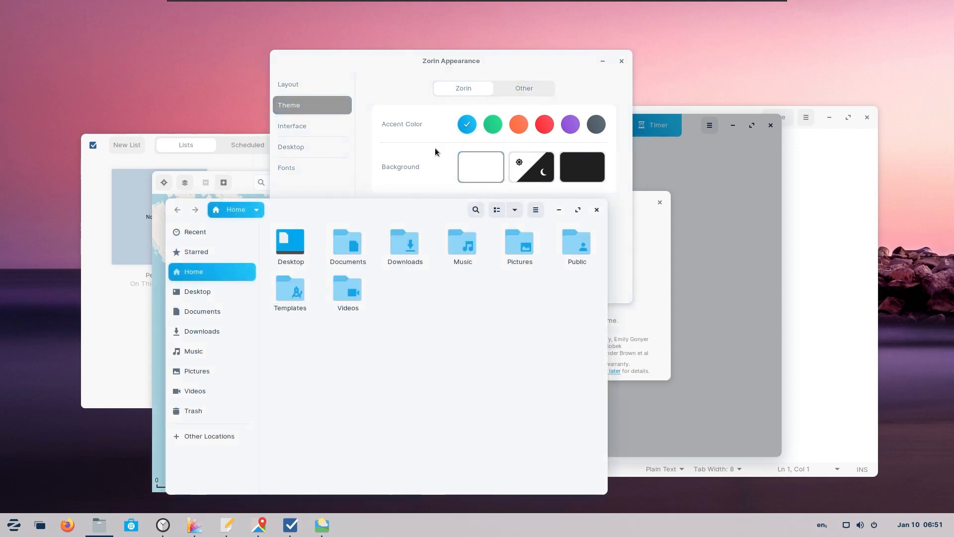
click(492, 125)
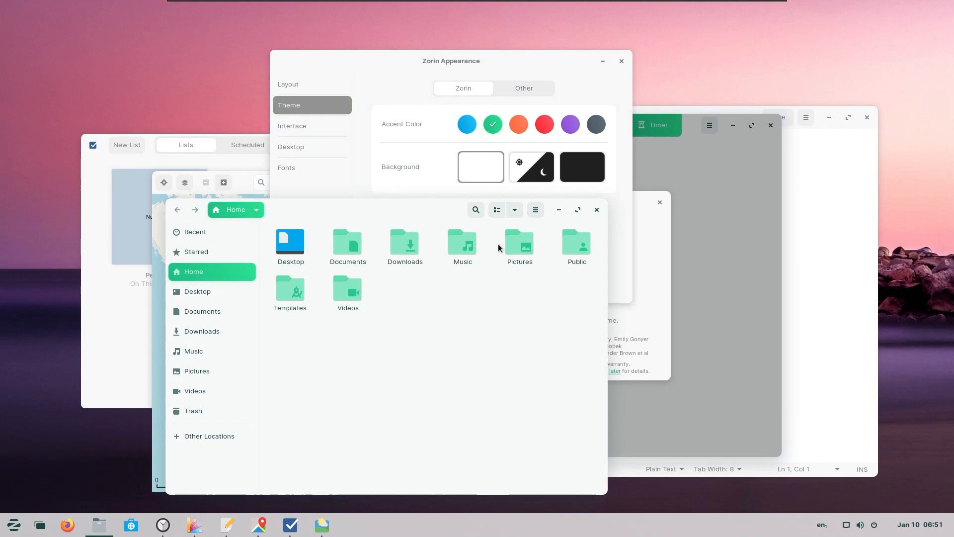
click(480, 167)
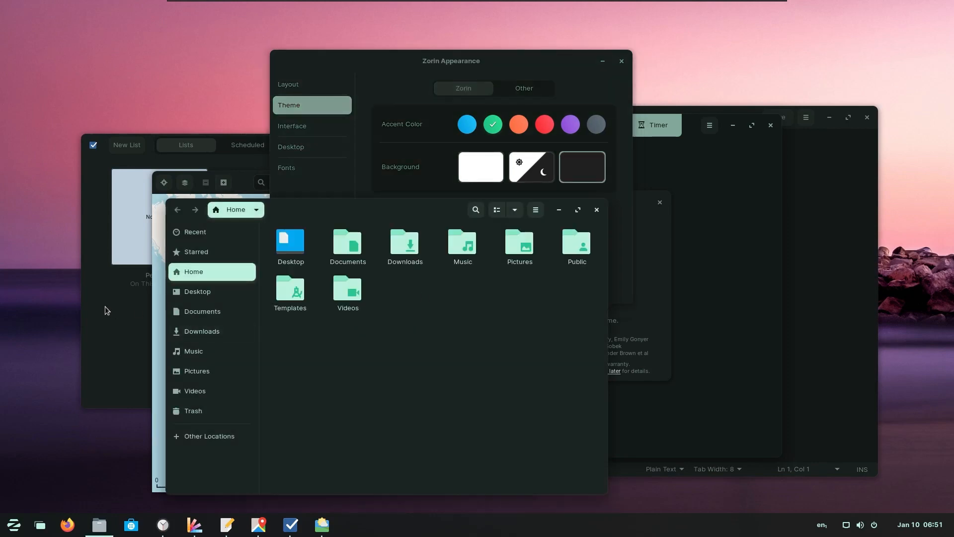
mouse_move(381, 200)
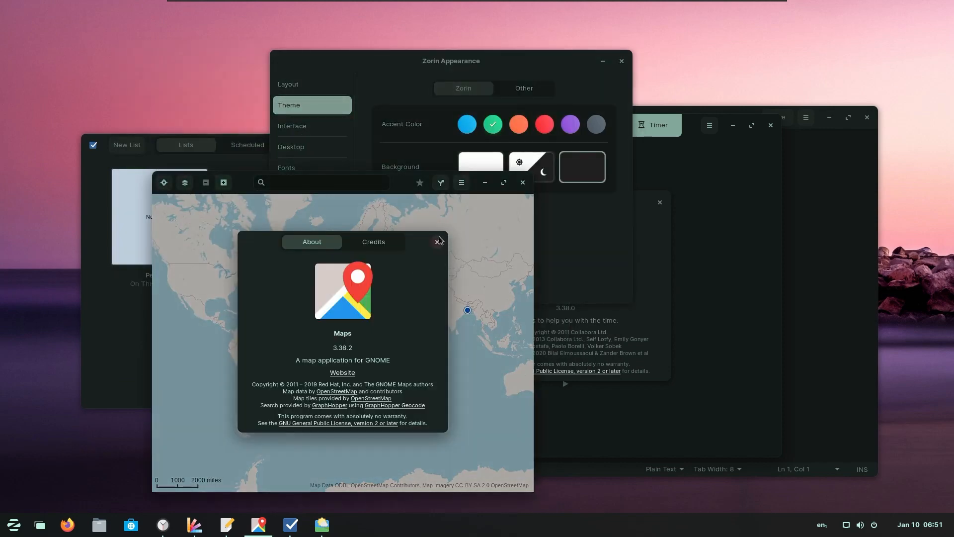
Step: Close the Maps About dialog, the To Do window and the Maps window
click(437, 240)
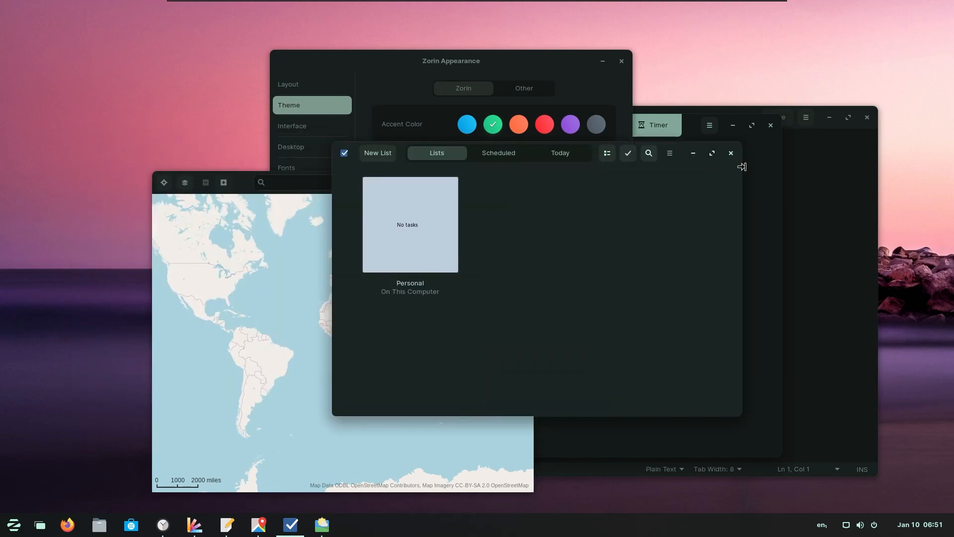
mouse_move(734, 169)
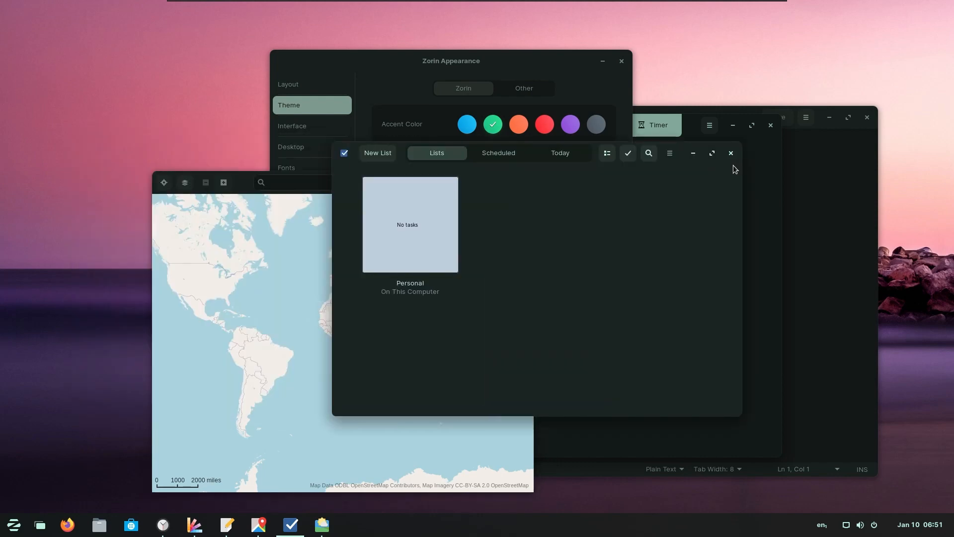
mouse_move(730, 153)
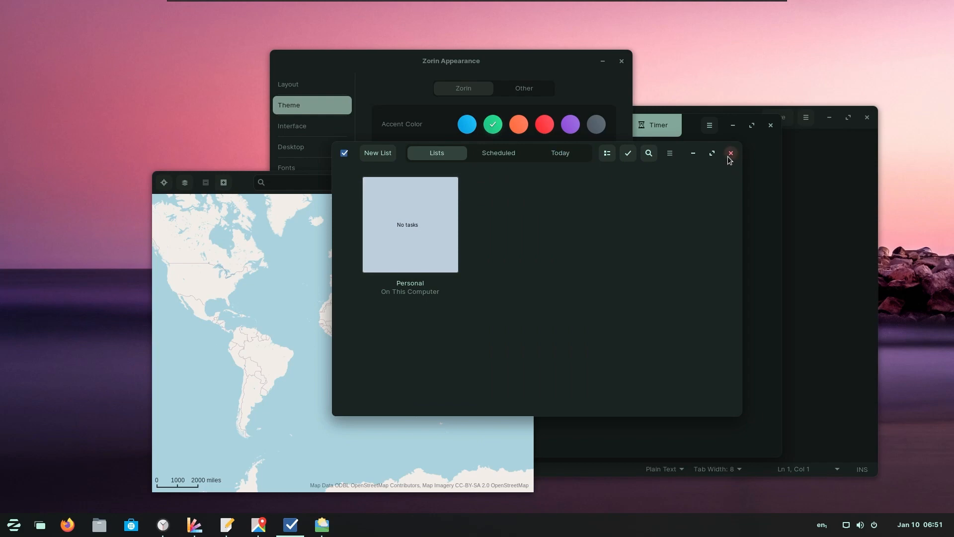
click(729, 153)
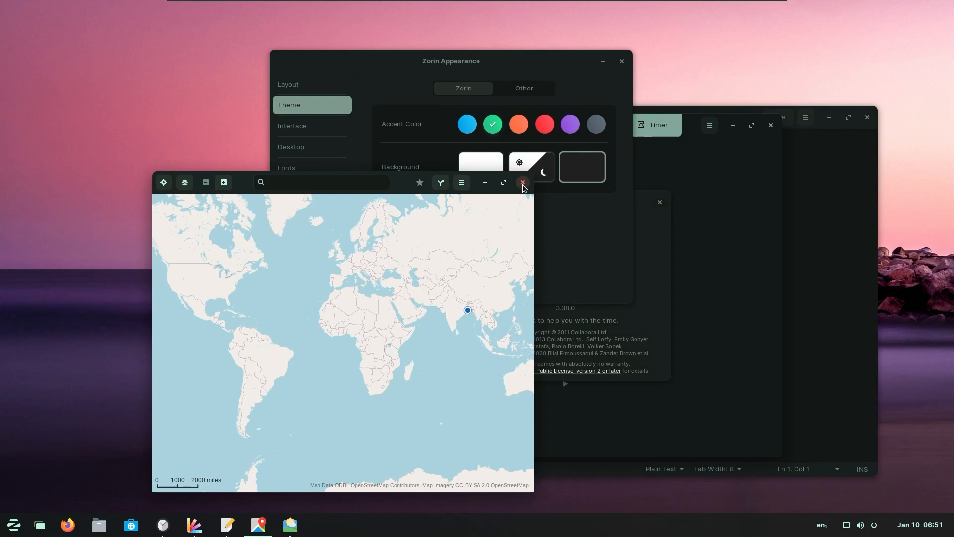
click(522, 182)
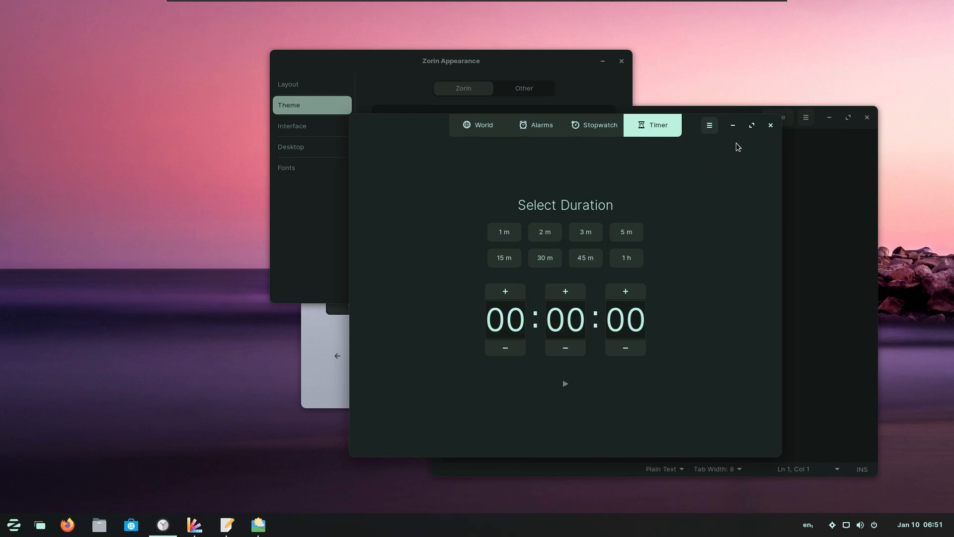
mouse_move(631, 105)
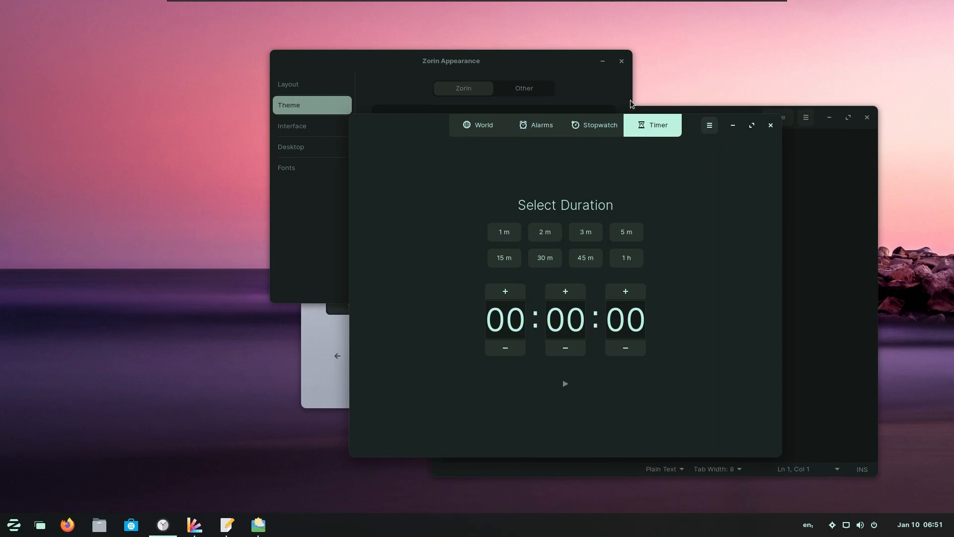
mouse_move(473, 66)
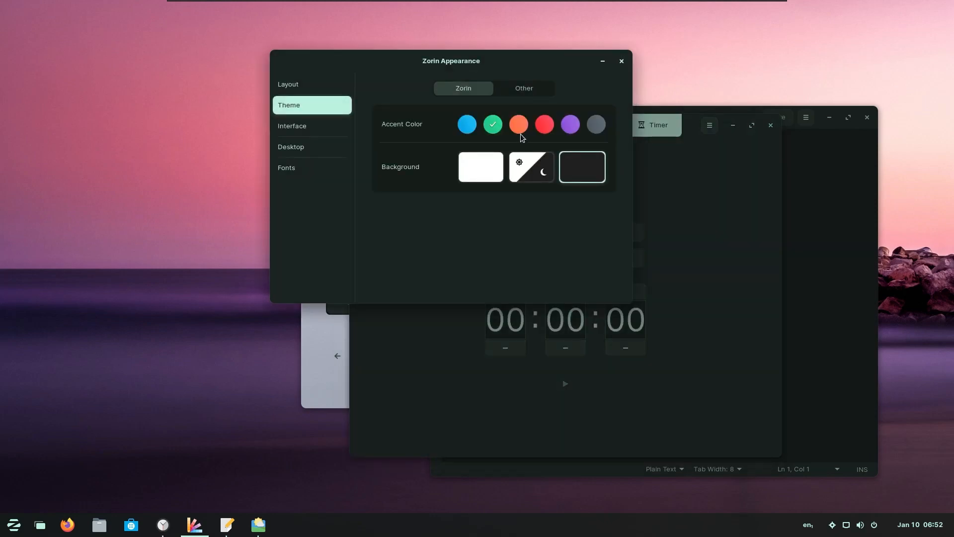
Step: Change the Zorin Appearance accent colour to orange
click(519, 124)
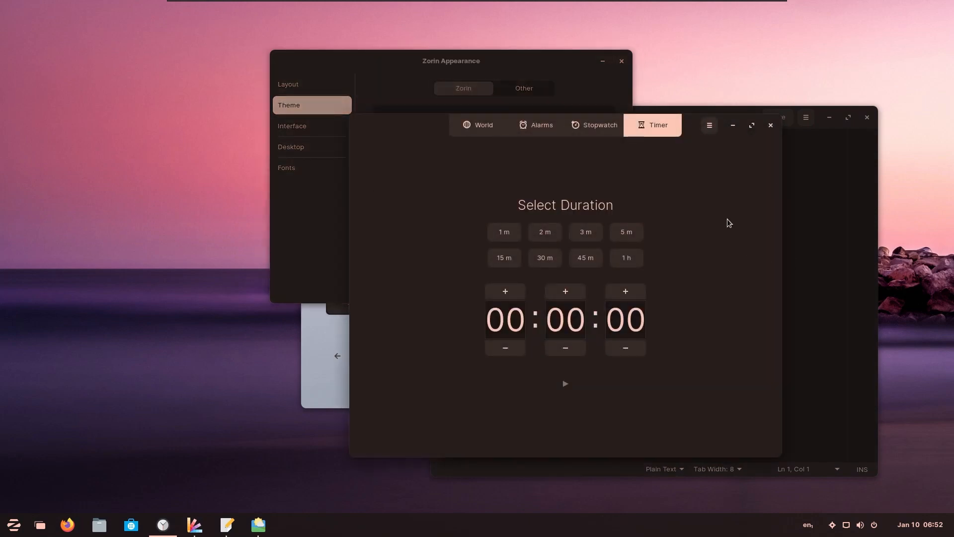
mouse_move(591, 82)
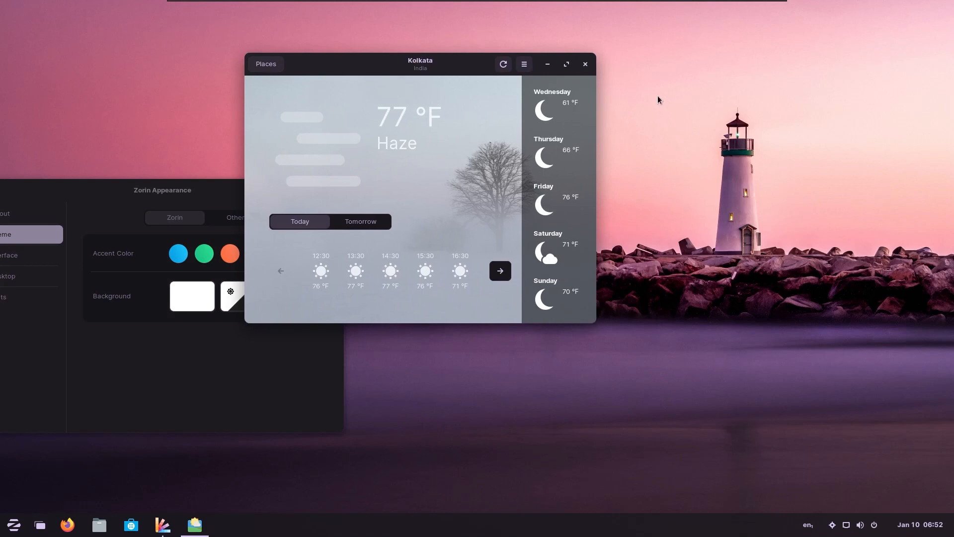
Step: Browse the Graphics and Office app categories and launch LibreOffice Writer
click(585, 64)
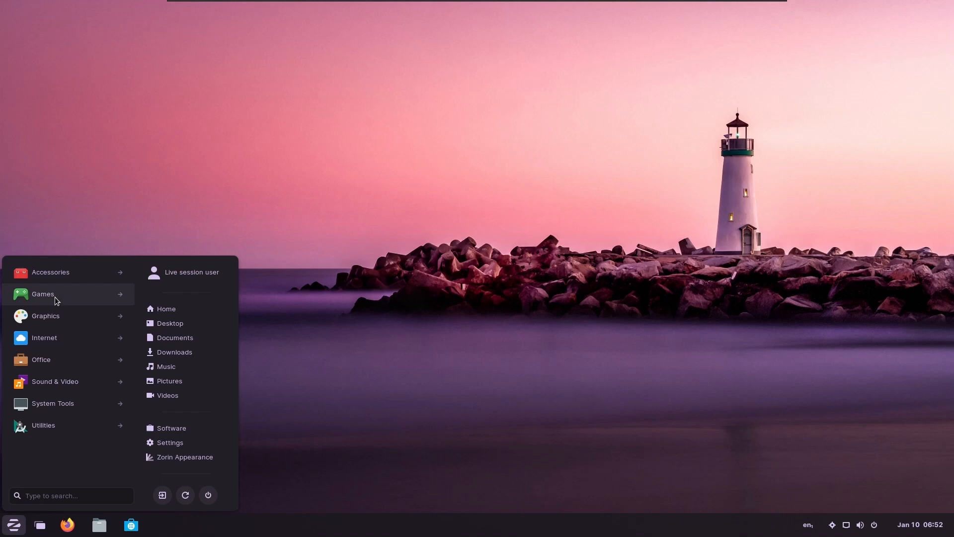
mouse_move(39, 477)
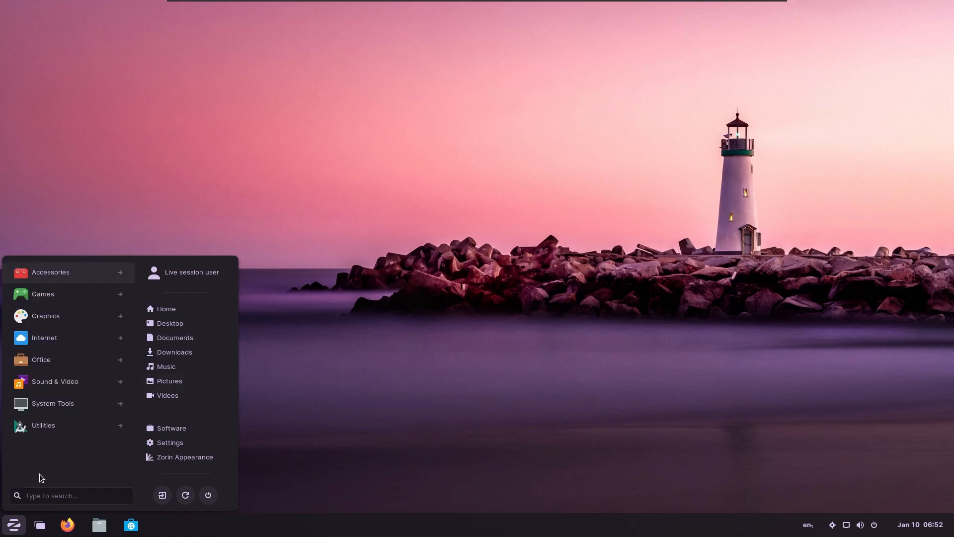
click(44, 315)
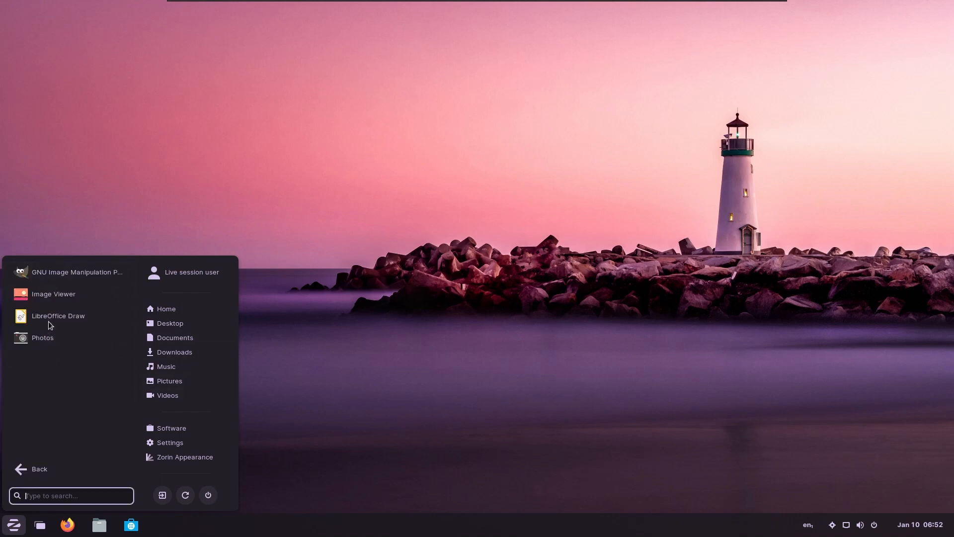
mouse_move(57, 315)
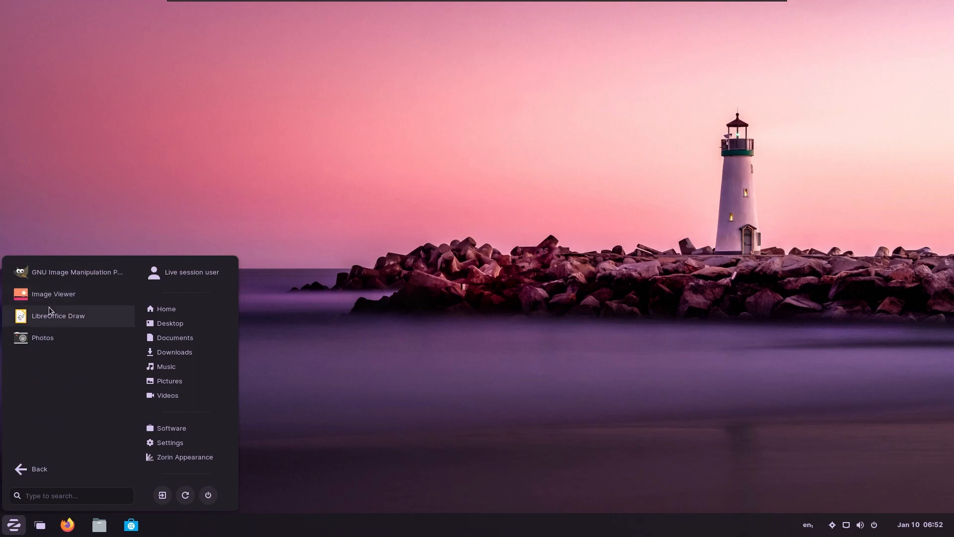
mouse_move(58, 315)
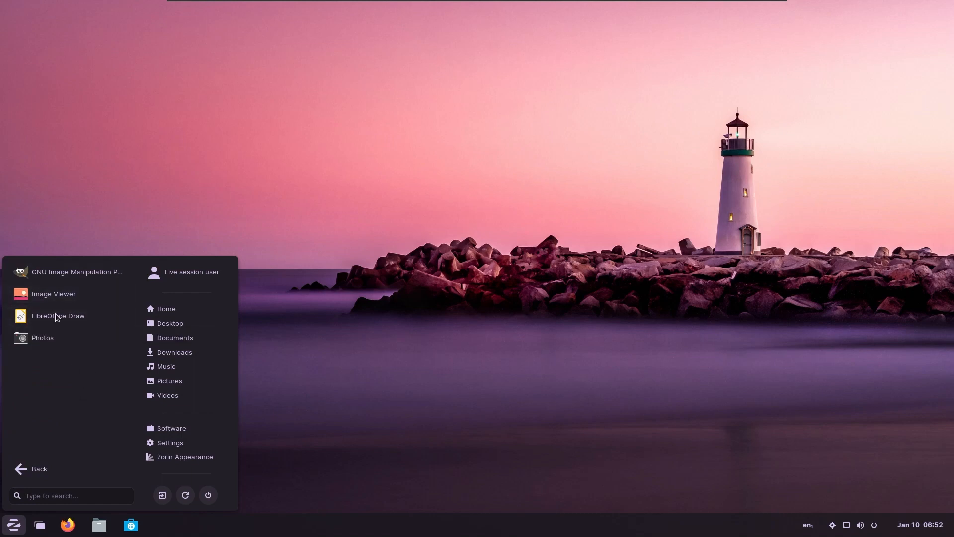
click(39, 468)
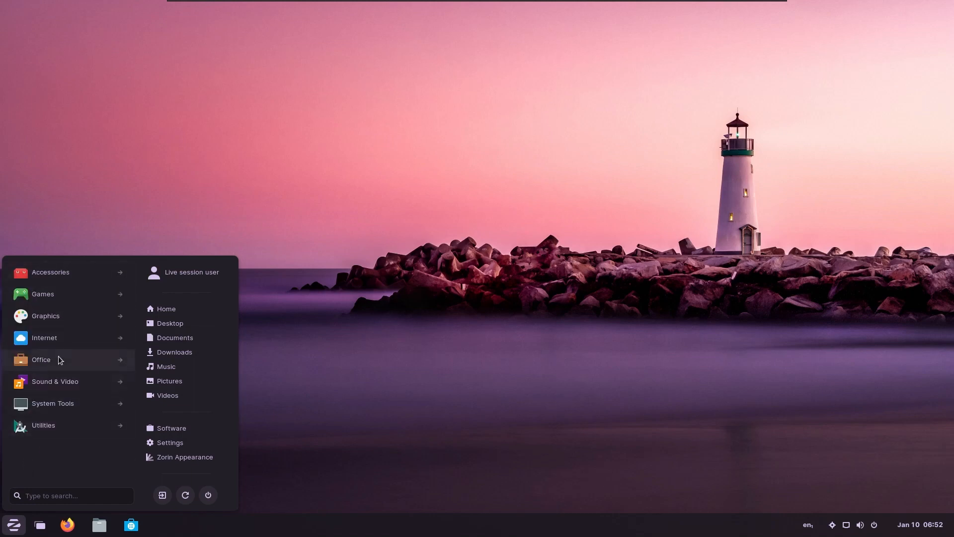
click(41, 359)
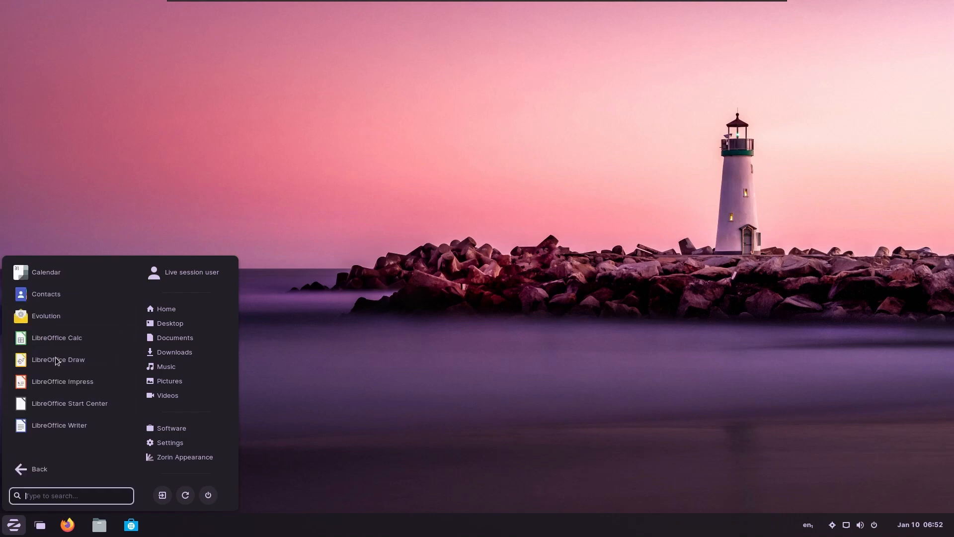
mouse_move(61, 424)
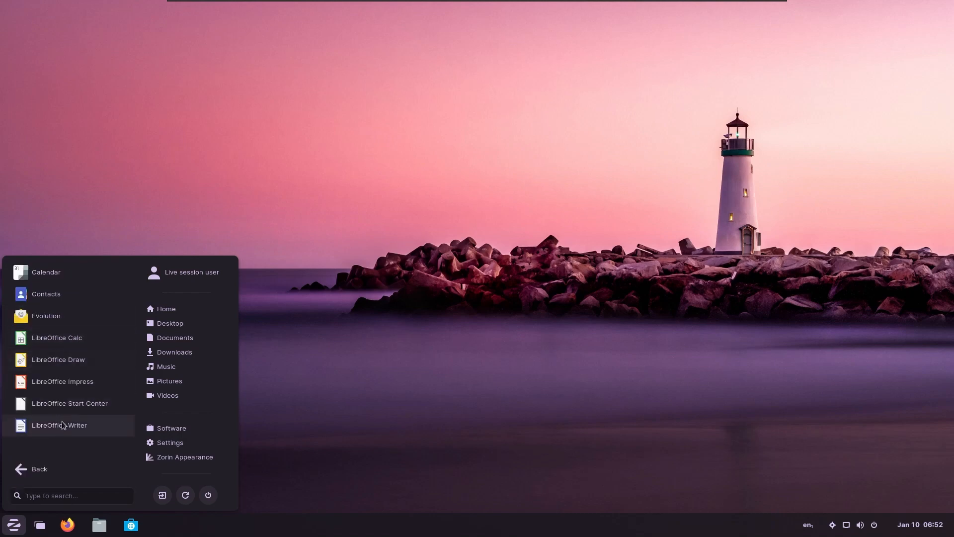
click(58, 425)
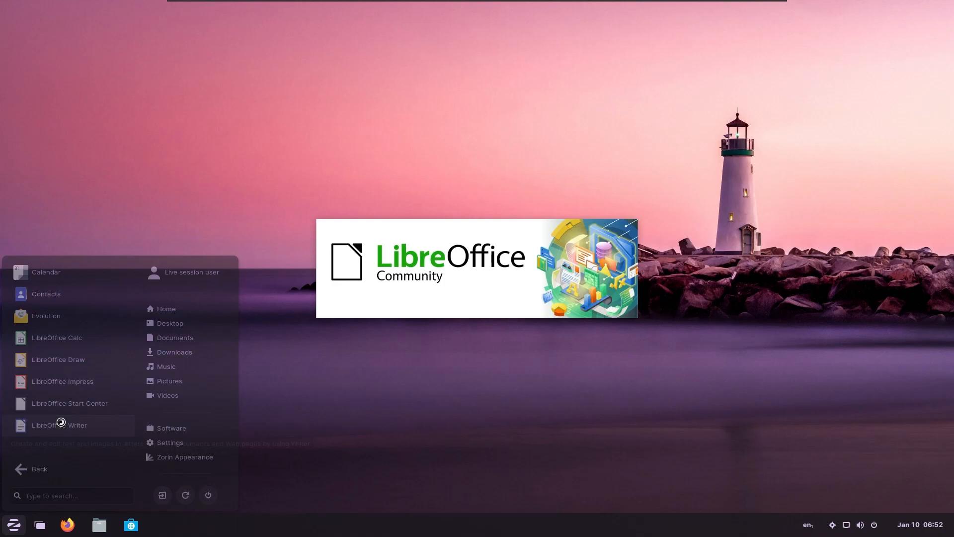
Step: View and dismiss the LibreOffice version information, then show Writer's formatting tools
click(59, 424)
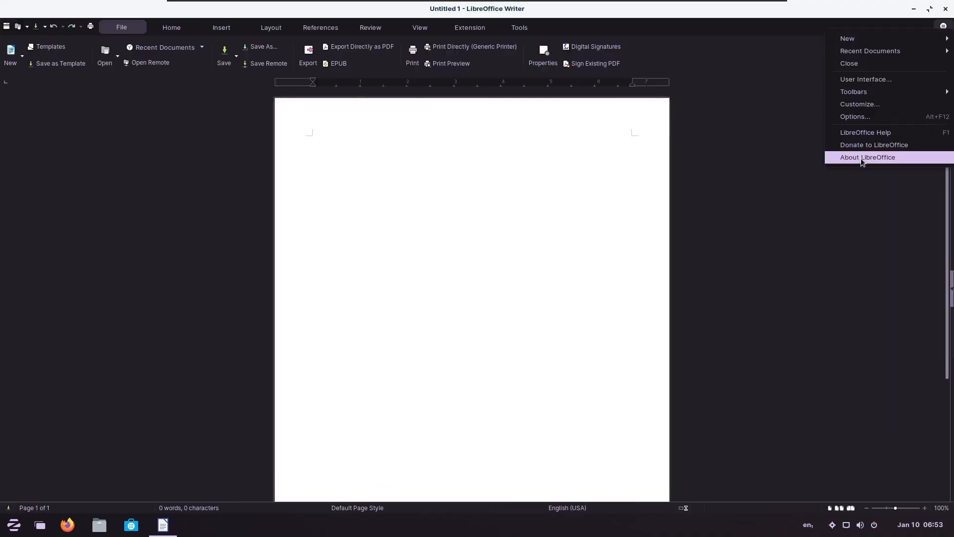
click(866, 157)
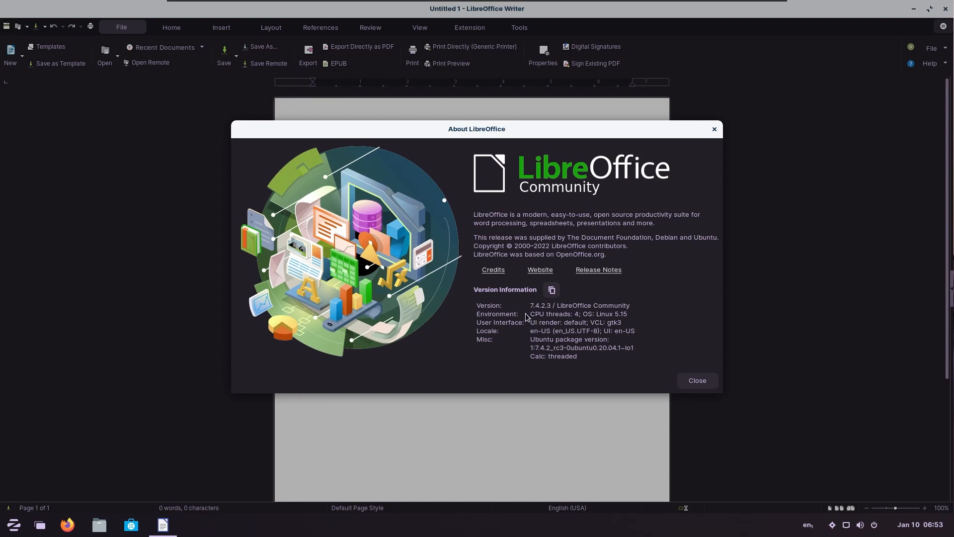
mouse_move(709, 216)
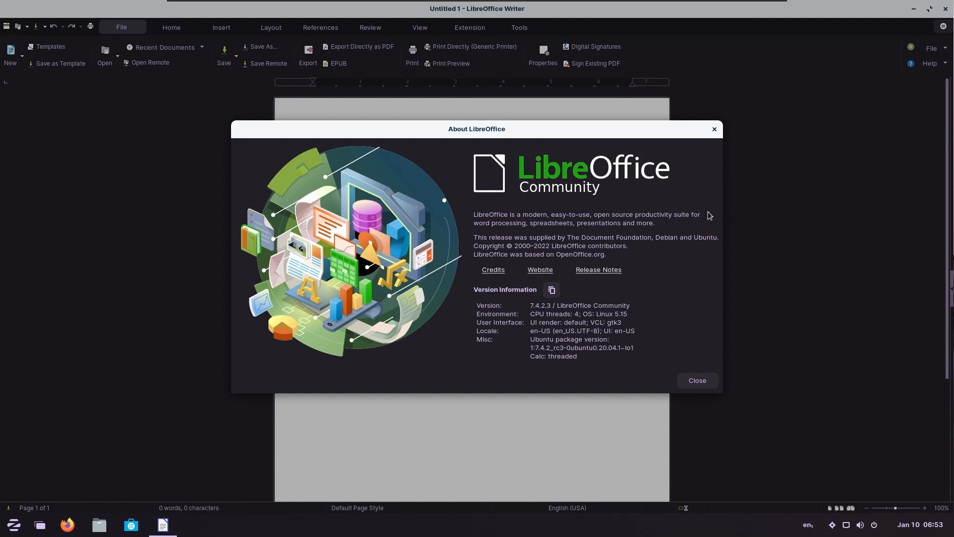
click(697, 381)
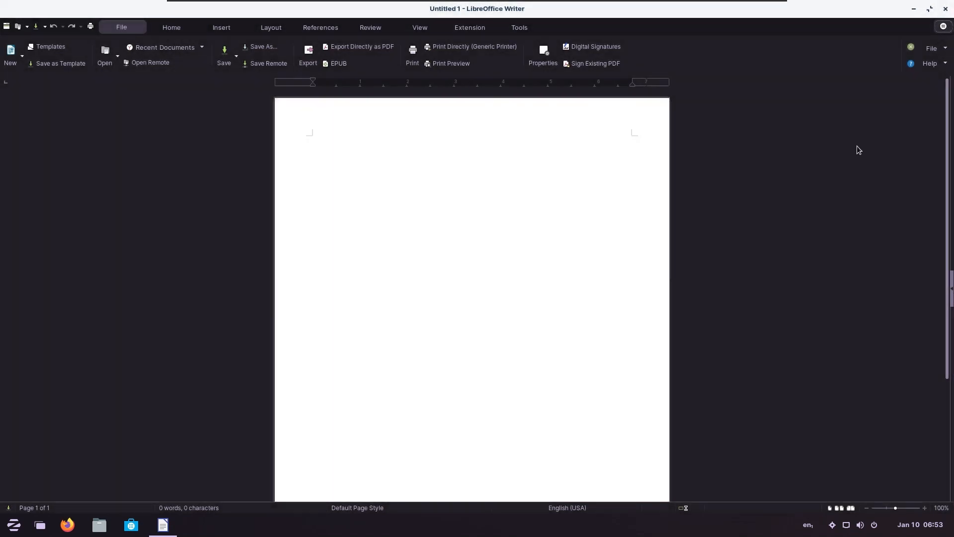
click(171, 27)
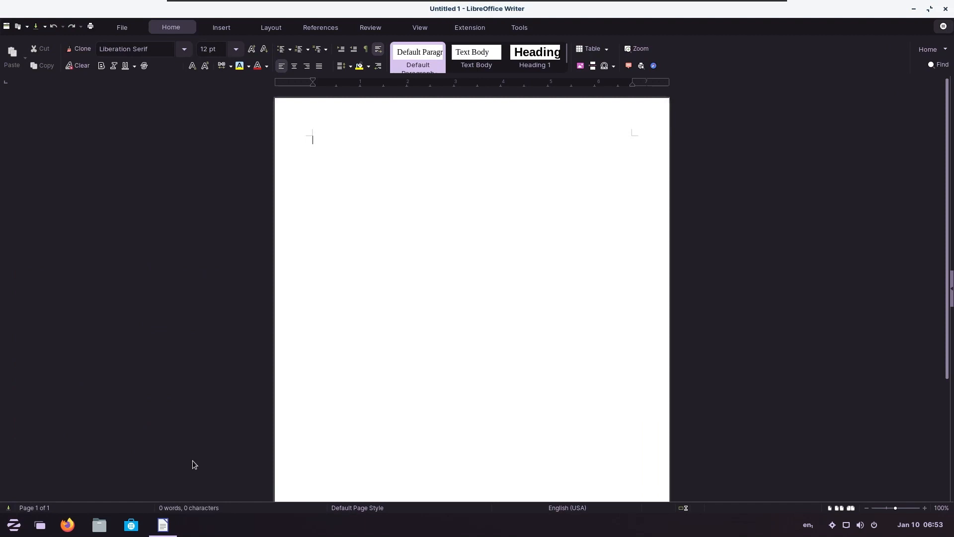
Step: Switch Zorin Appearance to the light theme and return to the blank Writer page
click(194, 525)
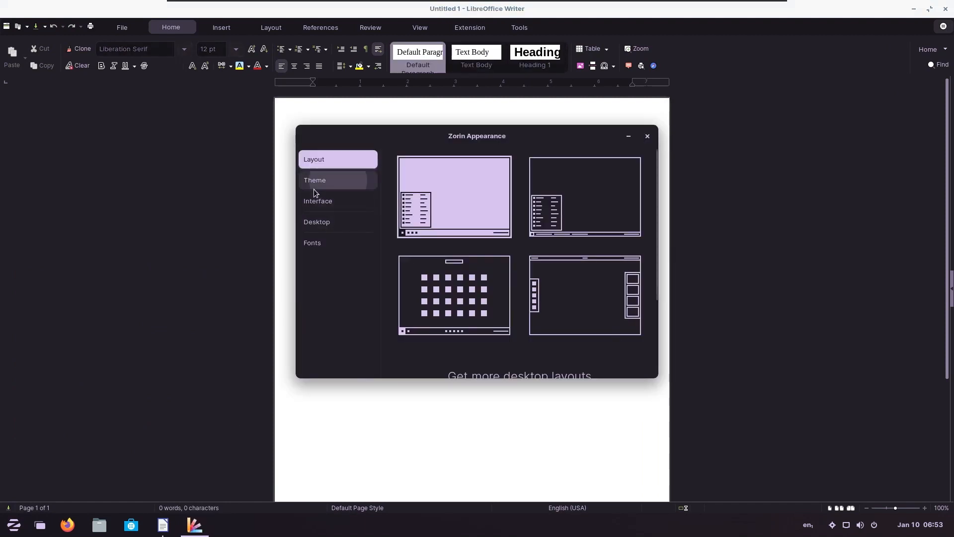
click(315, 180)
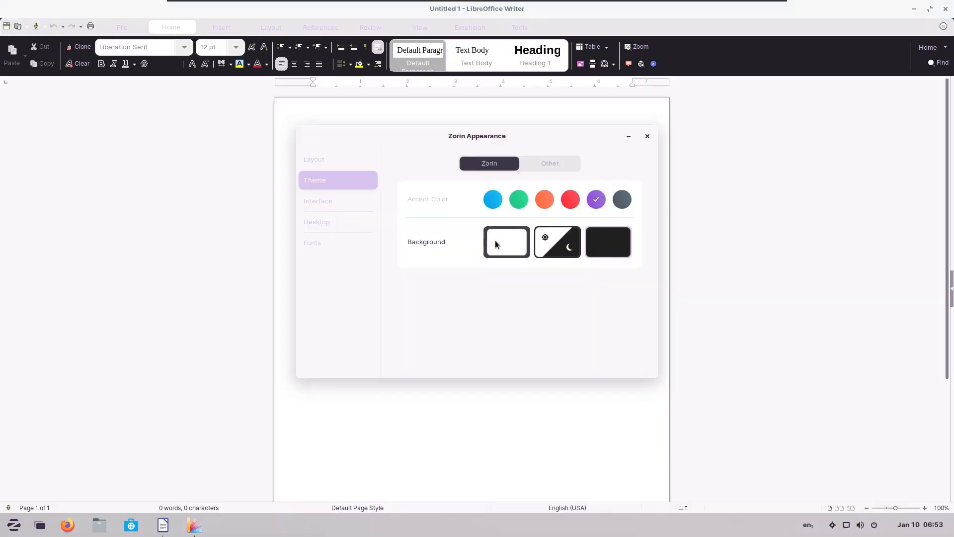
click(646, 136)
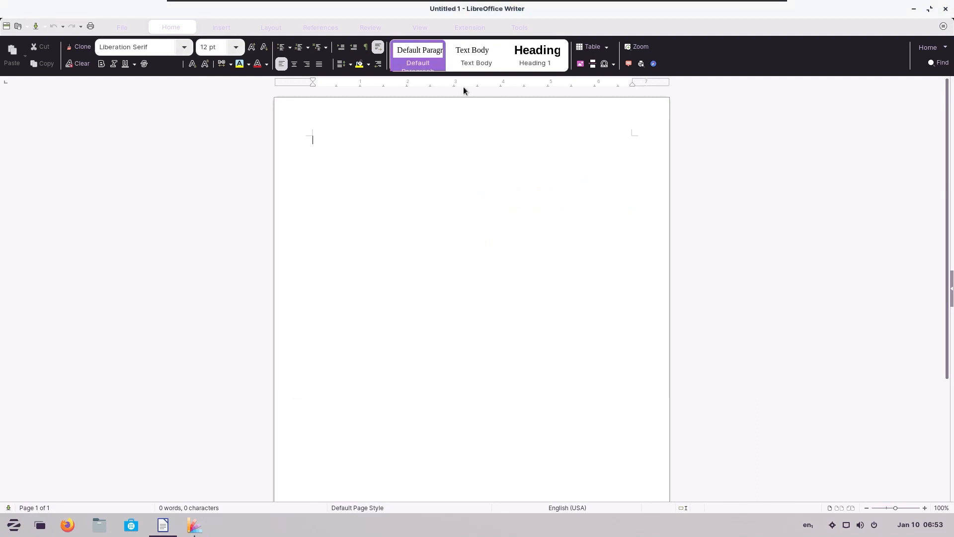
mouse_move(156, 47)
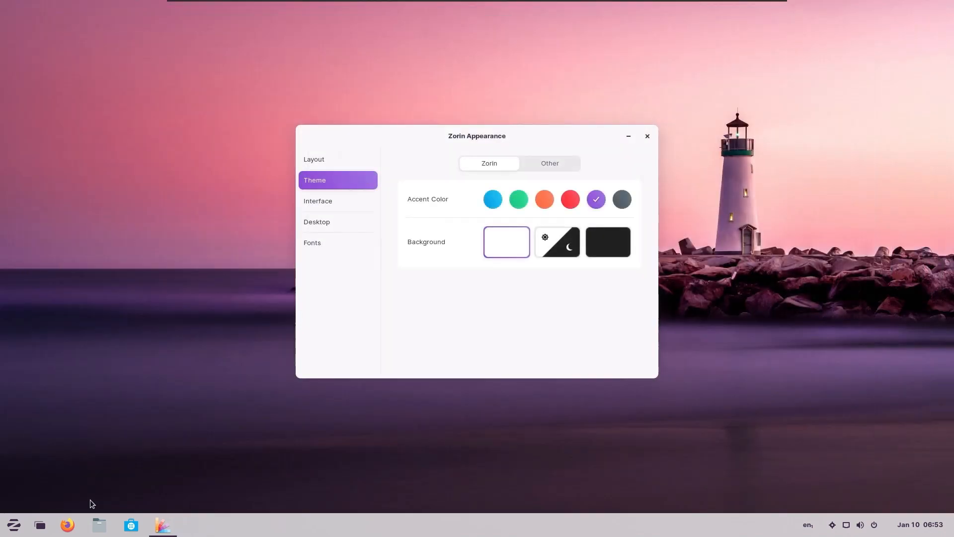
click(13, 523)
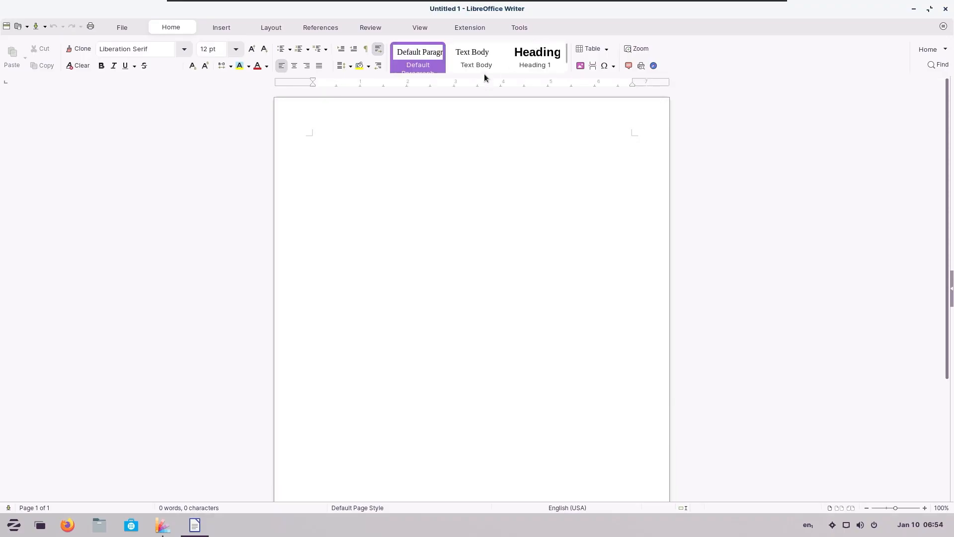
click(312, 139)
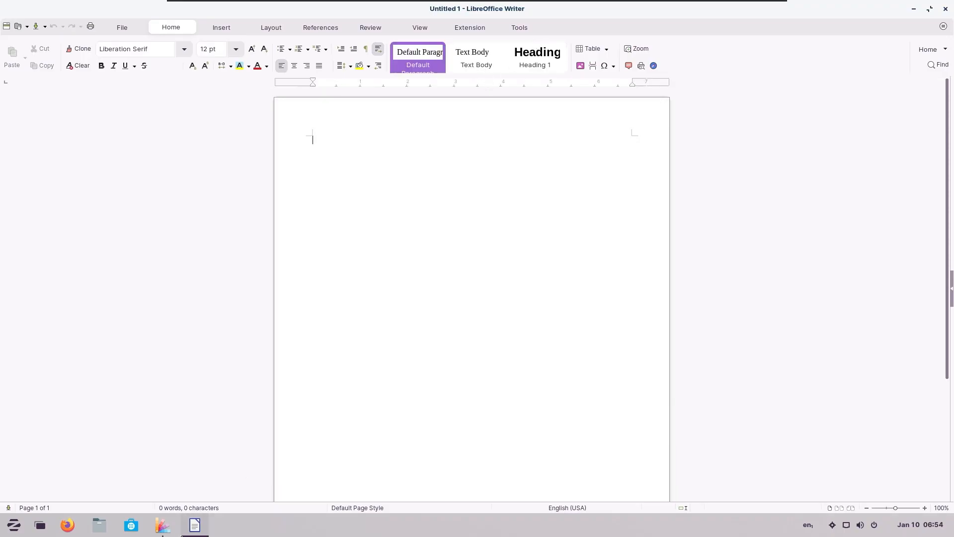
Step: Set the accent colour to green and close the blank Writer document
click(162, 524)
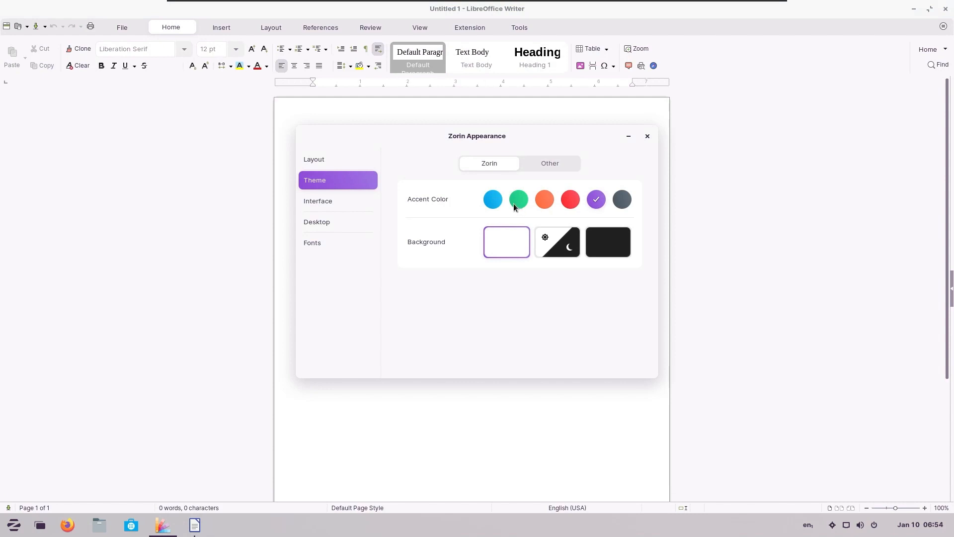
click(647, 136)
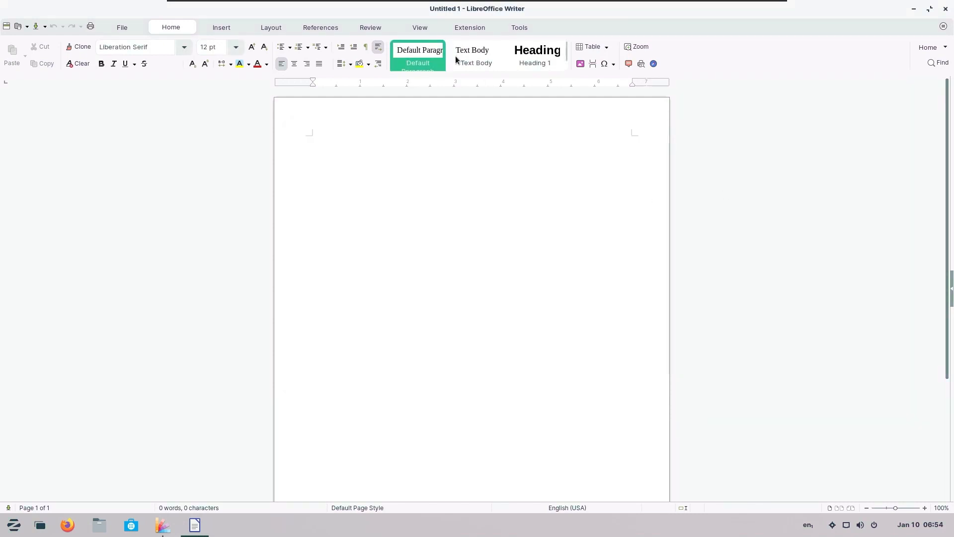
mouse_move(202, 59)
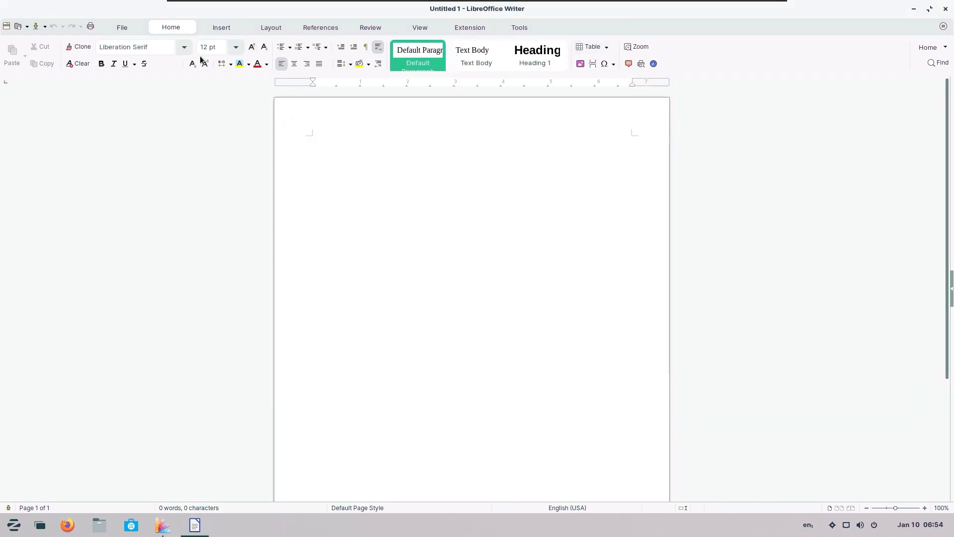
click(122, 28)
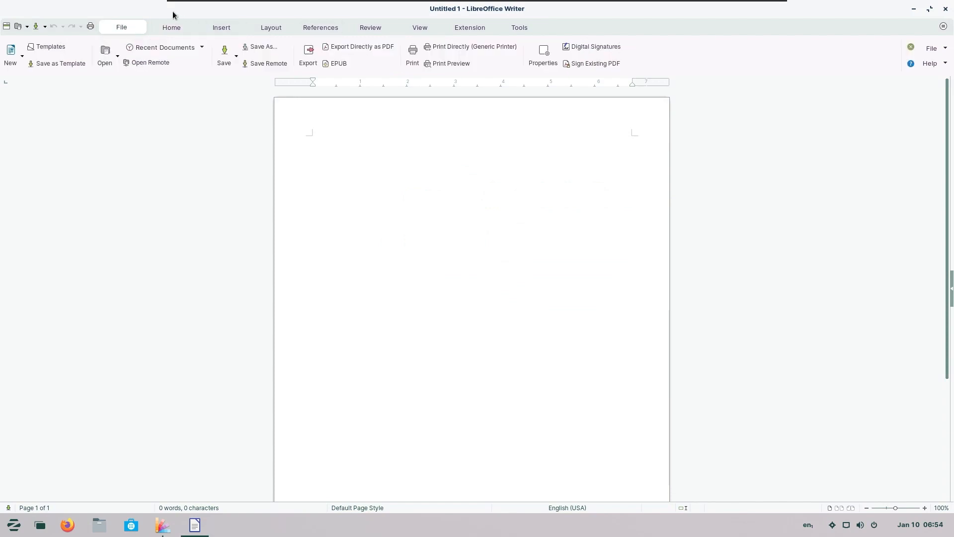
click(312, 139)
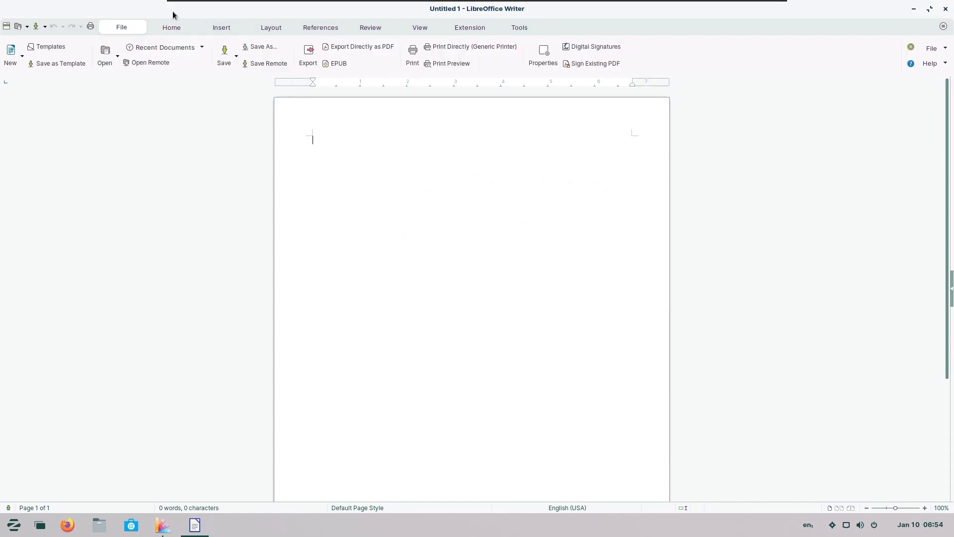
click(13, 524)
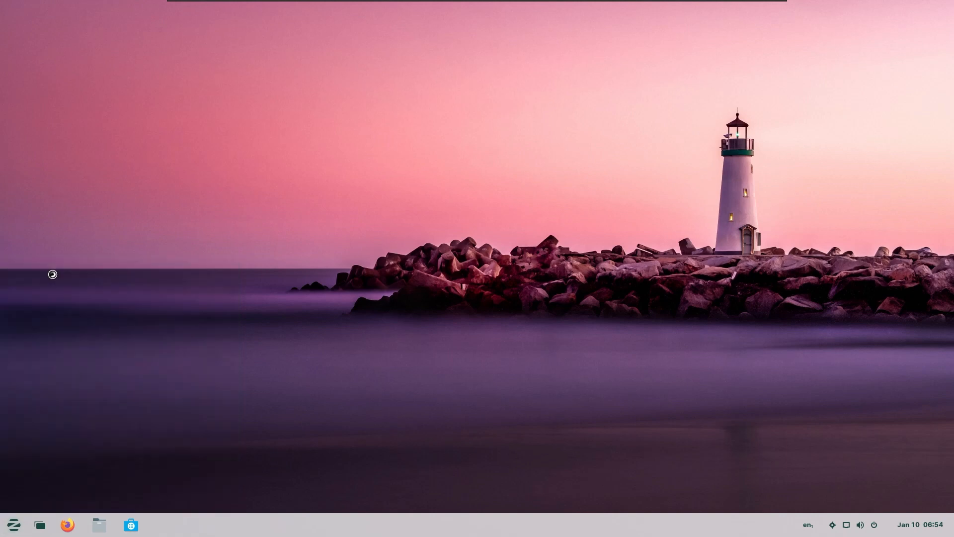
Step: Launch Firefox and focus the start page's Google search field
click(67, 524)
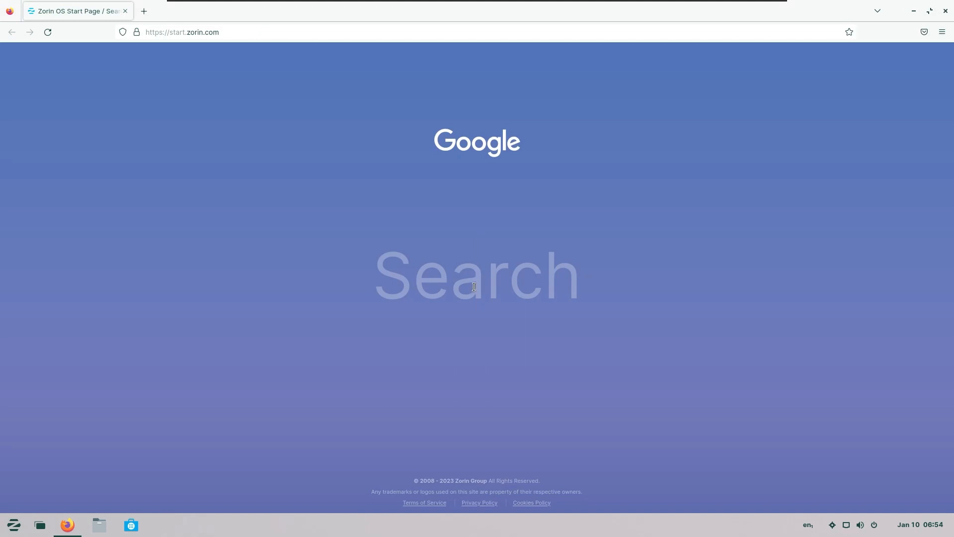
mouse_move(503, 253)
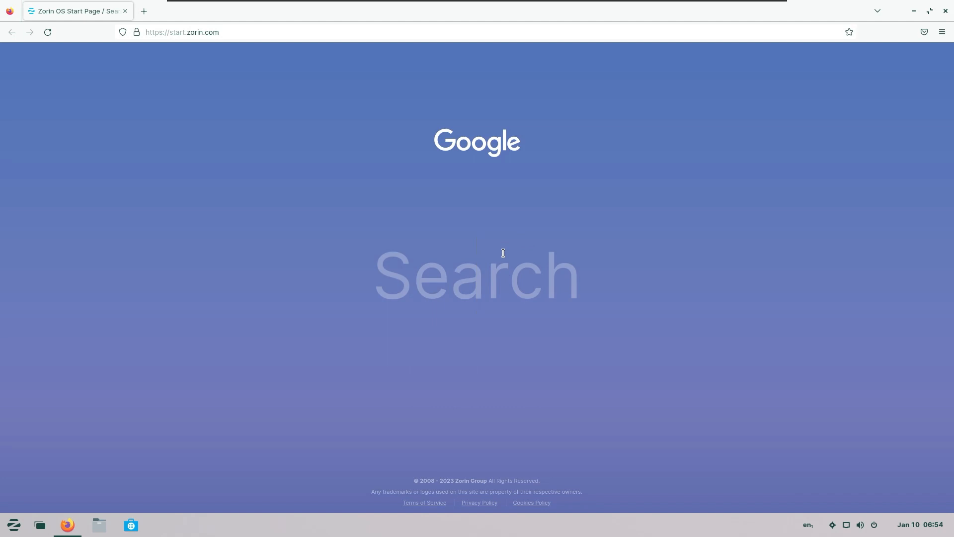
click(478, 275)
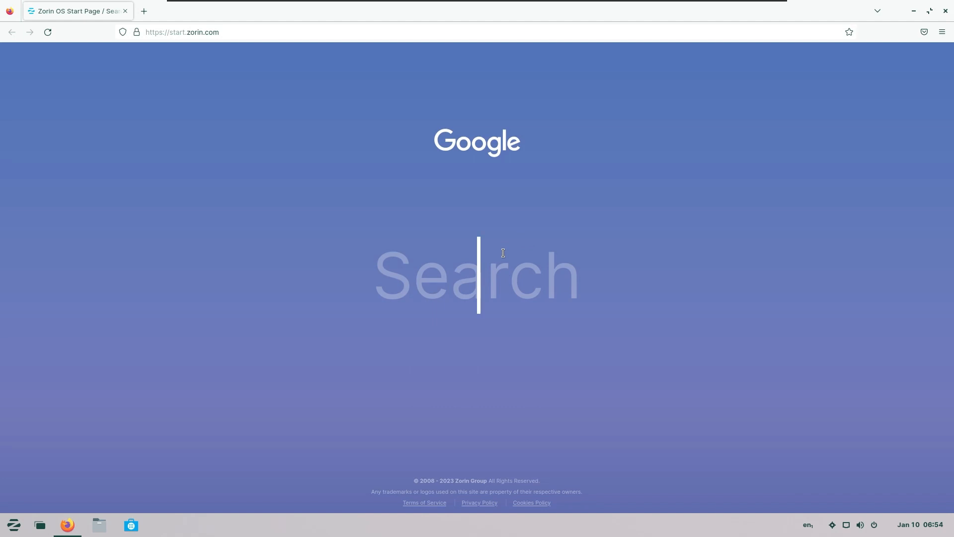
mouse_move(538, 150)
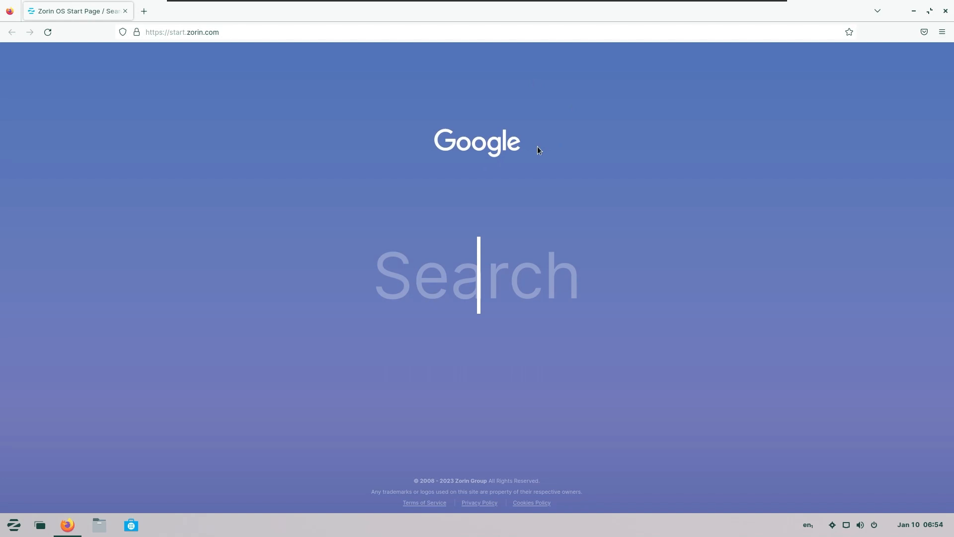
mouse_move(535, 330)
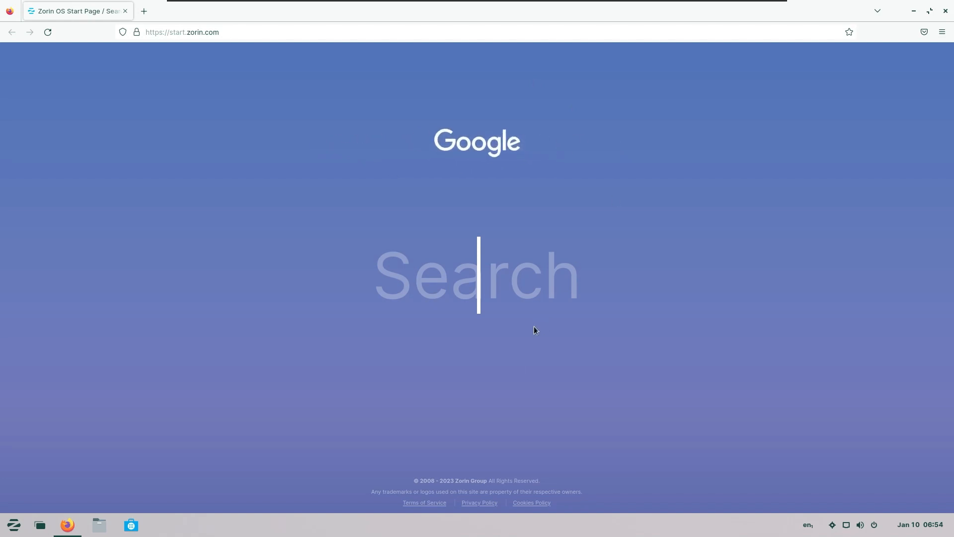
mouse_move(387, 153)
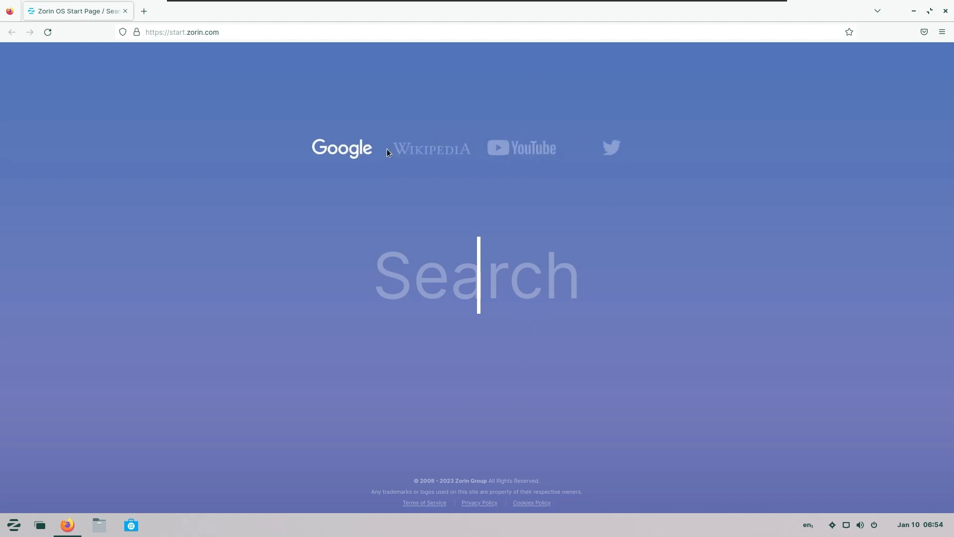
mouse_move(437, 152)
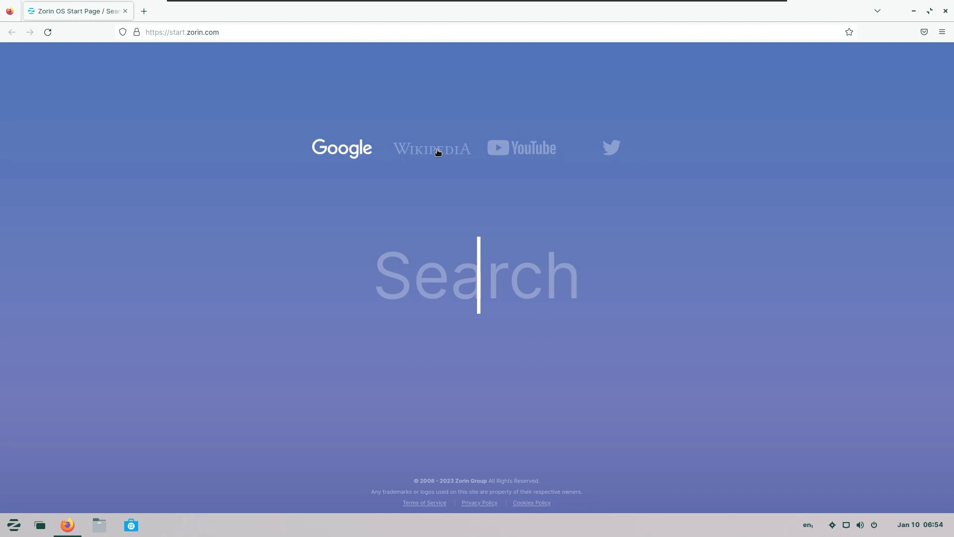
mouse_move(350, 159)
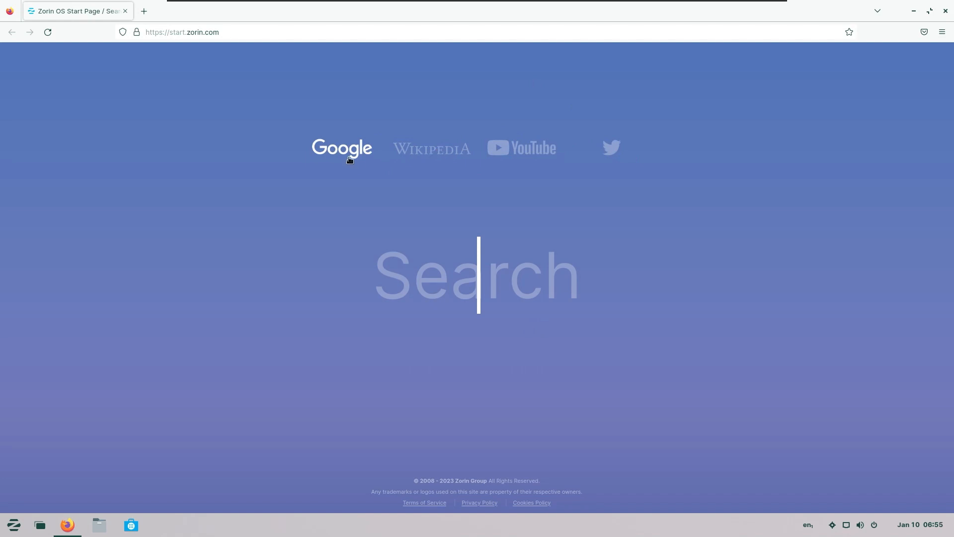
mouse_move(455, 149)
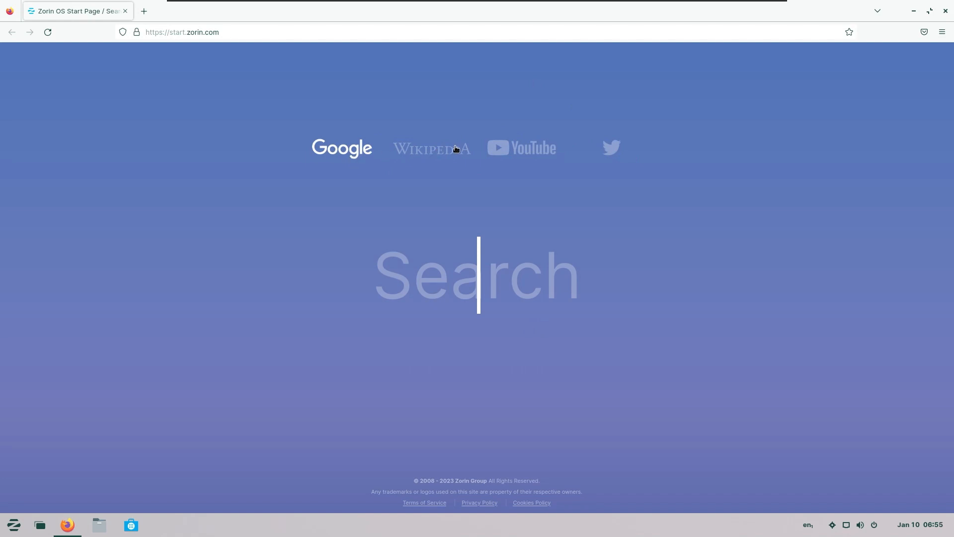
mouse_move(615, 156)
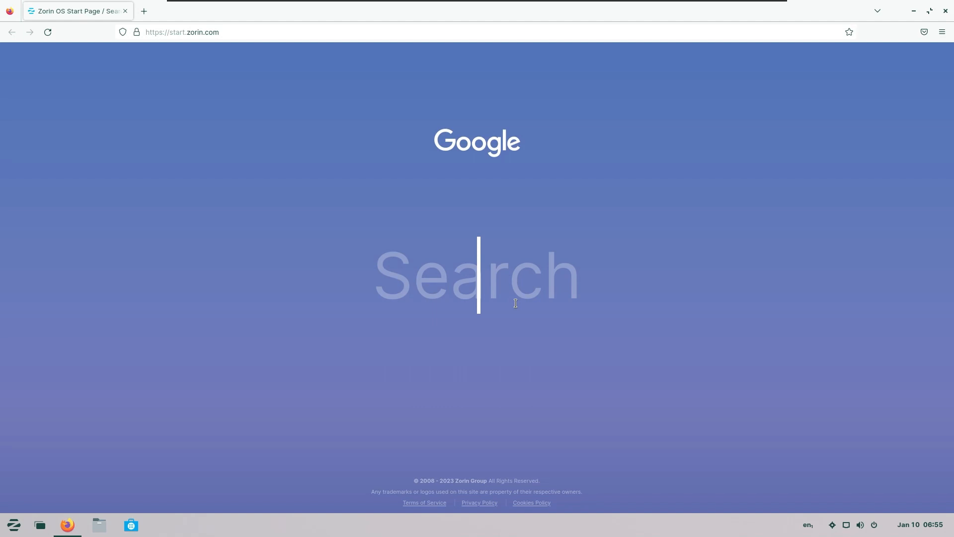
Step: Type 'linux', switch the start page search engine to YouTube, then clear the typed text
text(linux)
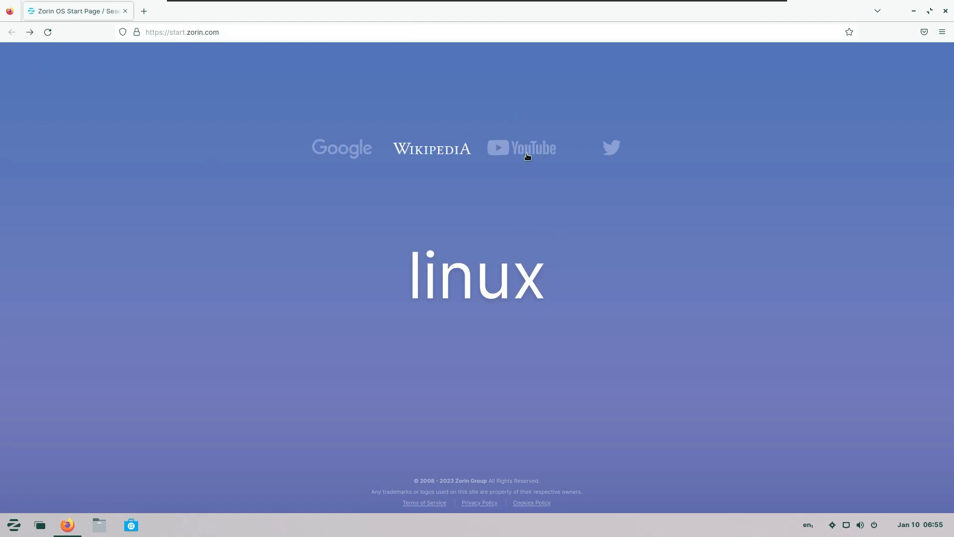
click(520, 148)
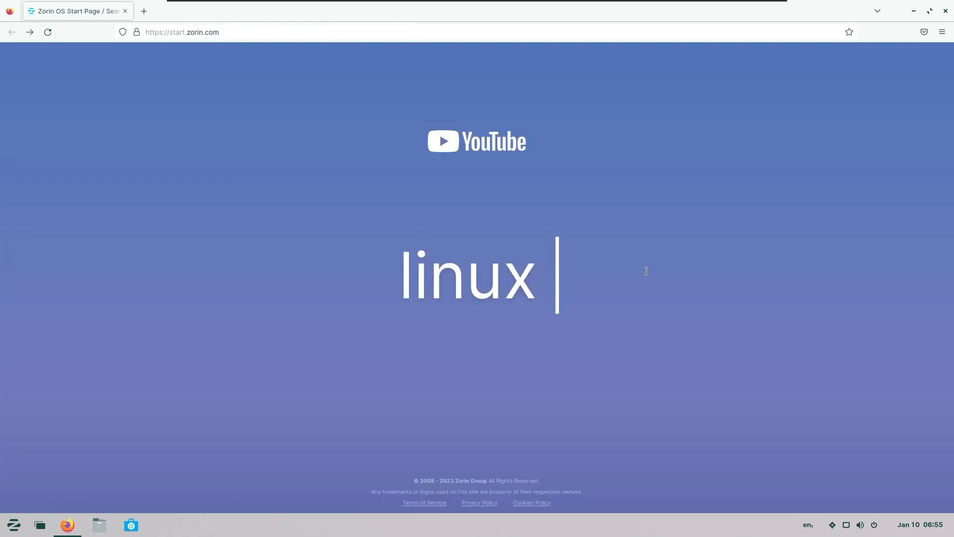
text(ejfoqewjbfokbkwjebfkjwbefkjbw)
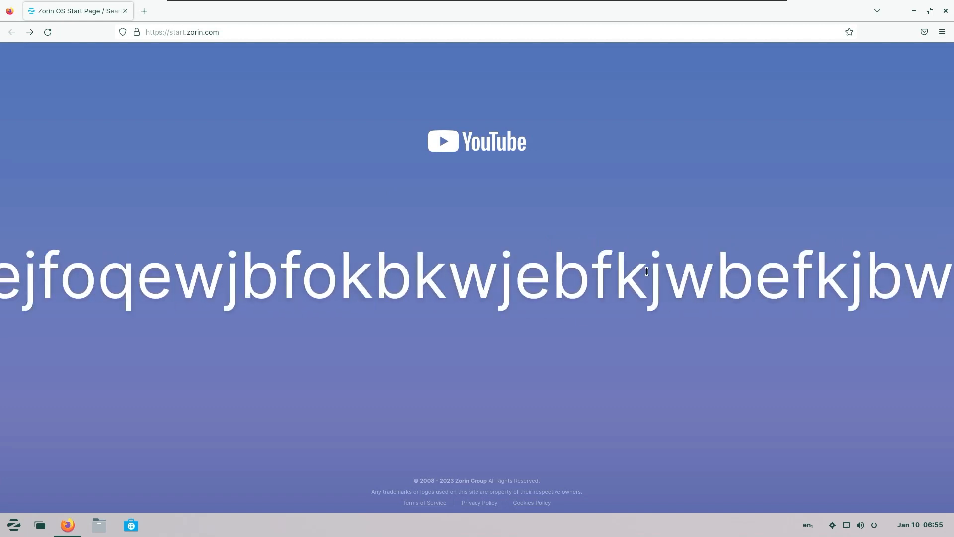
key(ctrl+a)
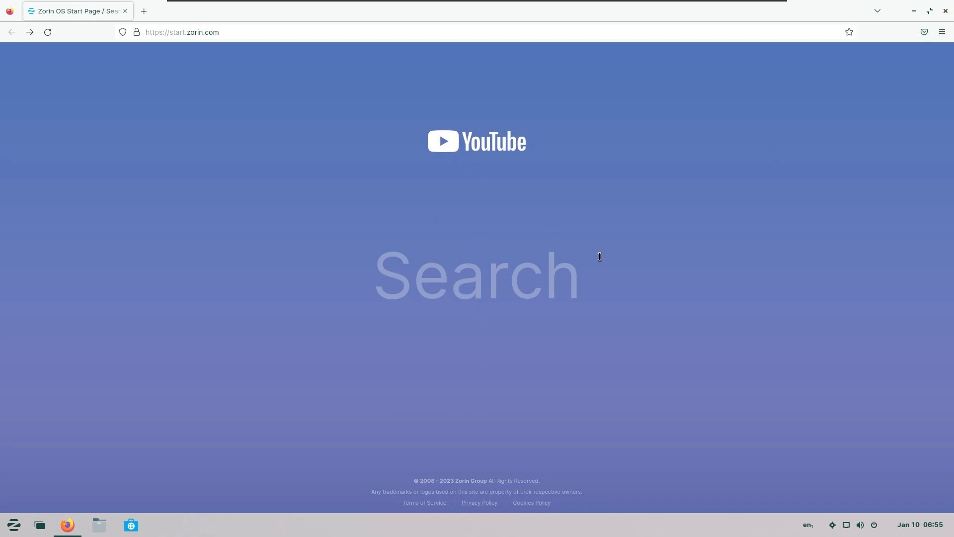
Step: Show the Sound & Video applications in the Zorin menu
click(13, 523)
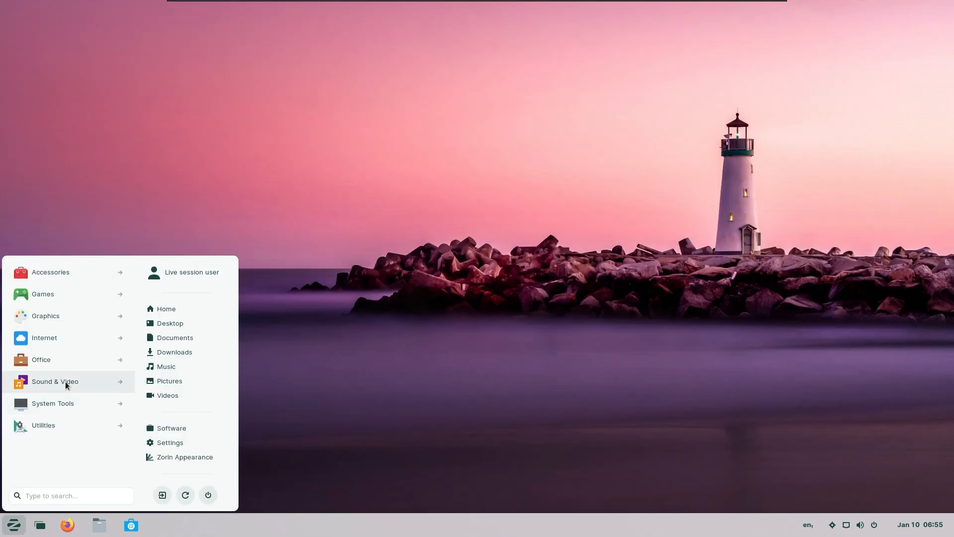
click(53, 380)
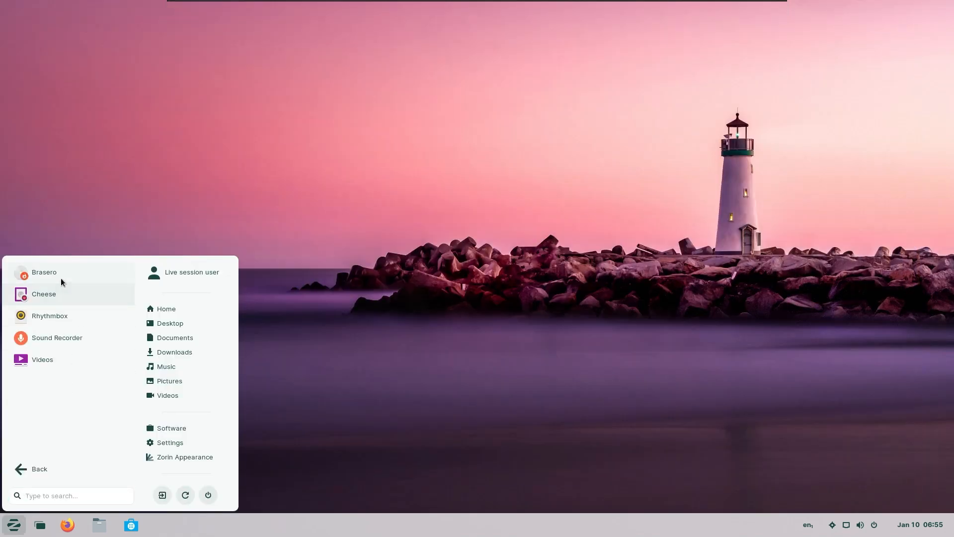
mouse_move(29, 311)
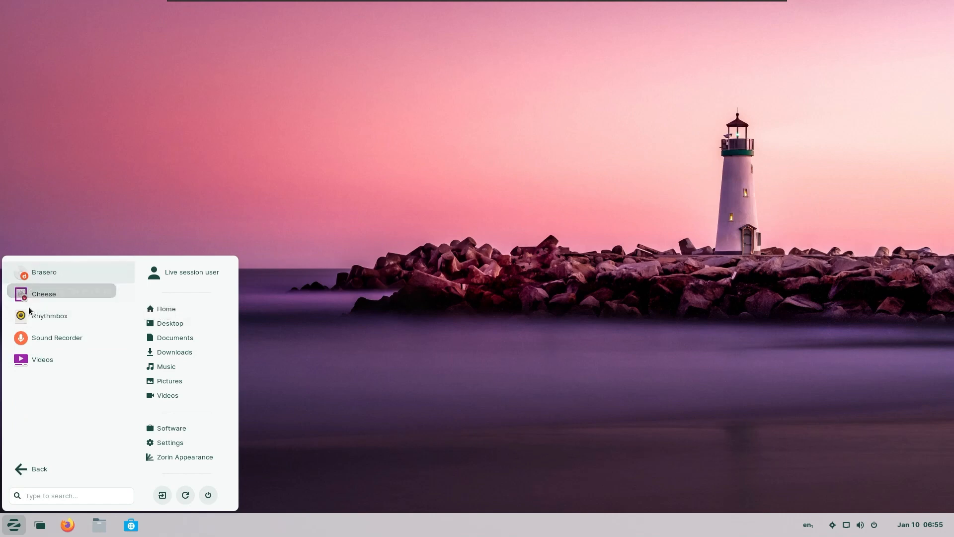
mouse_move(59, 298)
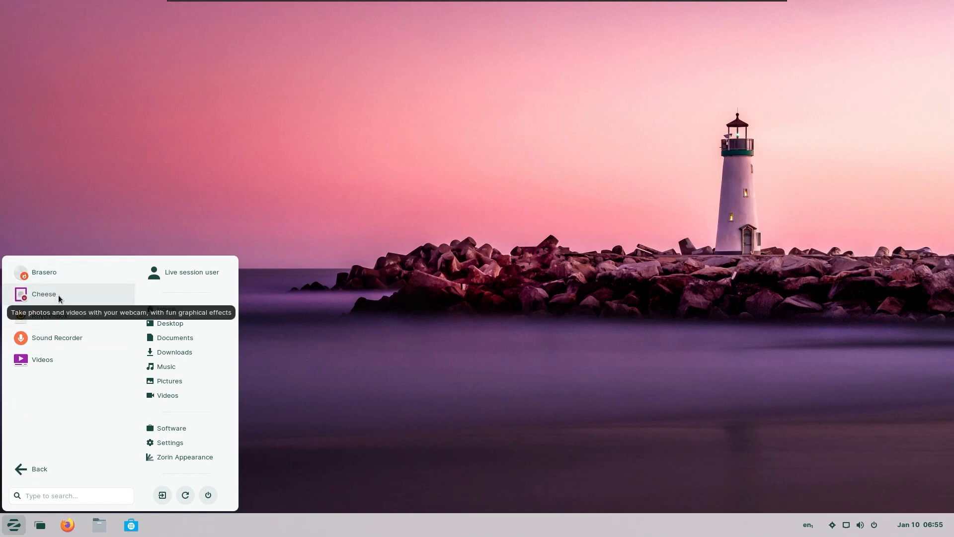
mouse_move(54, 315)
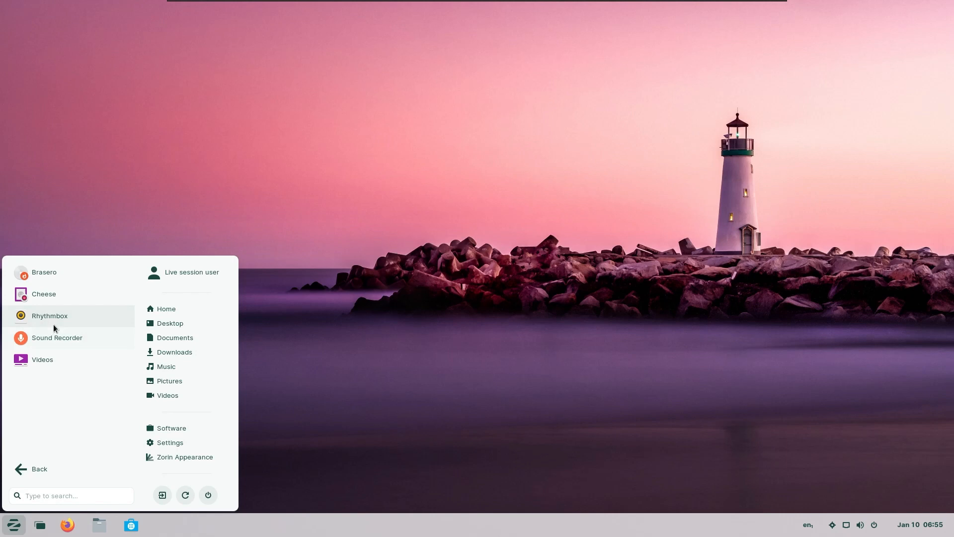
mouse_move(49, 368)
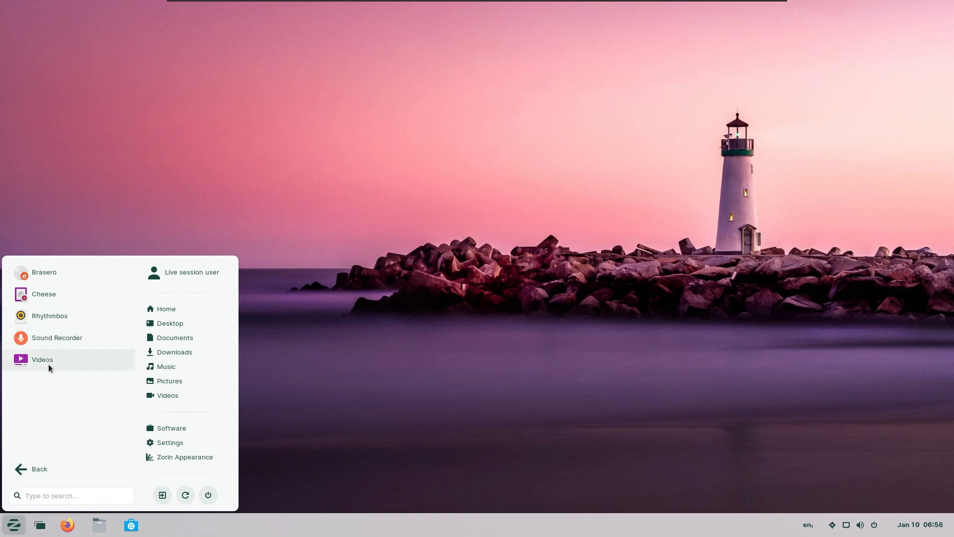
mouse_move(50, 315)
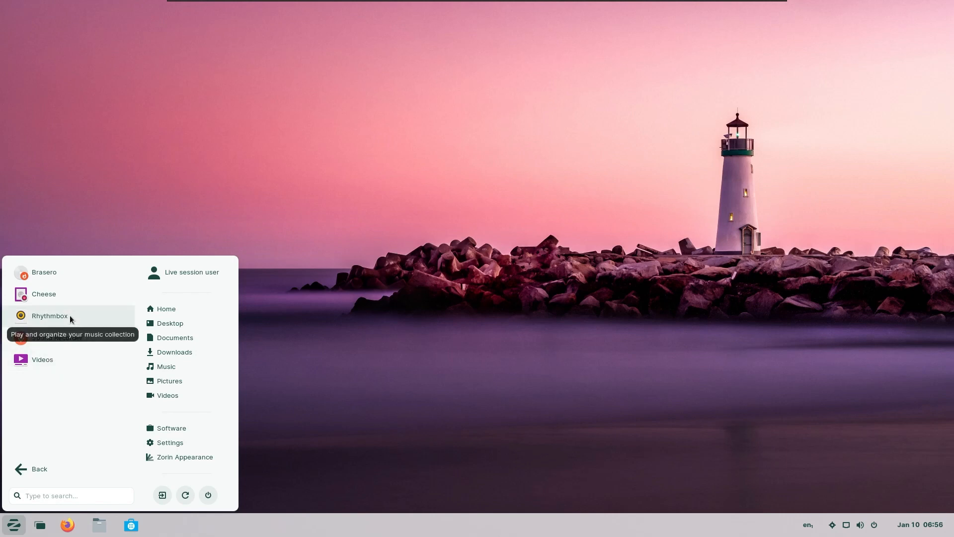
mouse_move(77, 341)
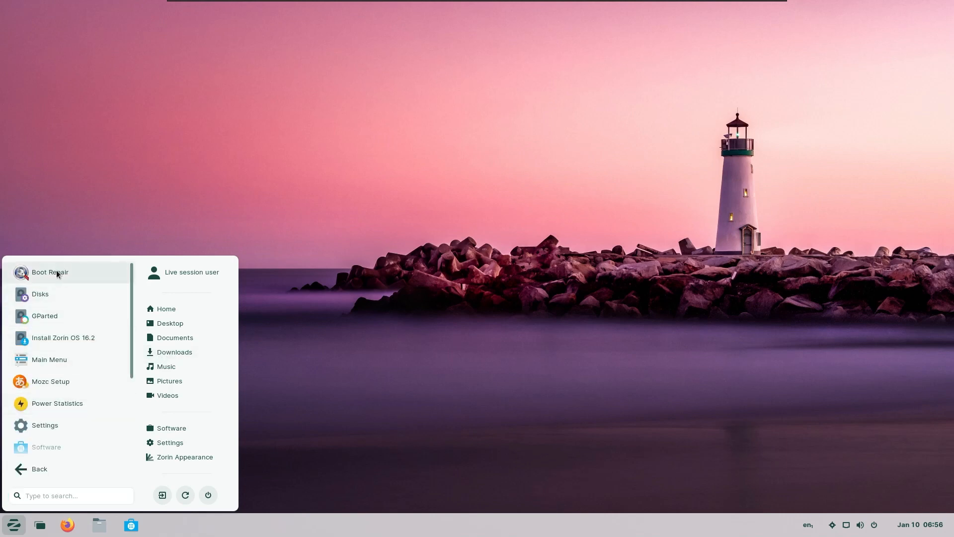
mouse_move(56, 275)
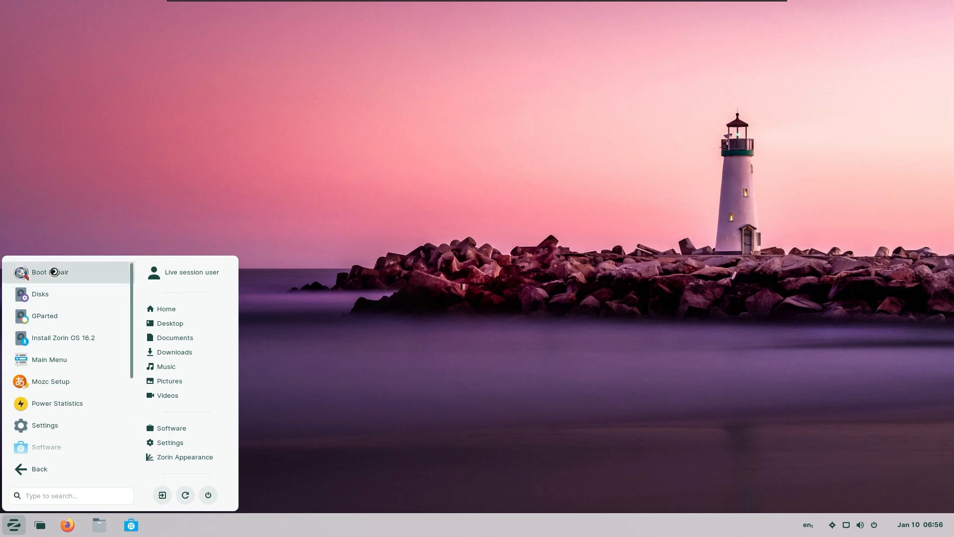
Step: Launch Boot Repair, quit it without changes and dismiss the aborted notice
click(50, 272)
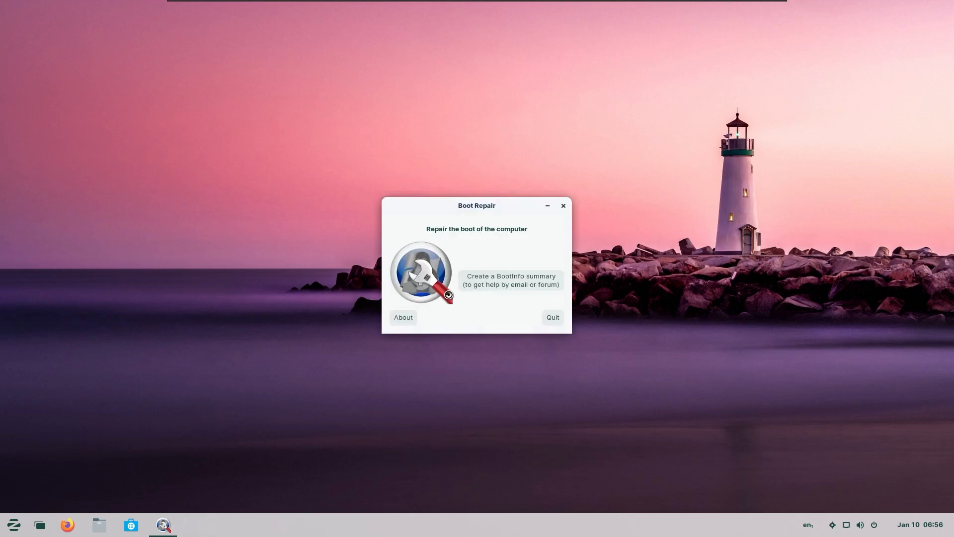
mouse_move(573, 251)
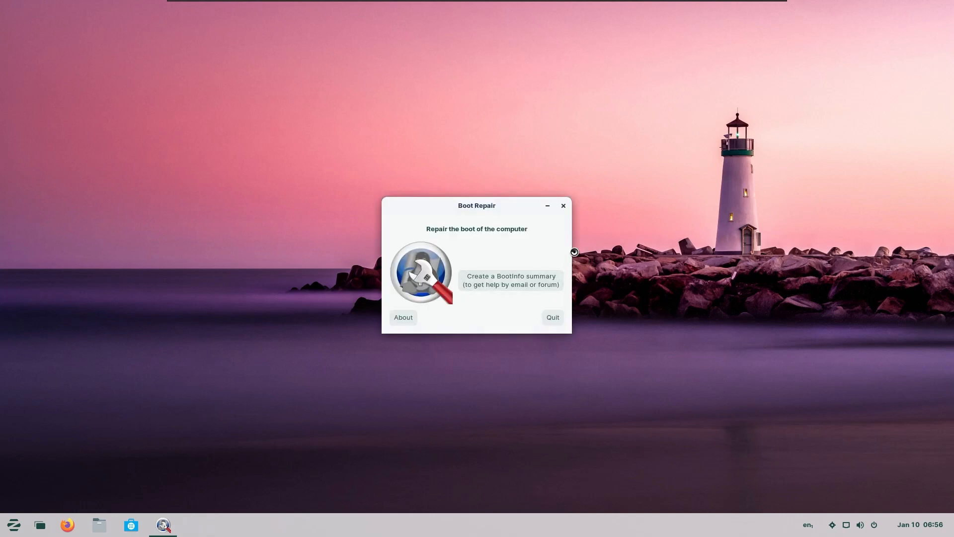
mouse_move(563, 204)
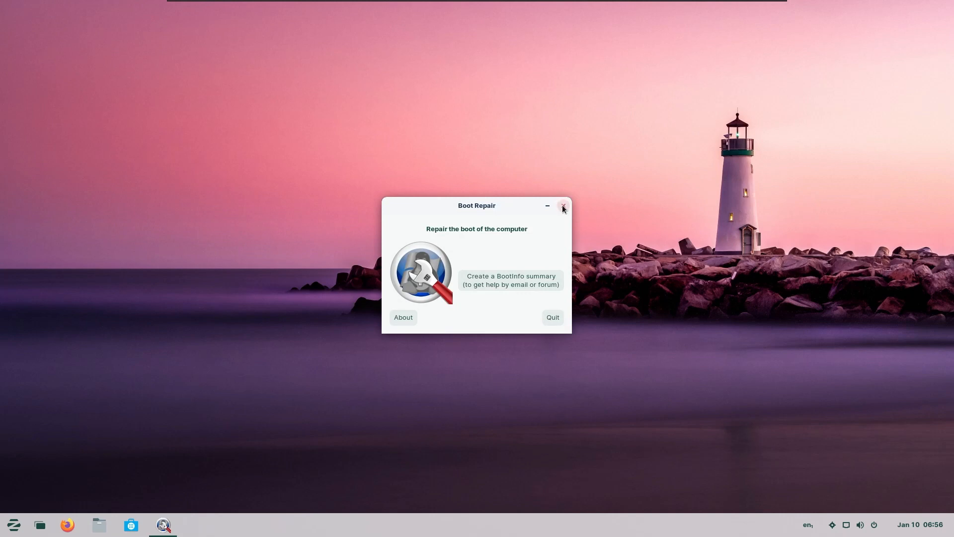
click(561, 205)
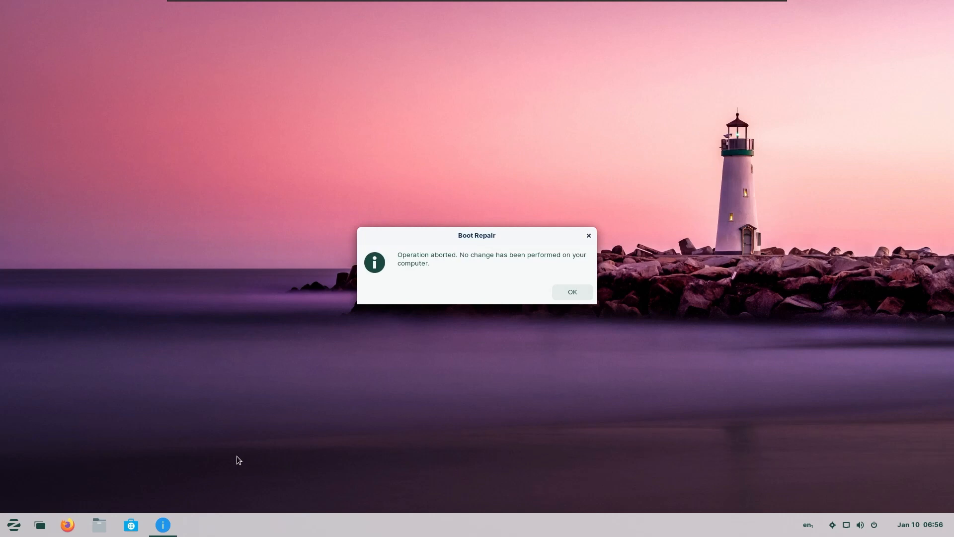
mouse_move(597, 252)
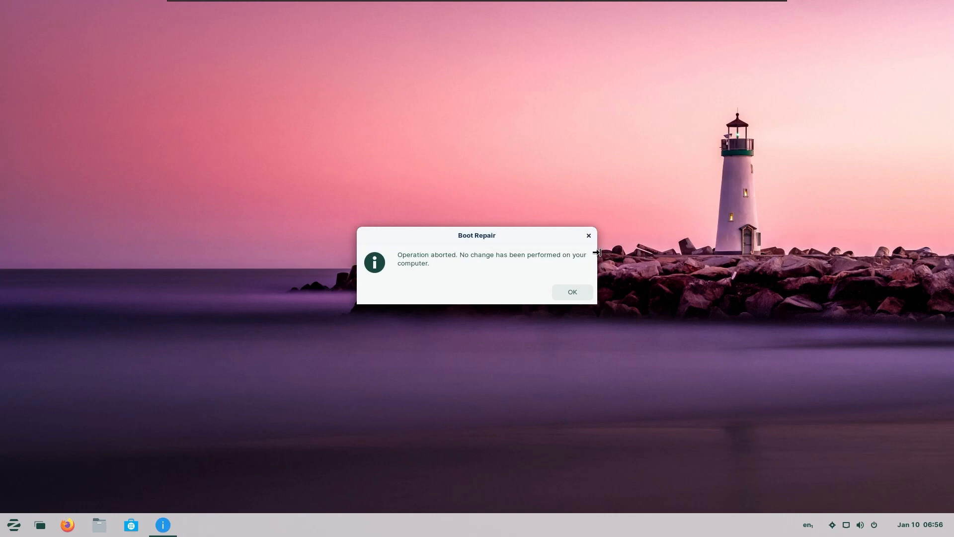
click(13, 524)
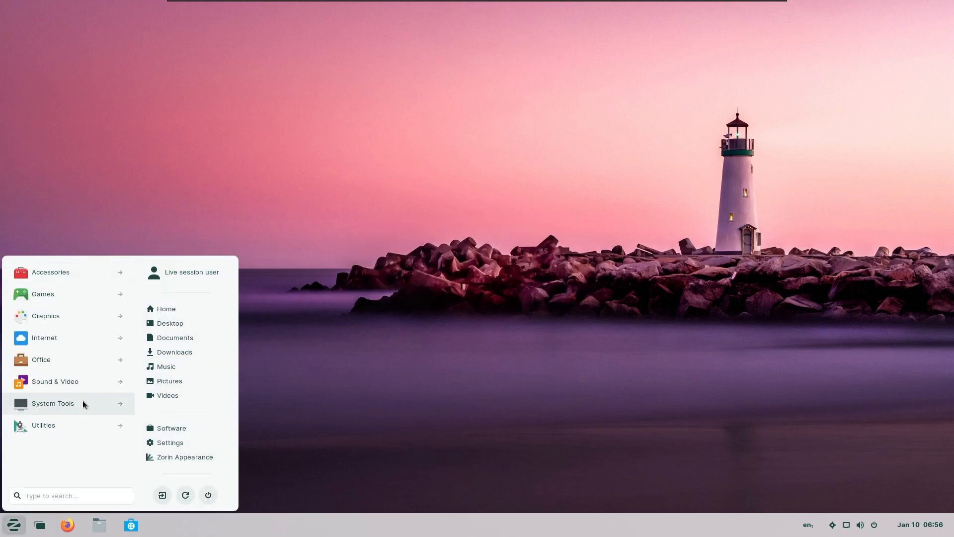
Step: View the Windows App Support page in Software and close it
click(53, 402)
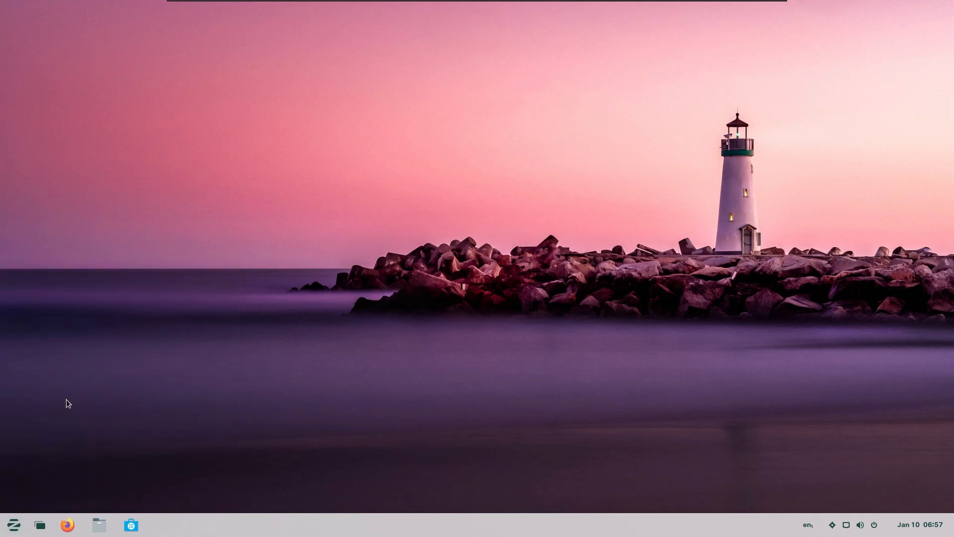
click(130, 524)
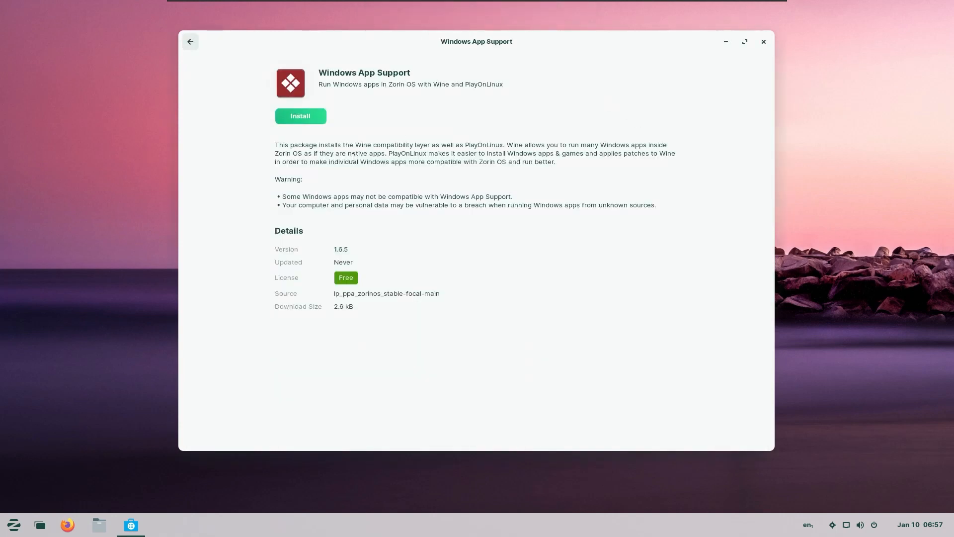
mouse_move(417, 250)
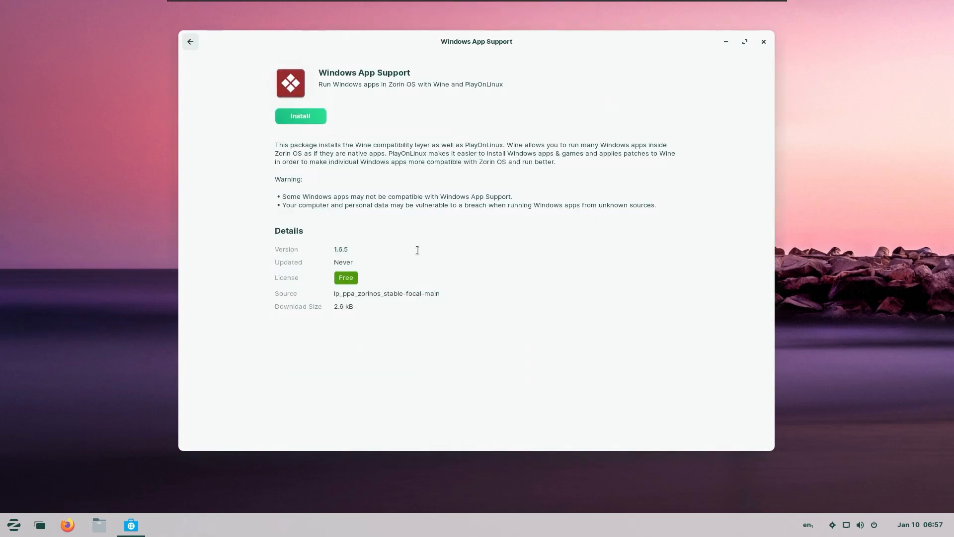
mouse_move(491, 146)
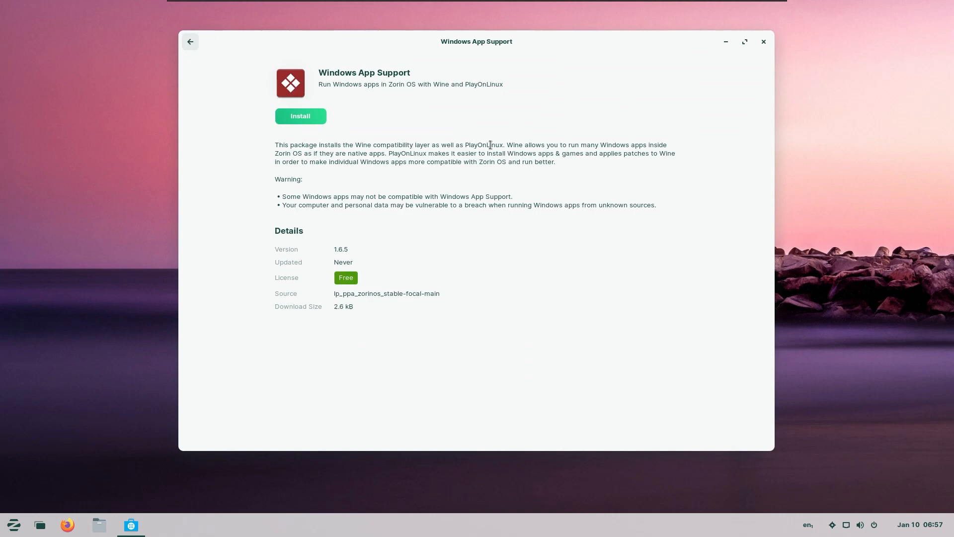
click(763, 42)
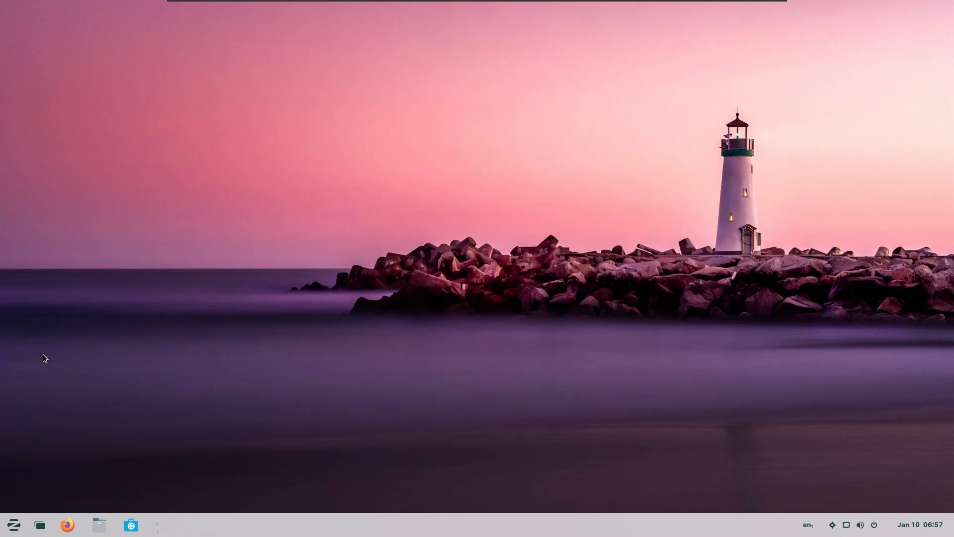
Step: Launch the Tour application from the System Tools category
click(162, 524)
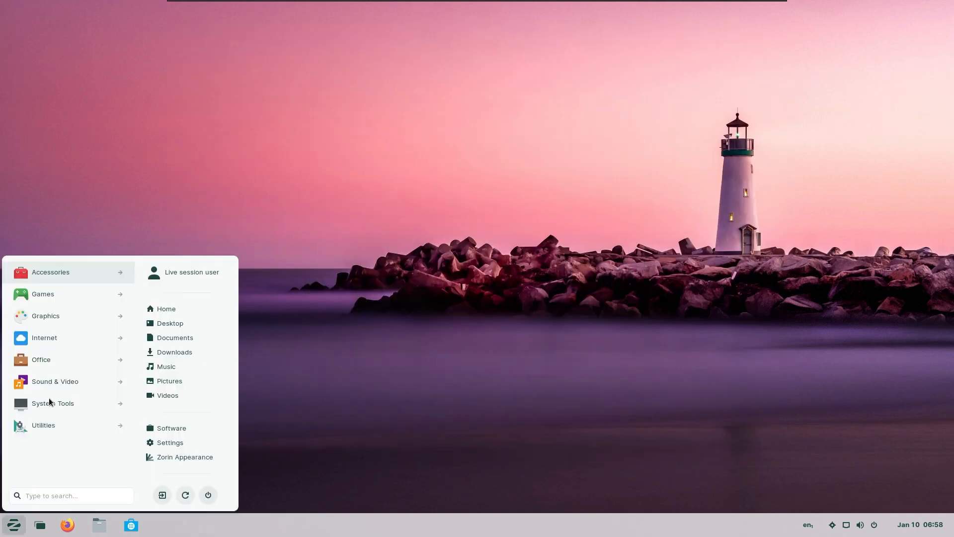
click(53, 403)
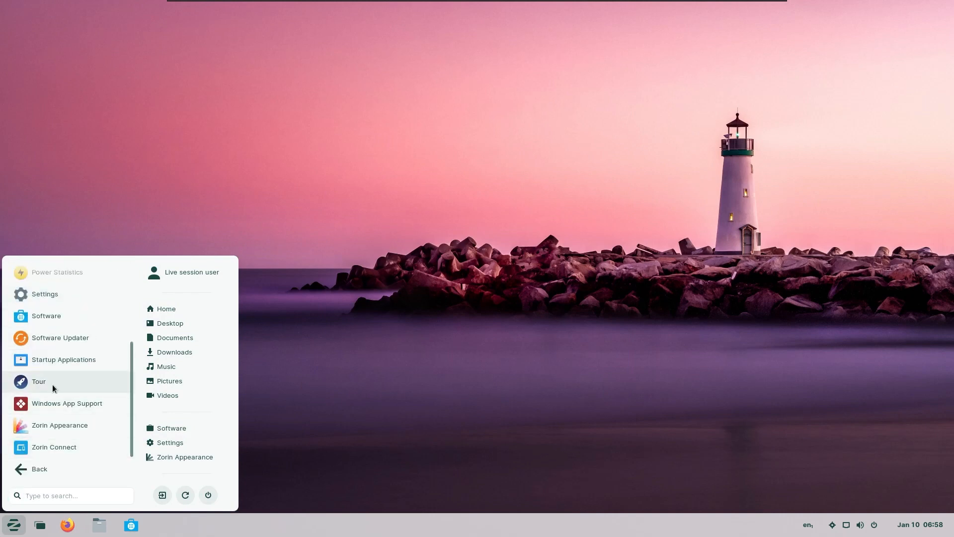
click(39, 381)
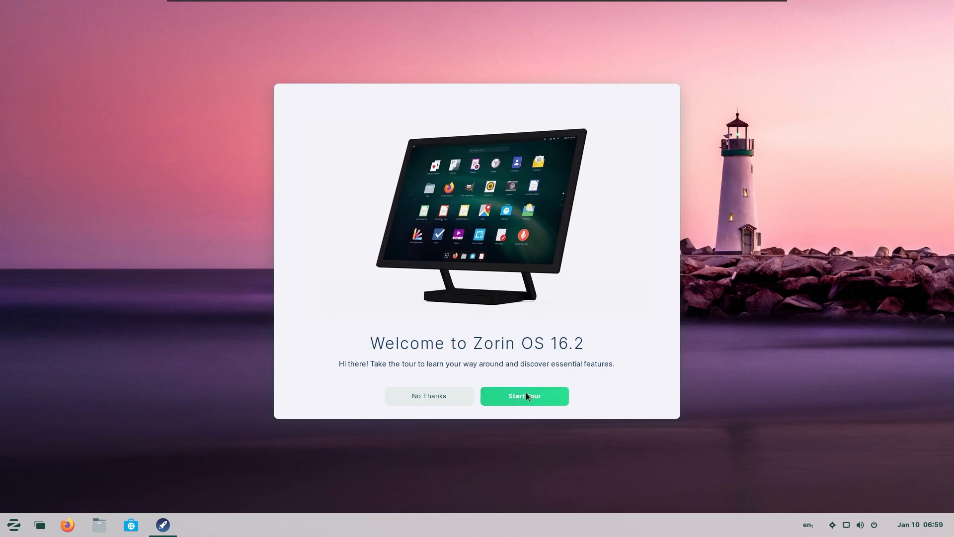
Step: Start the welcome tour and advance past its menu and Zorin Appearance pages
click(524, 396)
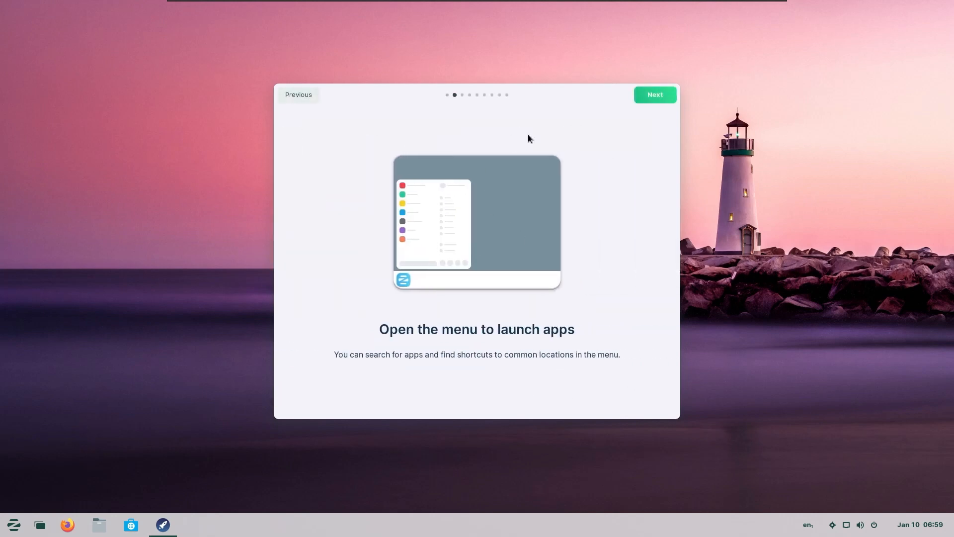
mouse_move(531, 188)
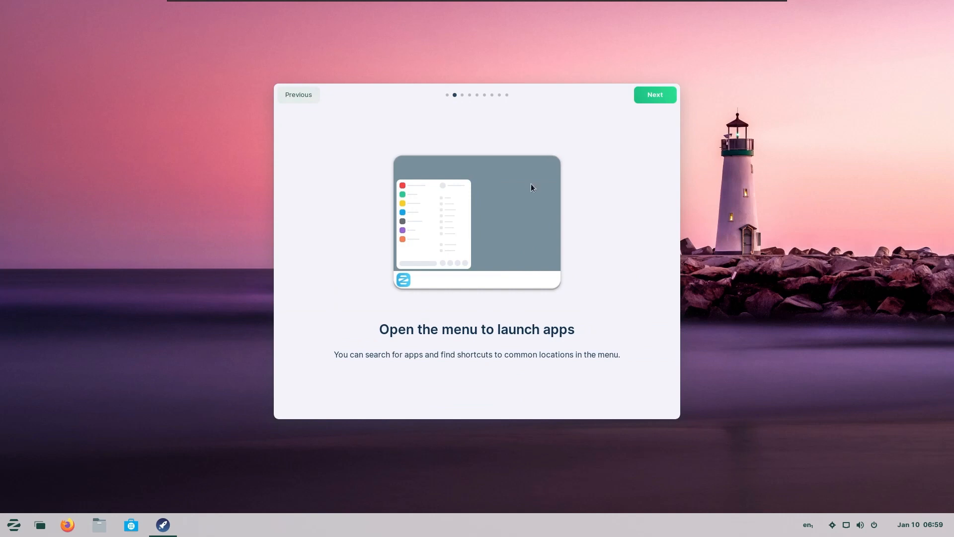
mouse_move(503, 363)
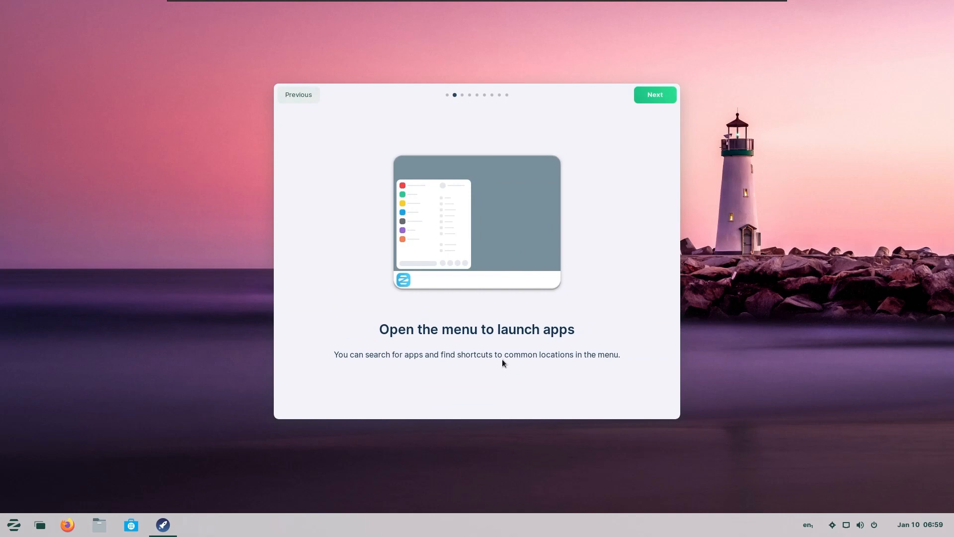
click(654, 95)
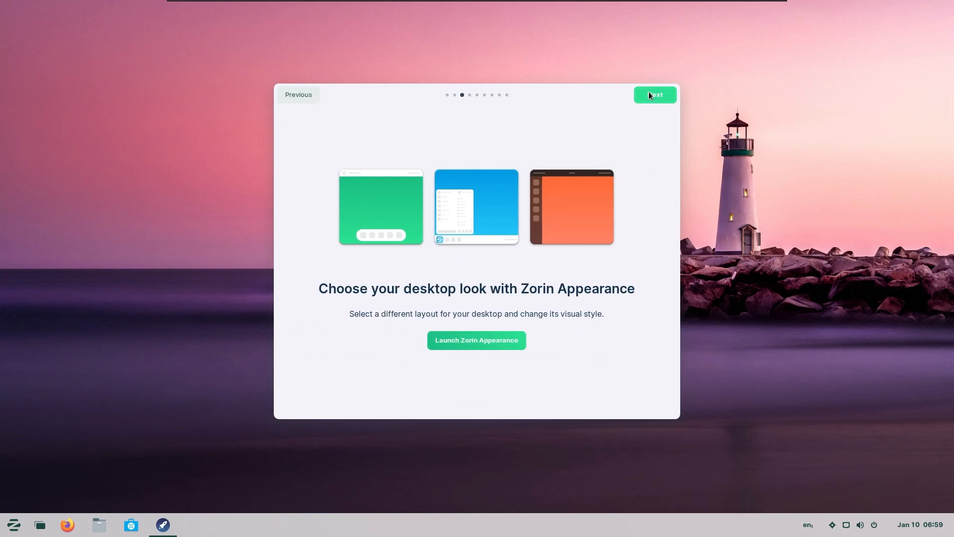
mouse_move(581, 216)
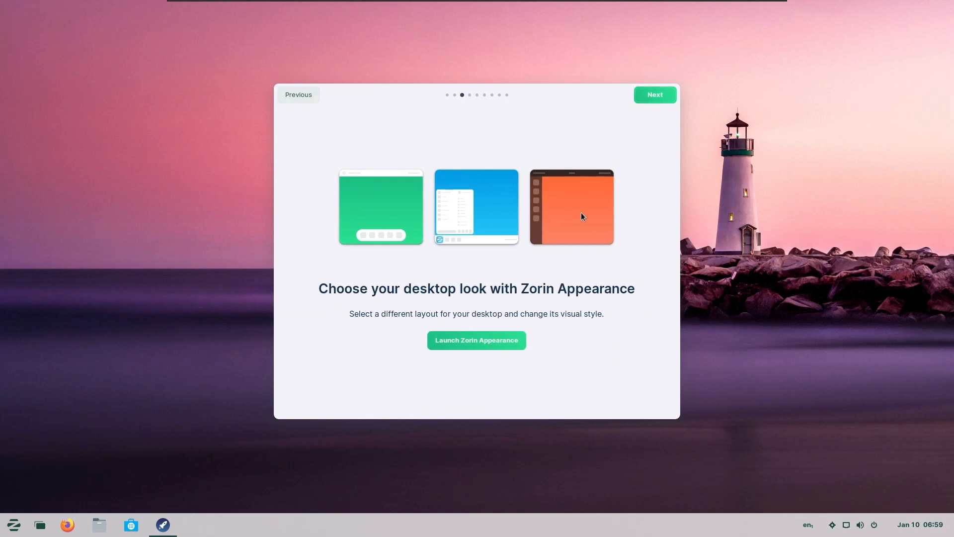
mouse_move(651, 104)
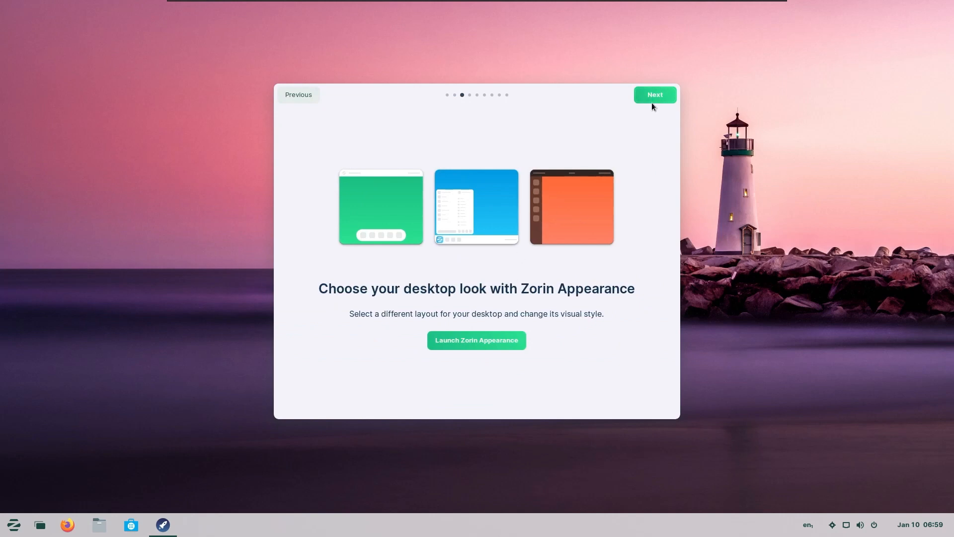
mouse_move(517, 343)
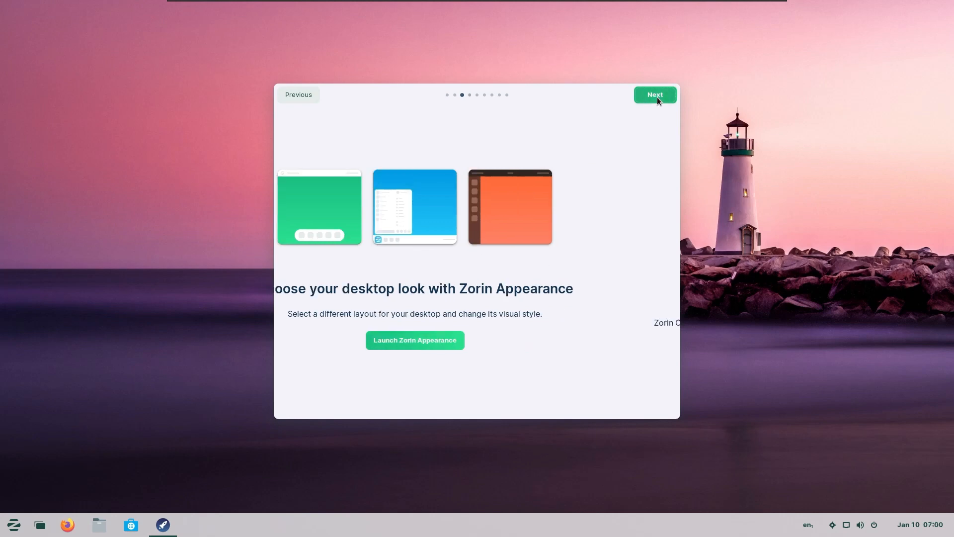
click(654, 95)
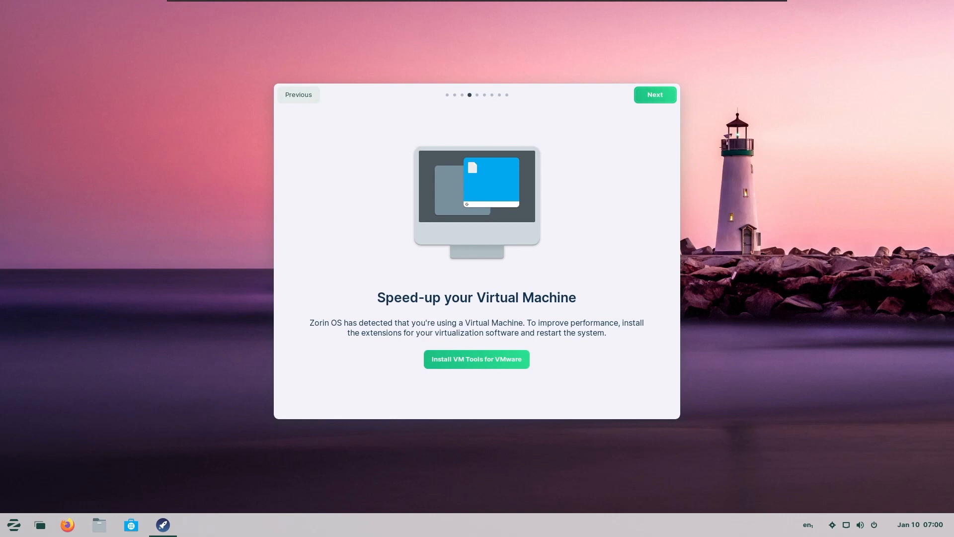
mouse_move(497, 358)
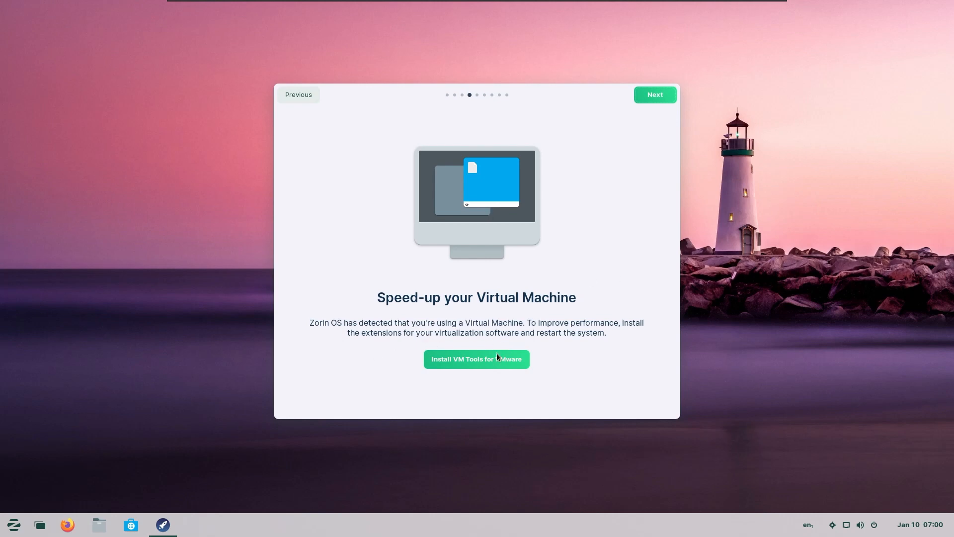
mouse_move(381, 334)
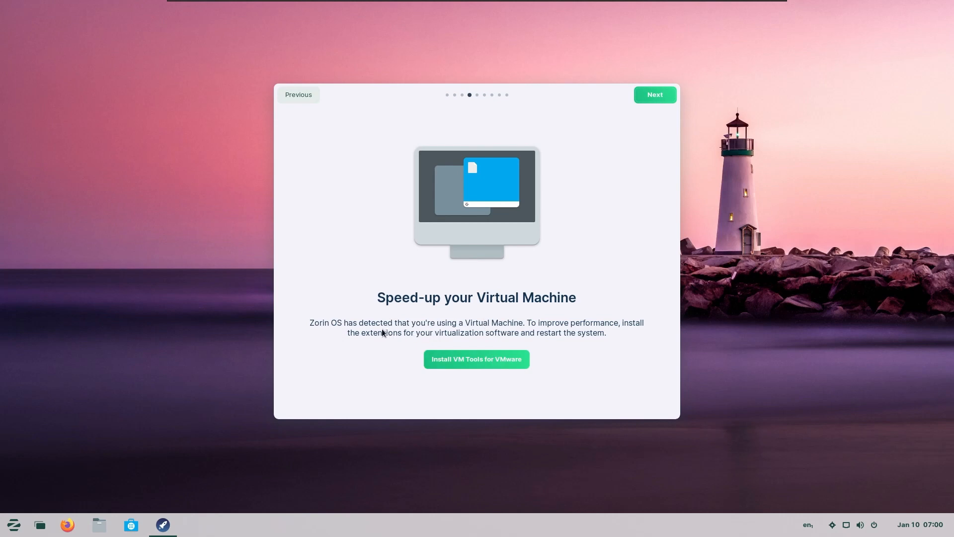
mouse_move(516, 332)
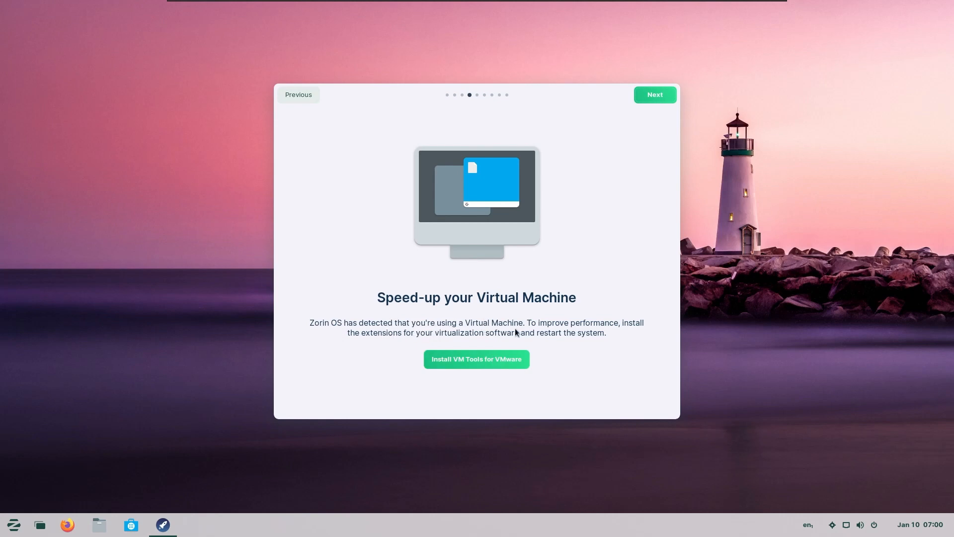
mouse_move(580, 334)
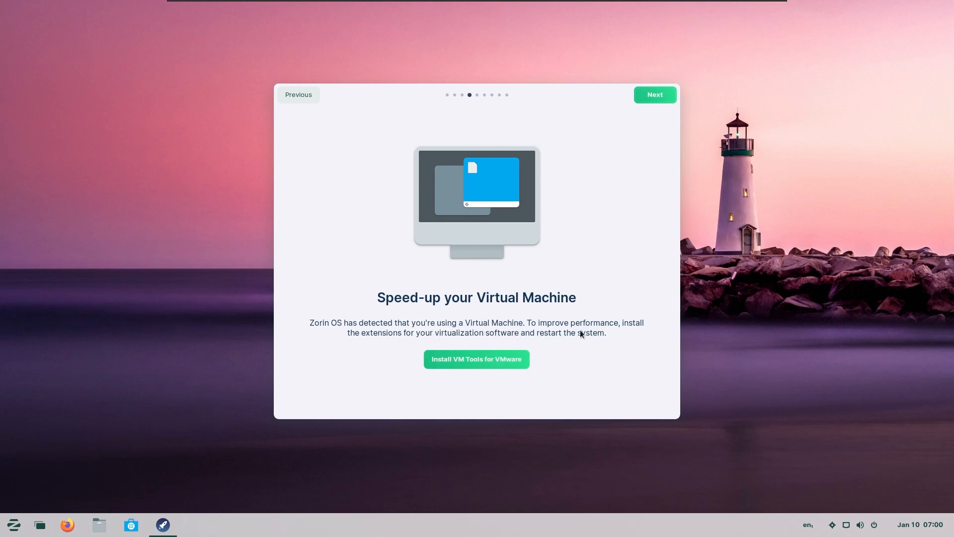
mouse_move(451, 342)
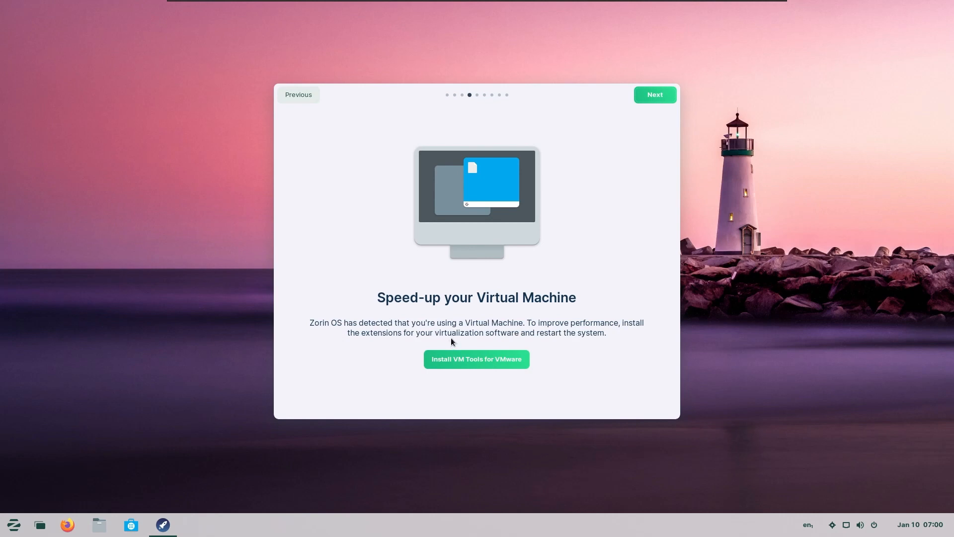
mouse_move(481, 375)
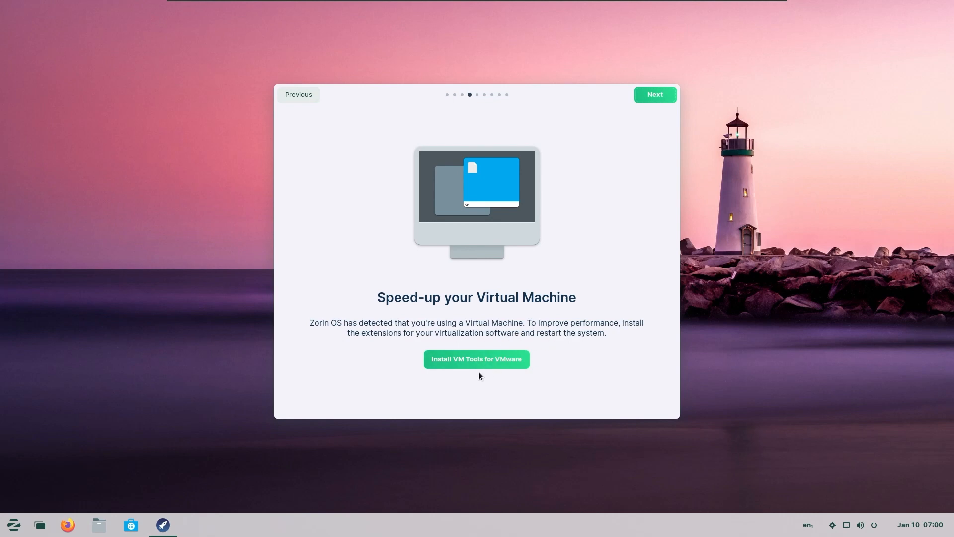
mouse_move(624, 124)
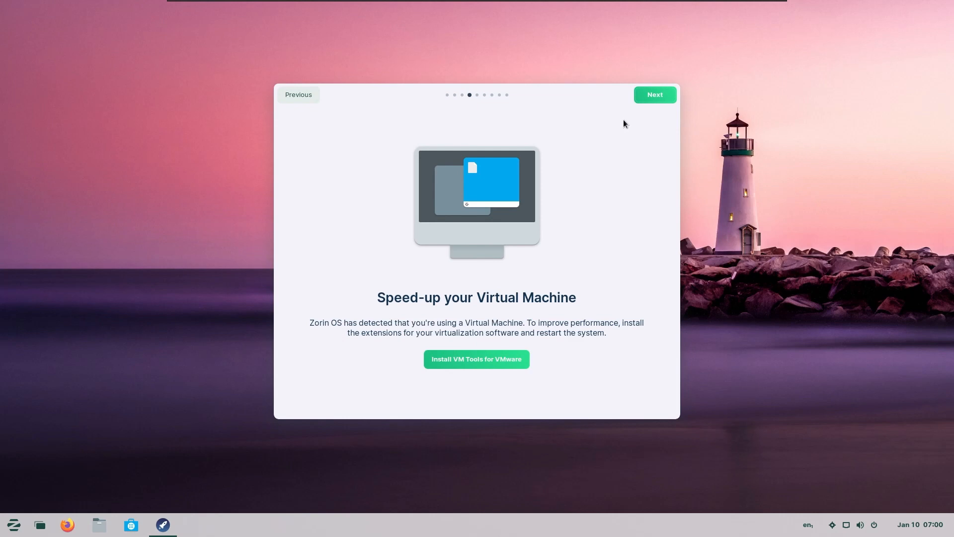
mouse_move(654, 97)
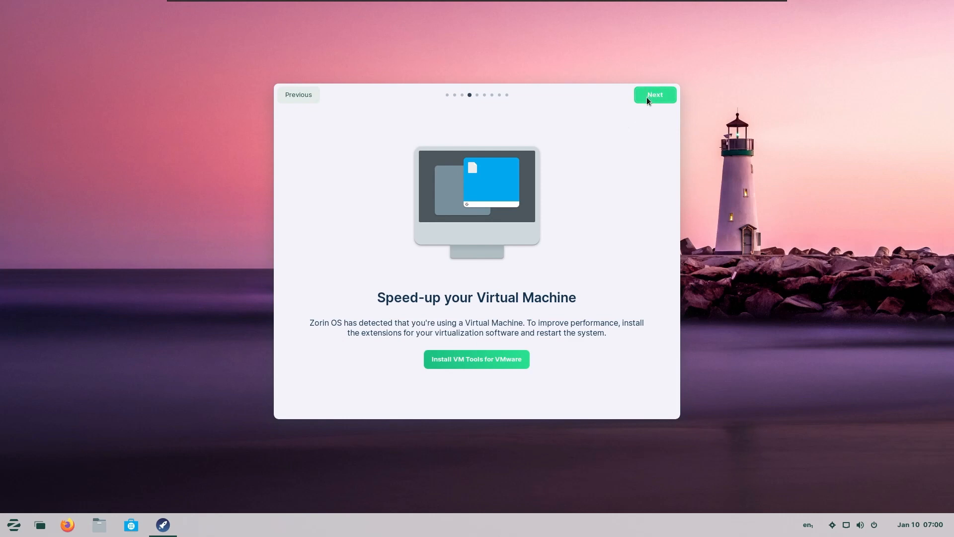
Step: Advance the welcome tour from the virtual machine page to the online accounts page
click(654, 95)
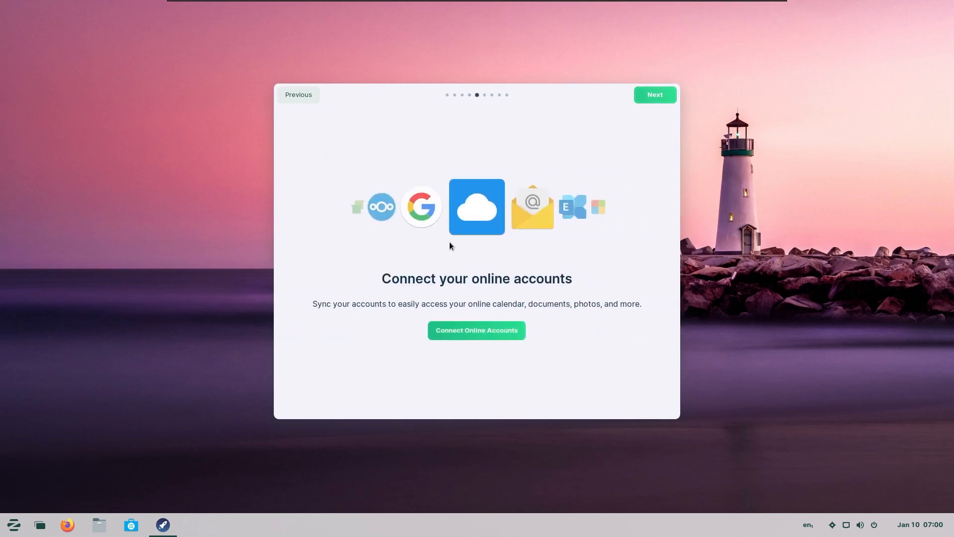
mouse_move(516, 279)
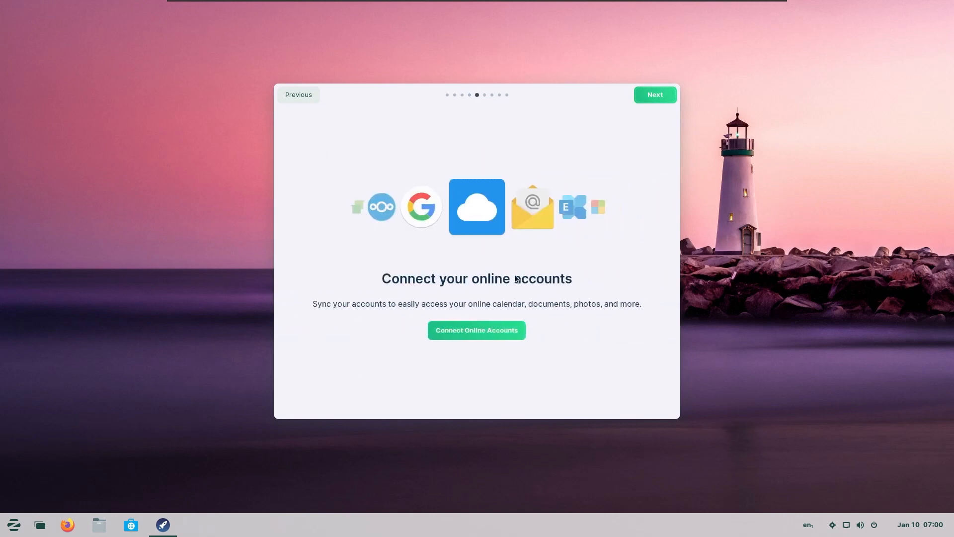
mouse_move(494, 297)
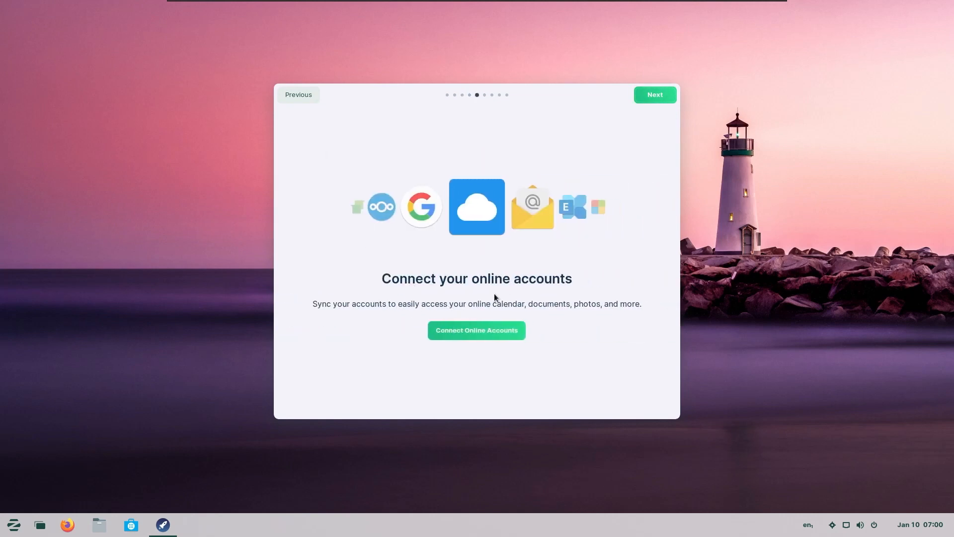
mouse_move(671, 137)
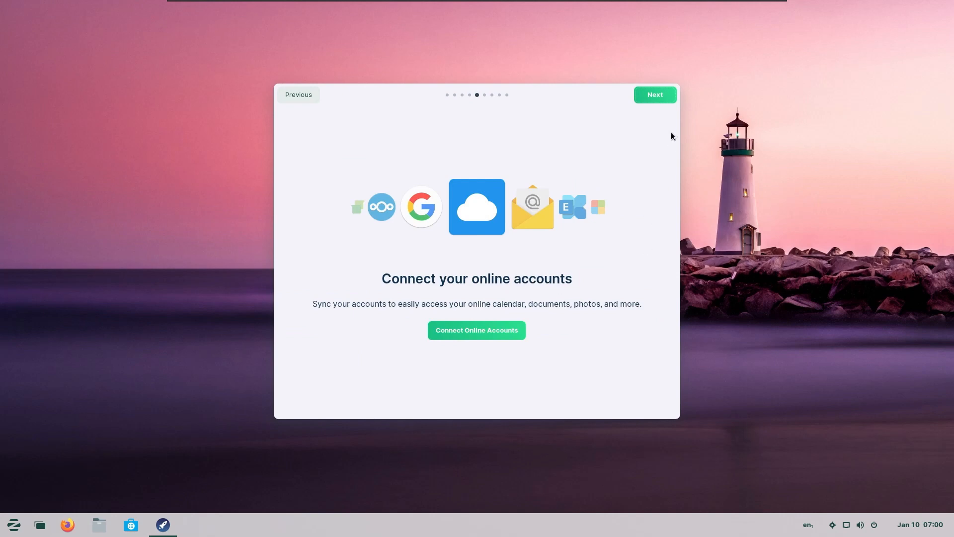
Step: Step the tour through the Zorin Connect and Software pages to the Office suite page
click(654, 95)
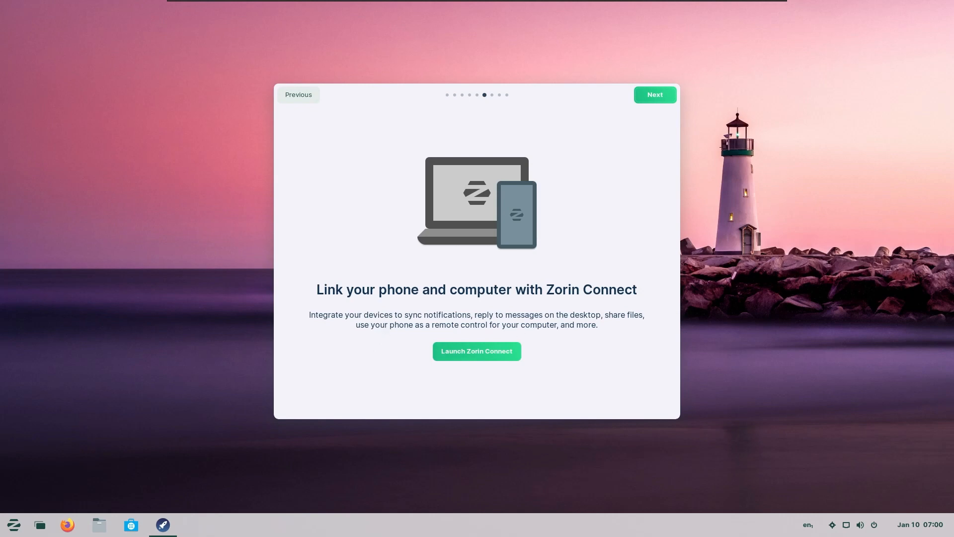
mouse_move(503, 328)
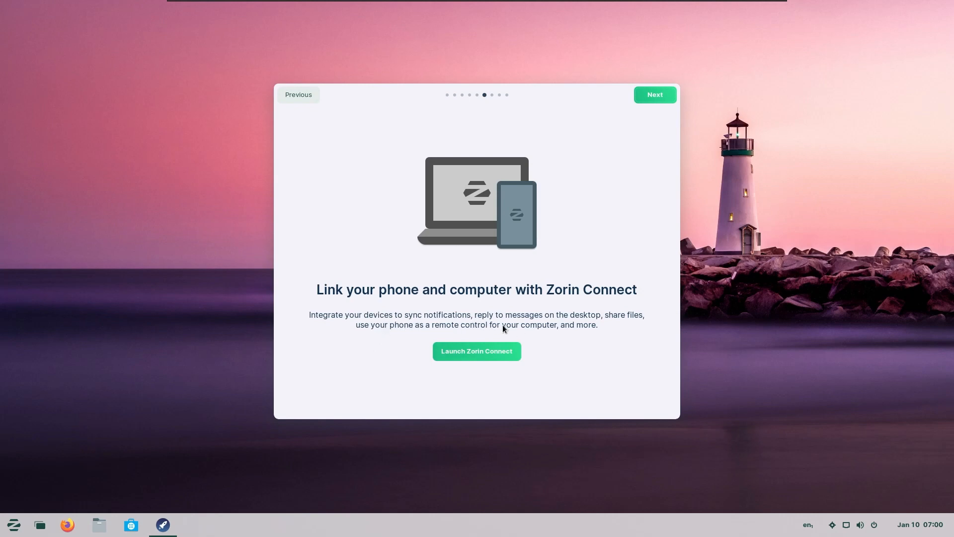
mouse_move(456, 364)
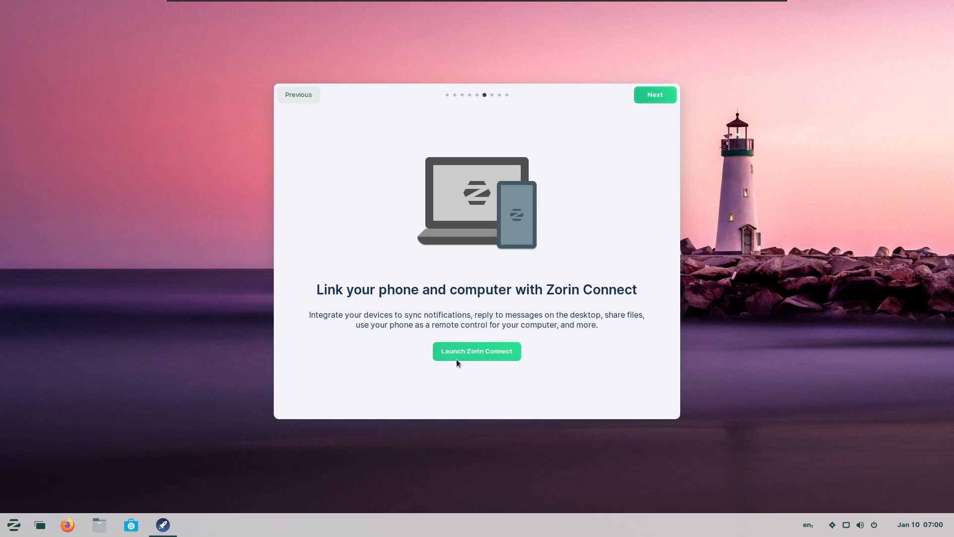
mouse_move(664, 112)
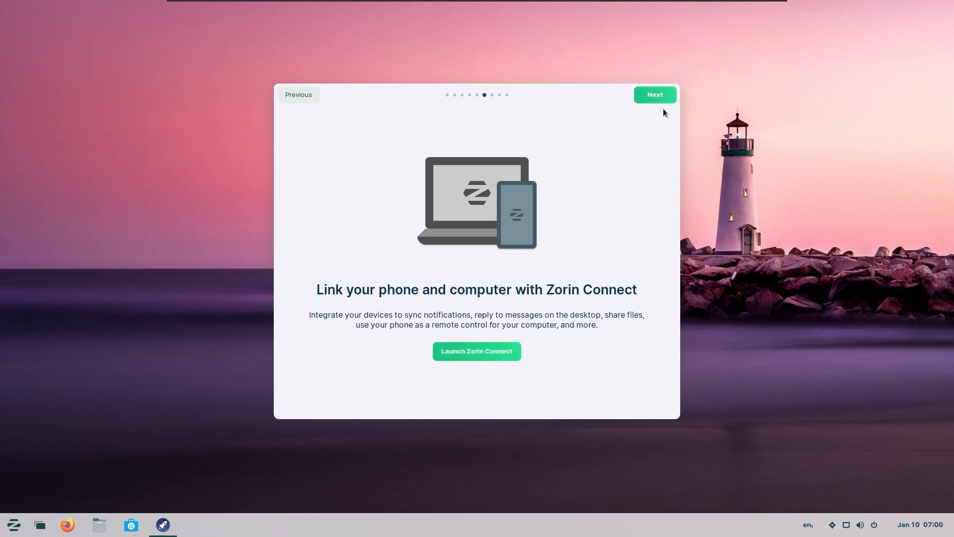
mouse_move(680, 78)
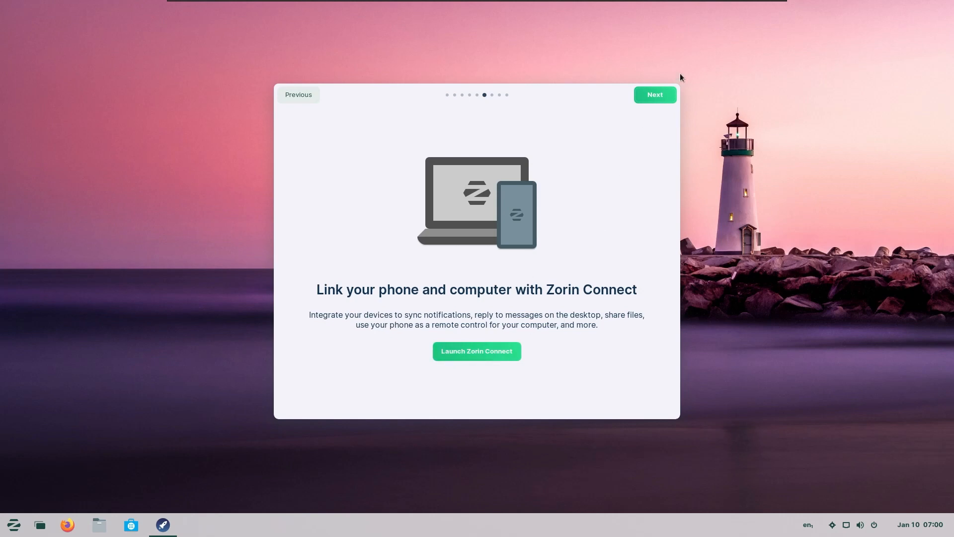
click(654, 96)
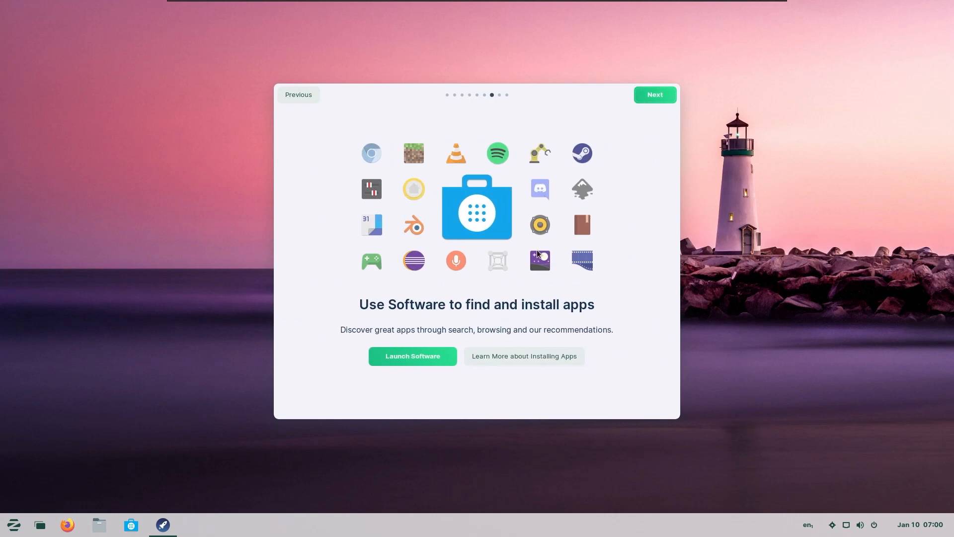
mouse_move(543, 321)
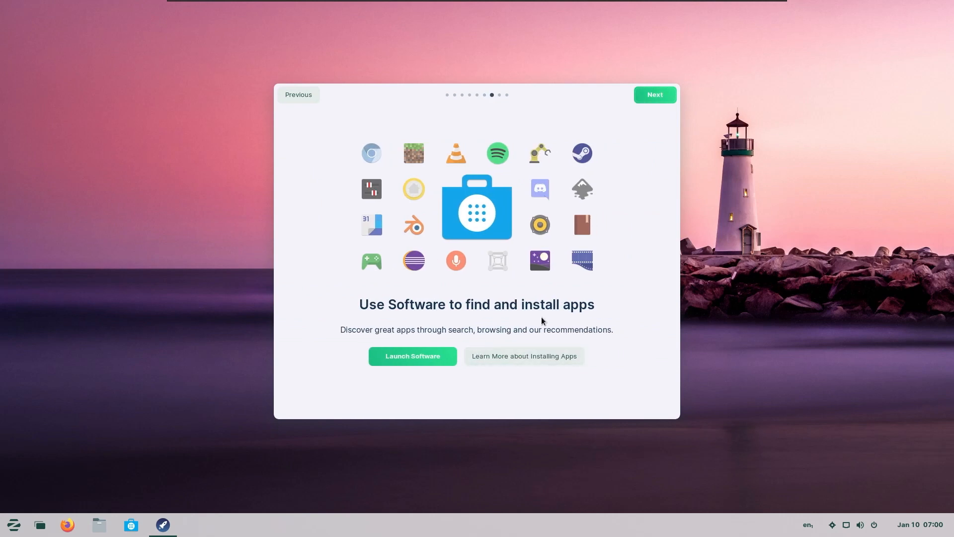
mouse_move(662, 115)
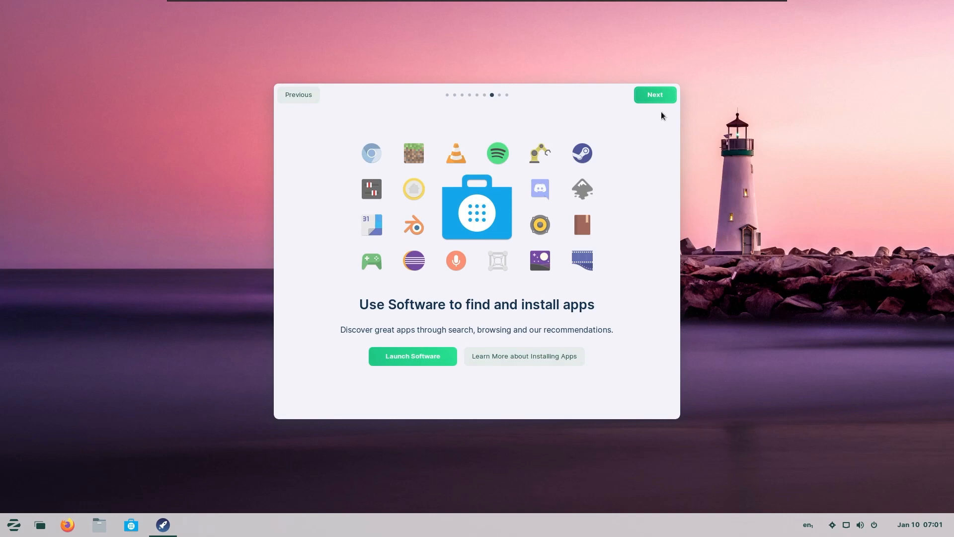
click(654, 94)
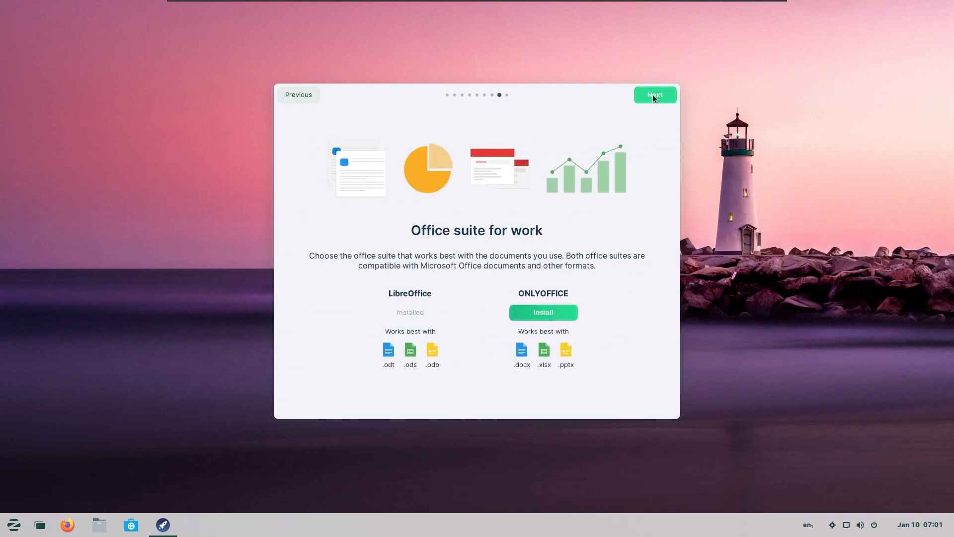
mouse_move(441, 306)
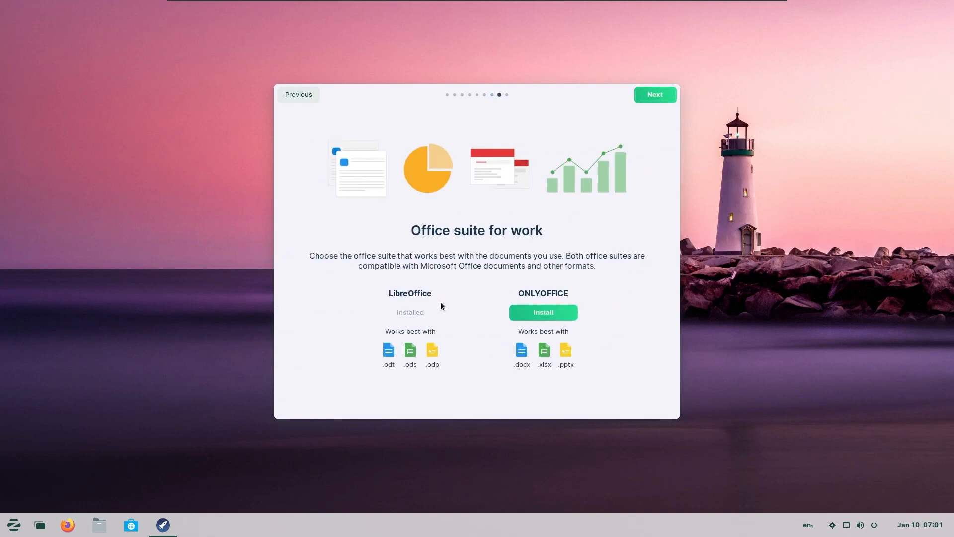
mouse_move(390, 374)
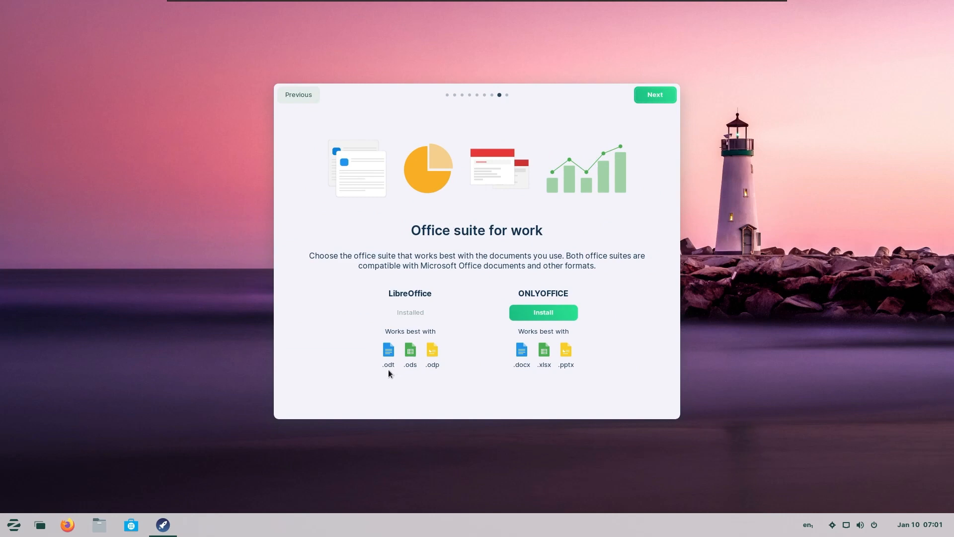
mouse_move(542, 356)
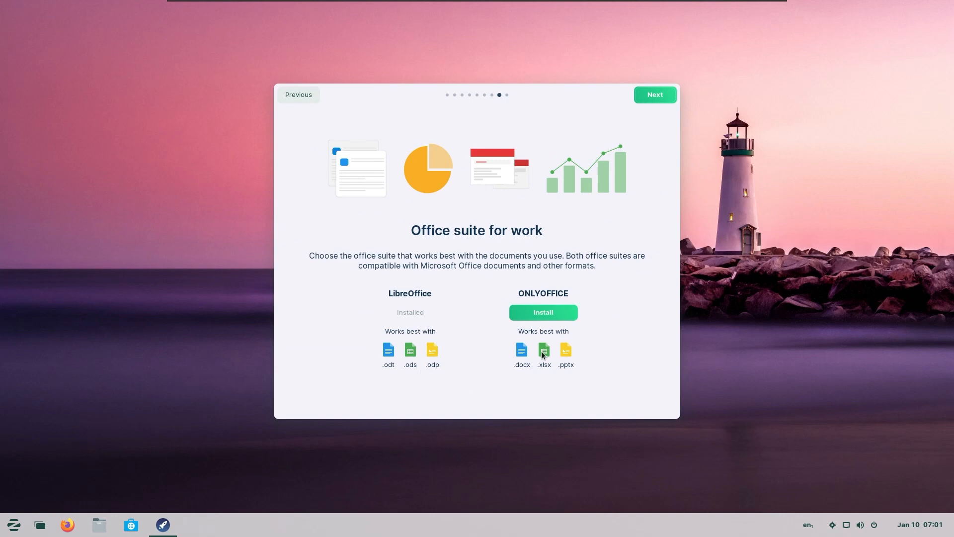
mouse_move(568, 292)
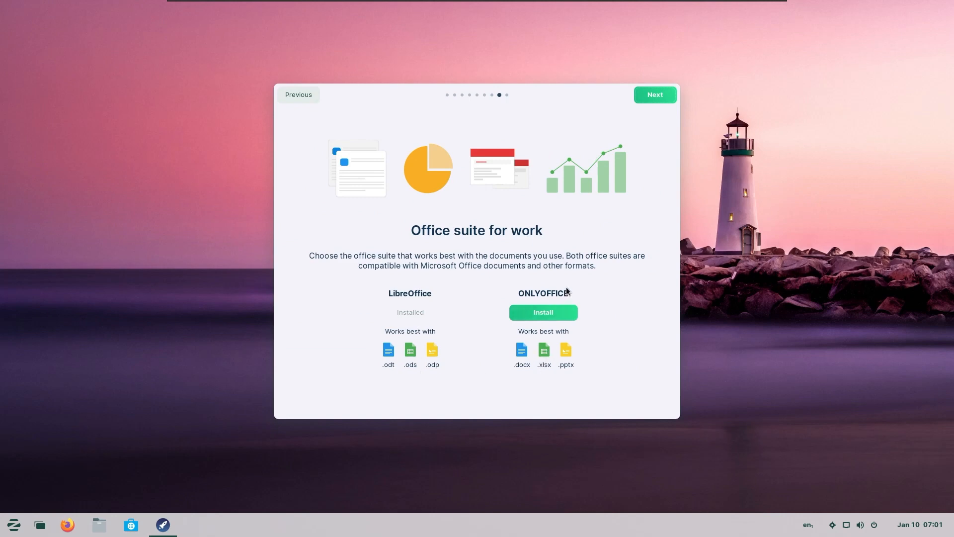
mouse_move(542, 370)
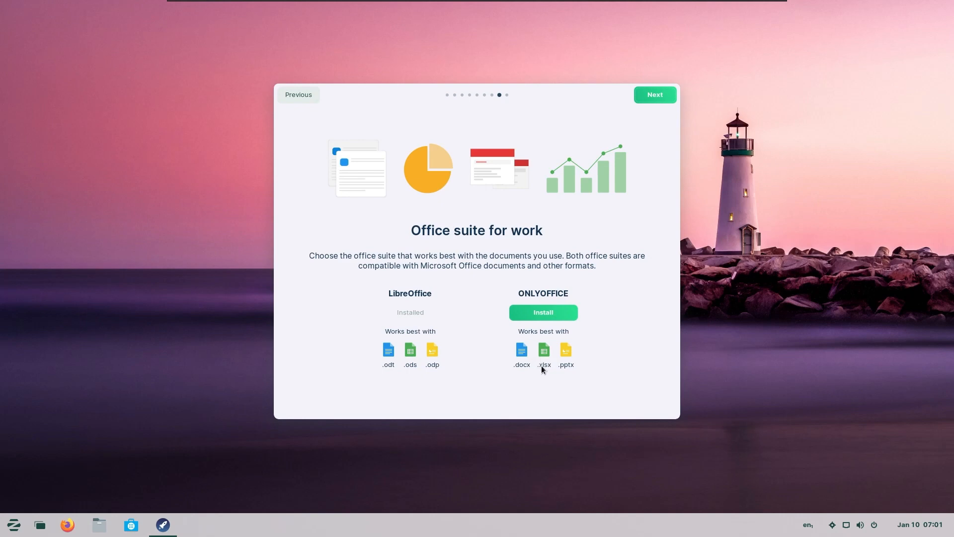
mouse_move(563, 378)
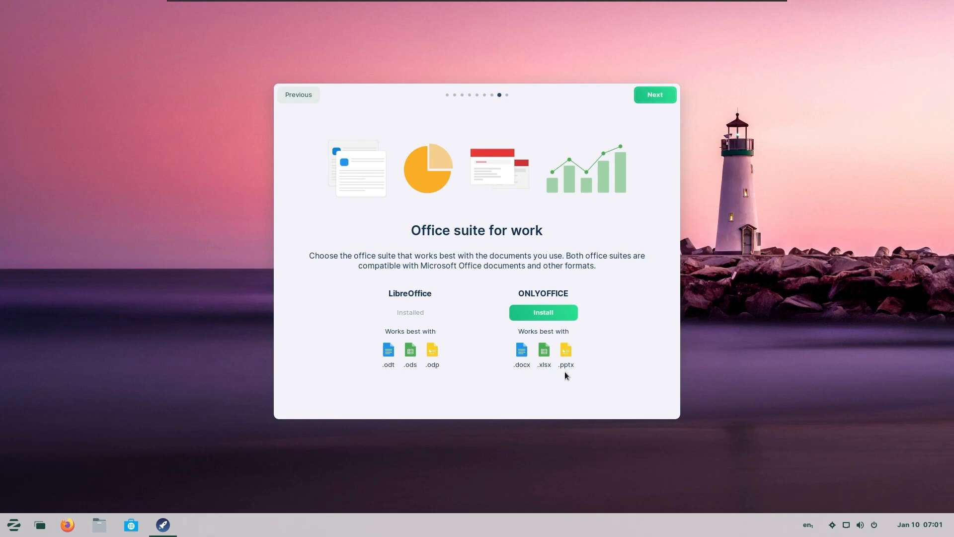
mouse_move(563, 378)
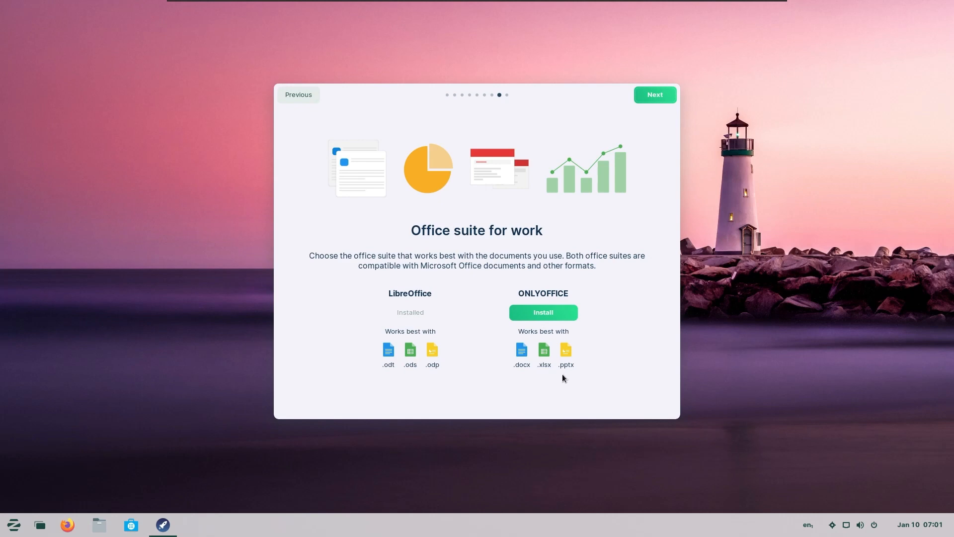
mouse_move(654, 94)
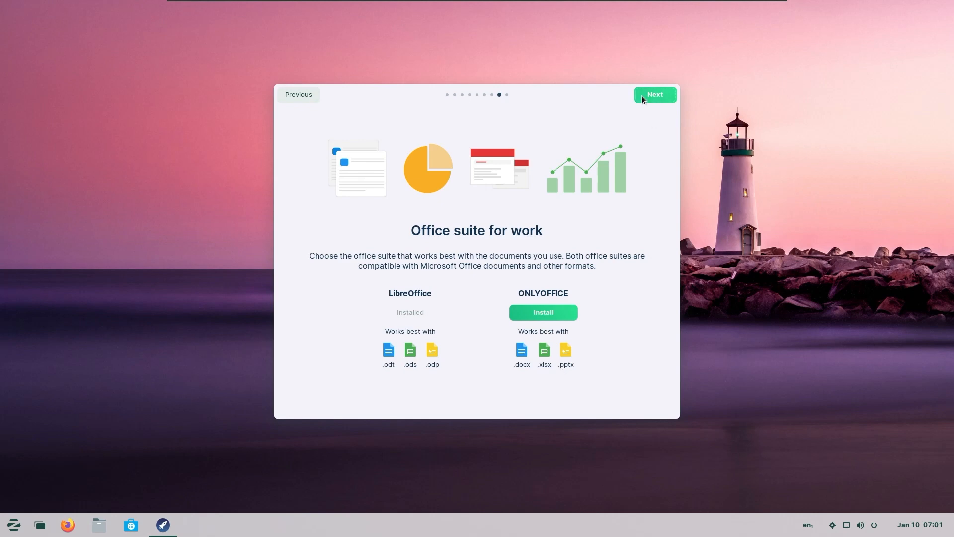
Step: Reach the tour's final 'That's it!' page and close the welcome tour
click(655, 95)
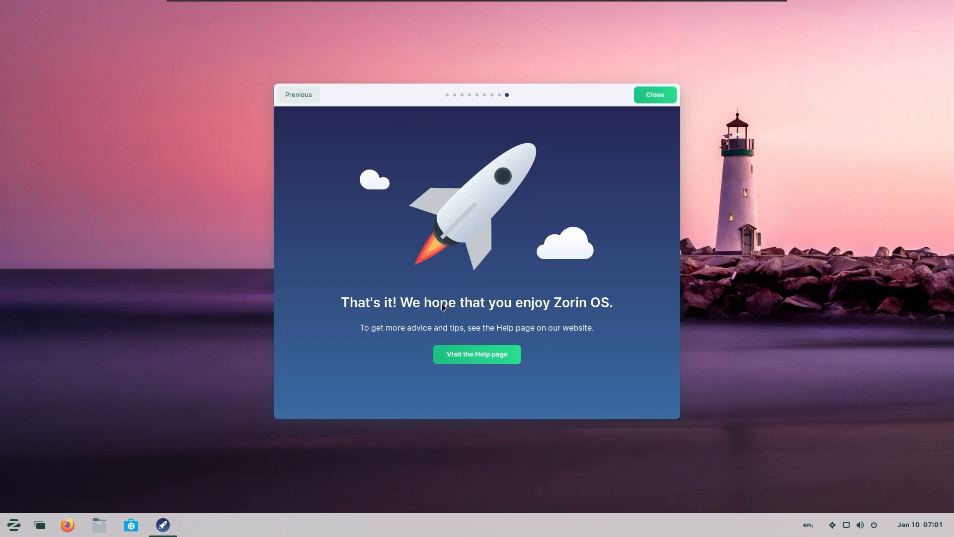
mouse_move(572, 304)
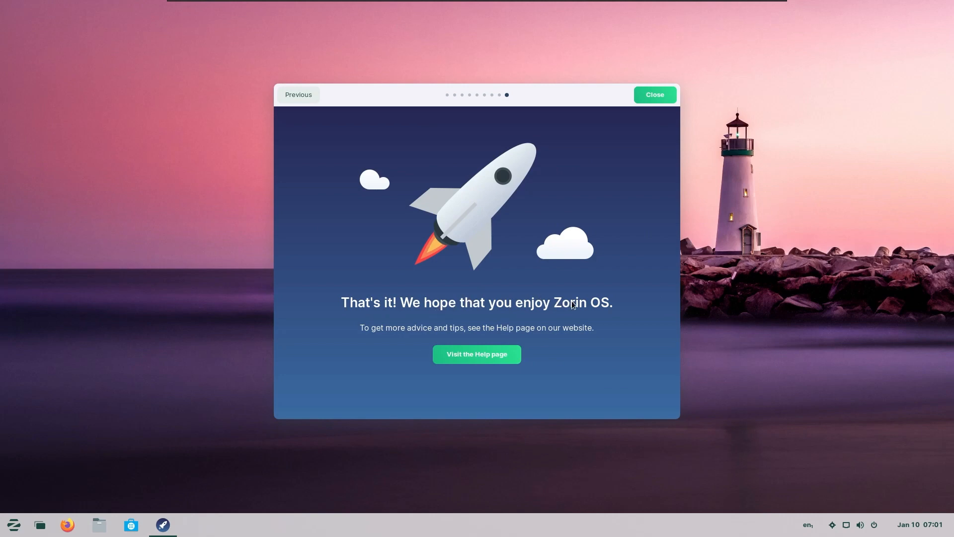
mouse_move(459, 340)
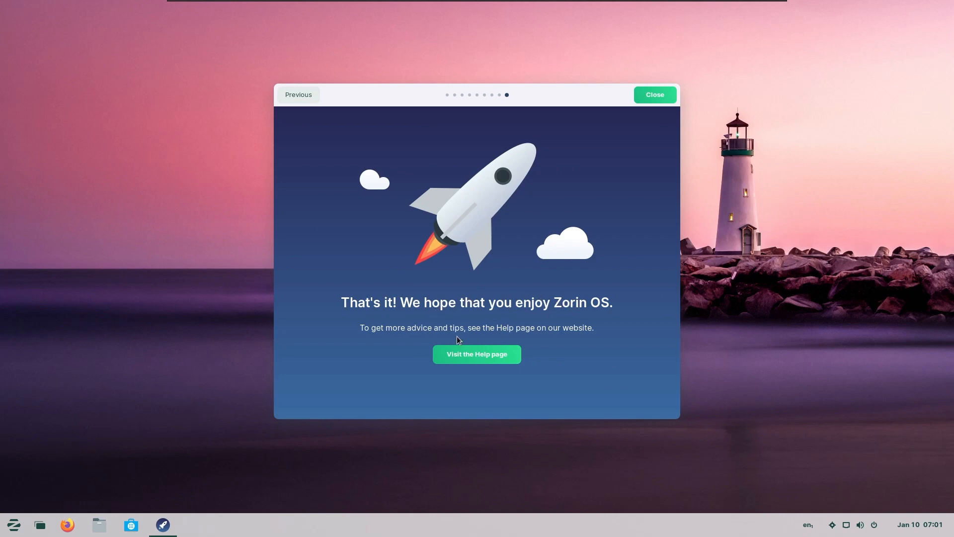
mouse_move(740, 38)
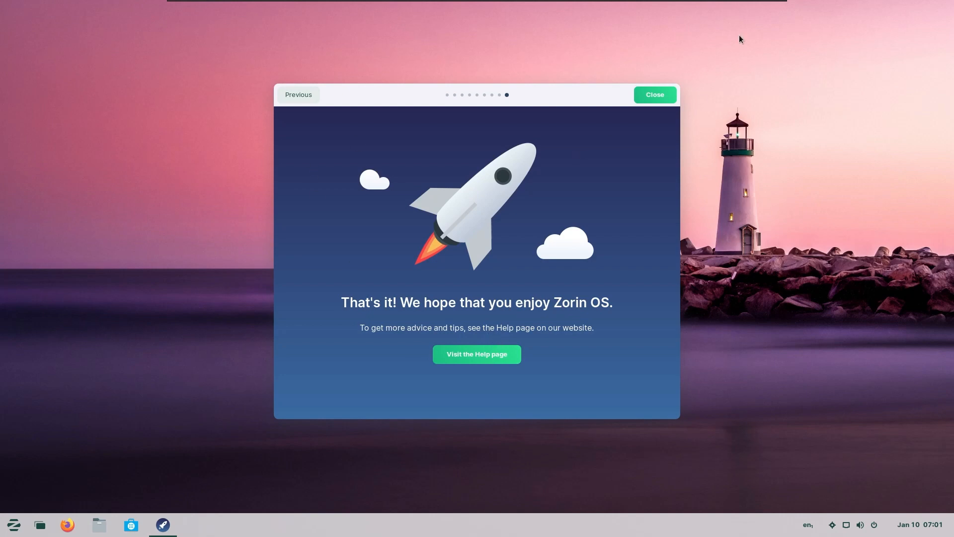
click(653, 95)
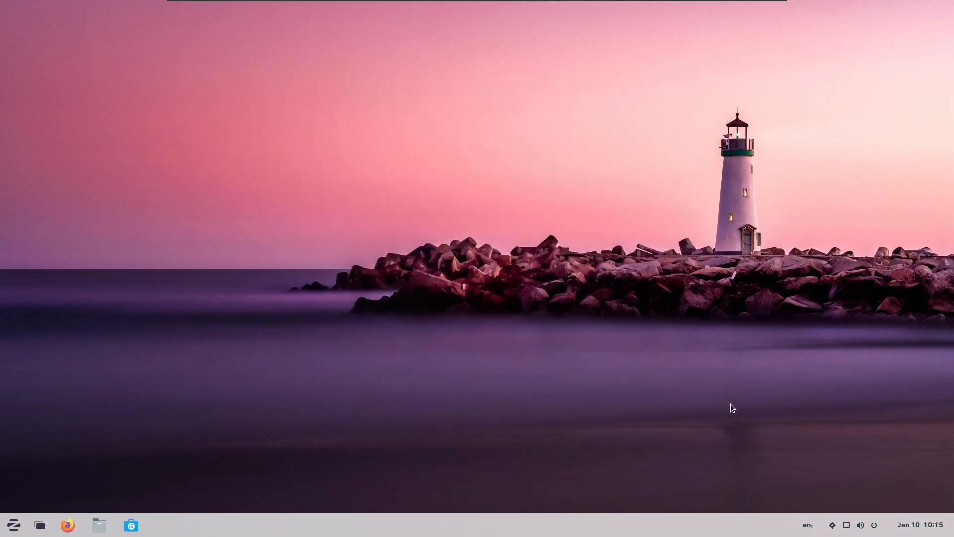
Step: Run htop in a terminal and request closing it, bringing up the close confirmation
click(161, 524)
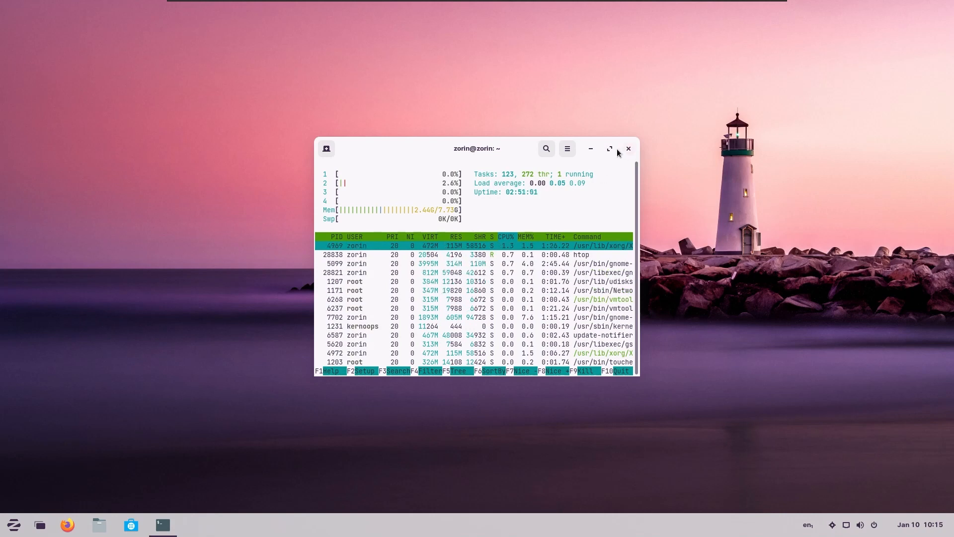
click(628, 148)
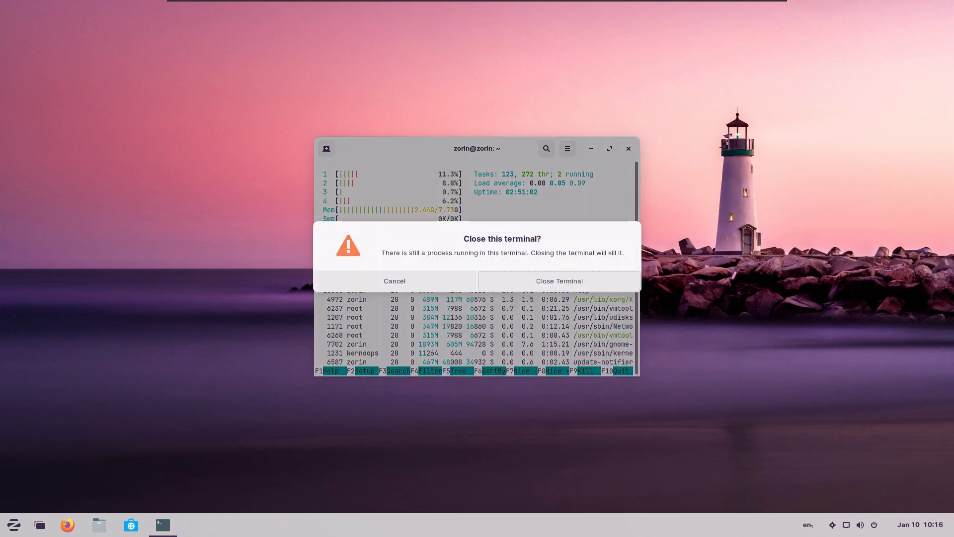